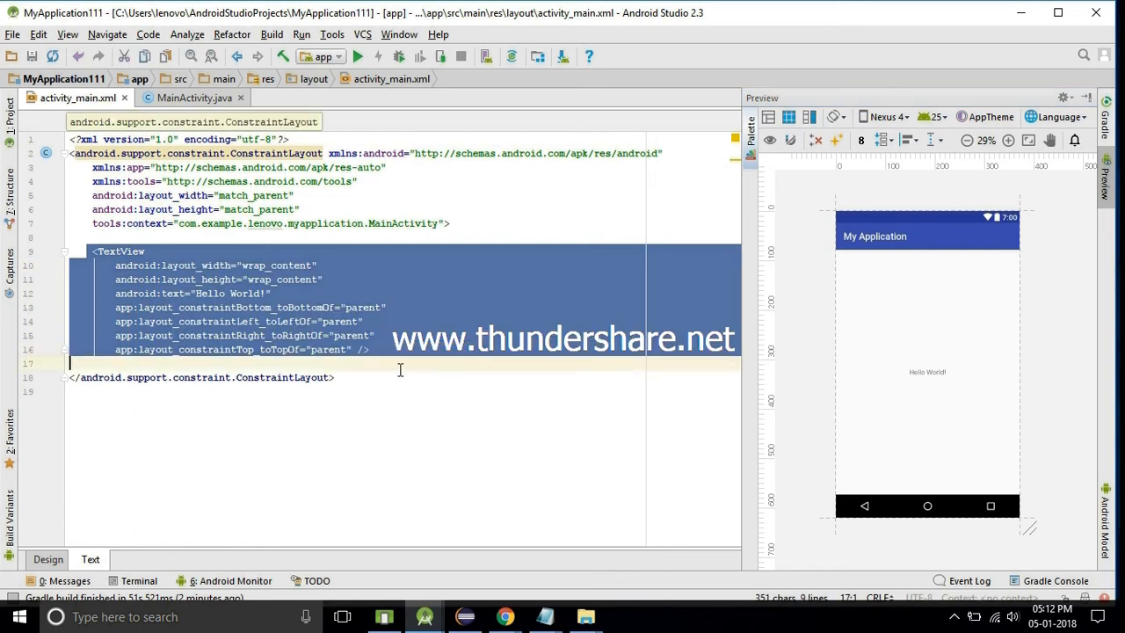
- Delete the Hello World TextView and make the root a vertical LinearLayout
{"action": "key", "text": "Delete"}
{"action": "type", "text": "Line"}
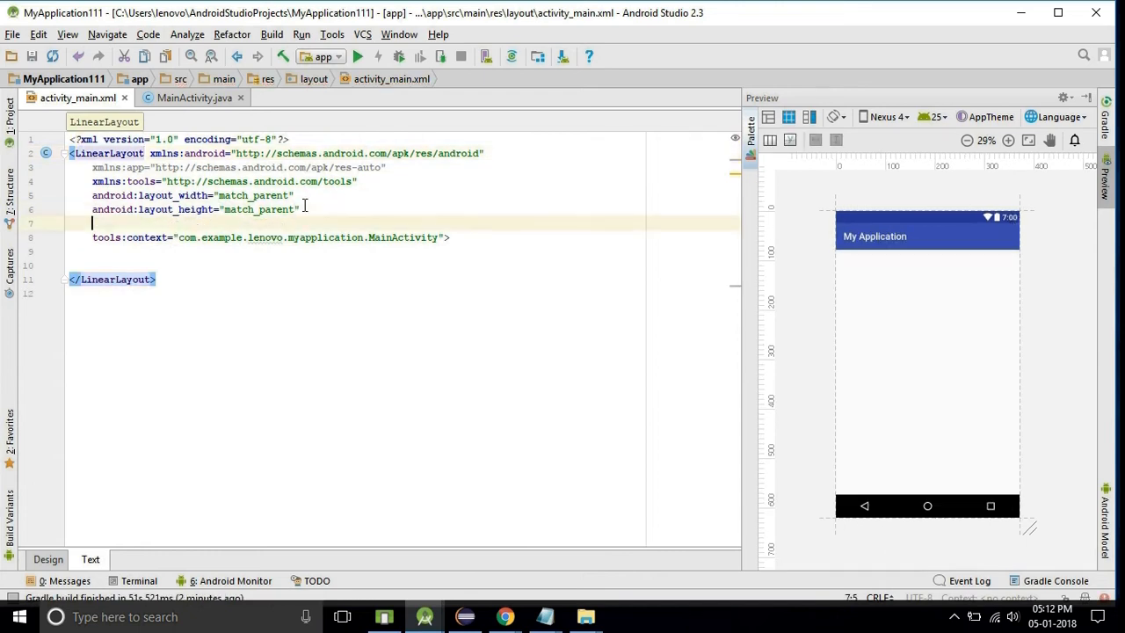
{"action": "type", "text": "android:orientation=\"verti"}
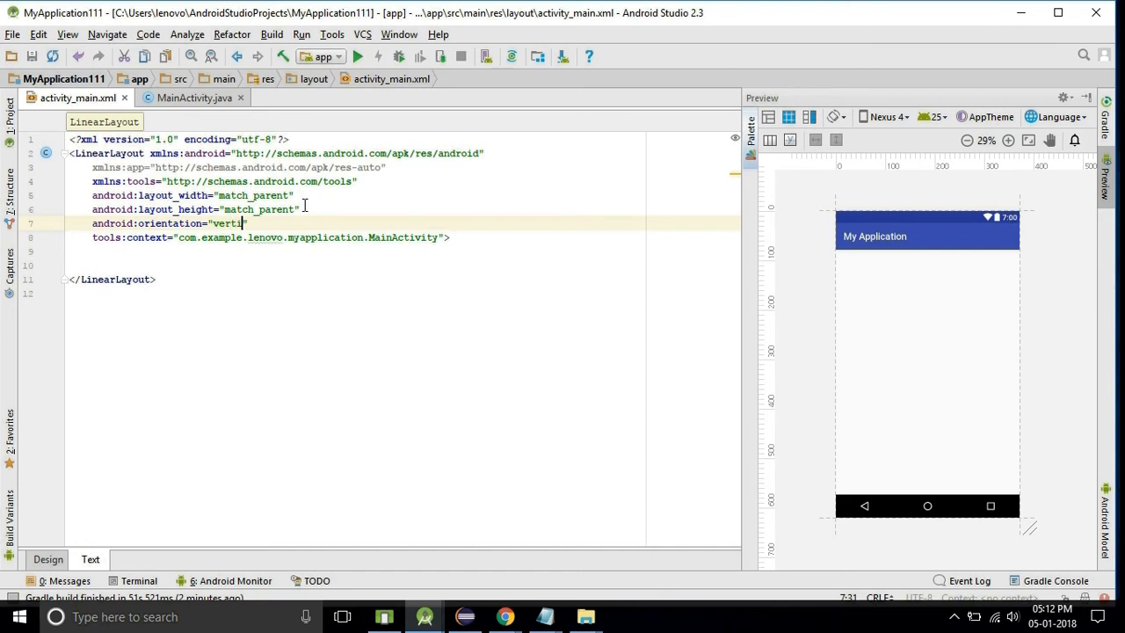
{"action": "type", "text": "cal"}
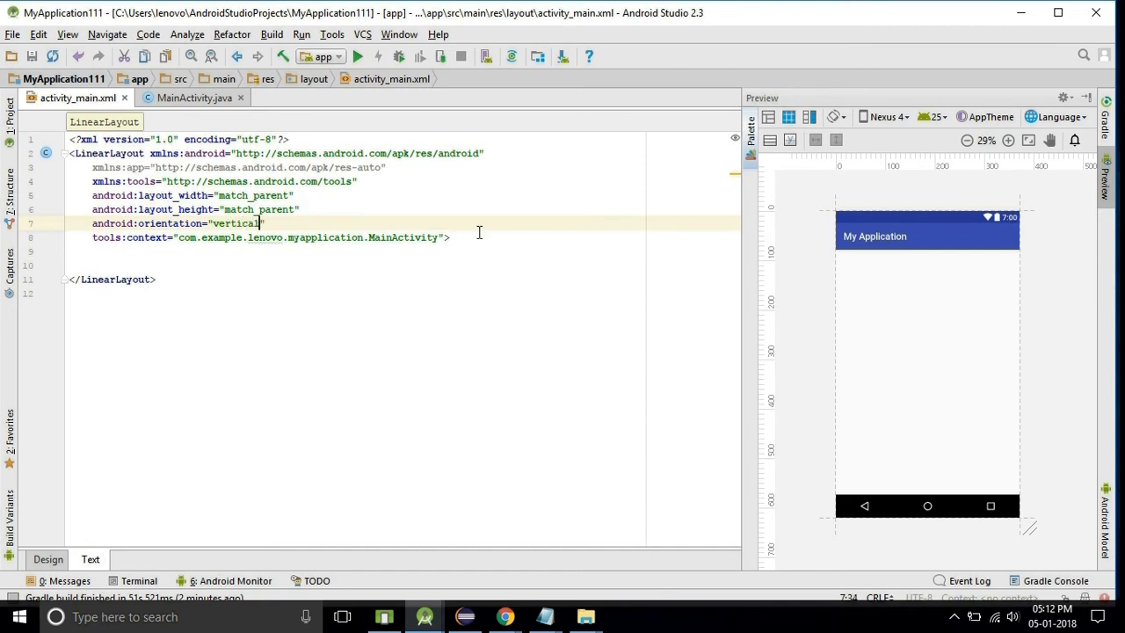
{"action": "key", "text": "enter"}
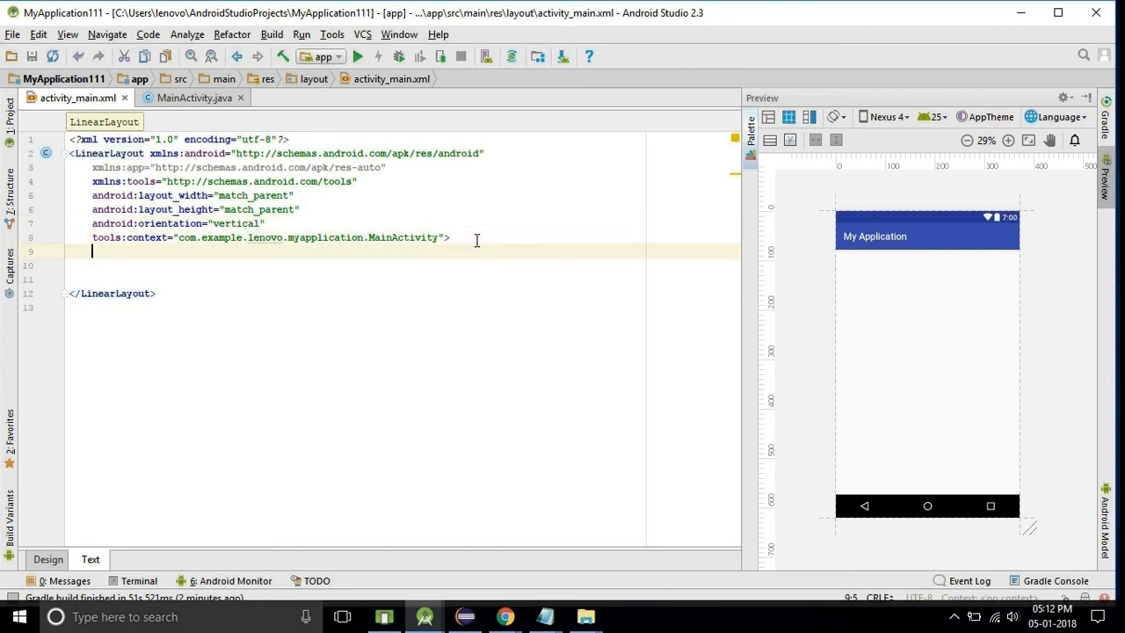
- Add a match_parent ListView with id listview1 to activity_main.xml
{"action": "type", "text": "<l"}
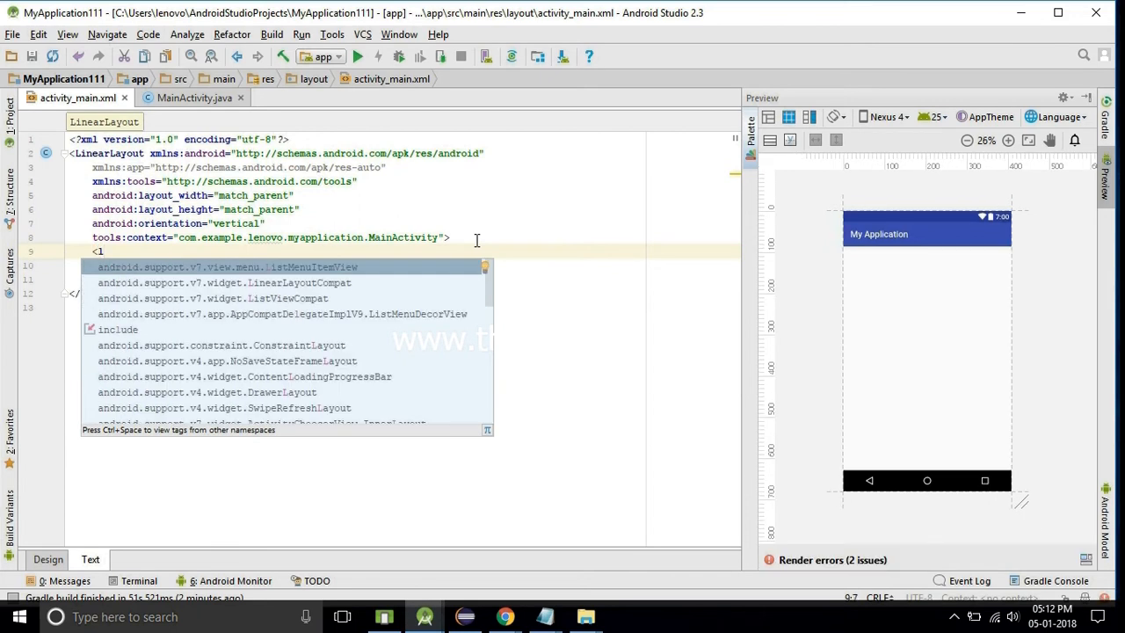
{"action": "type", "text": "ListView"}
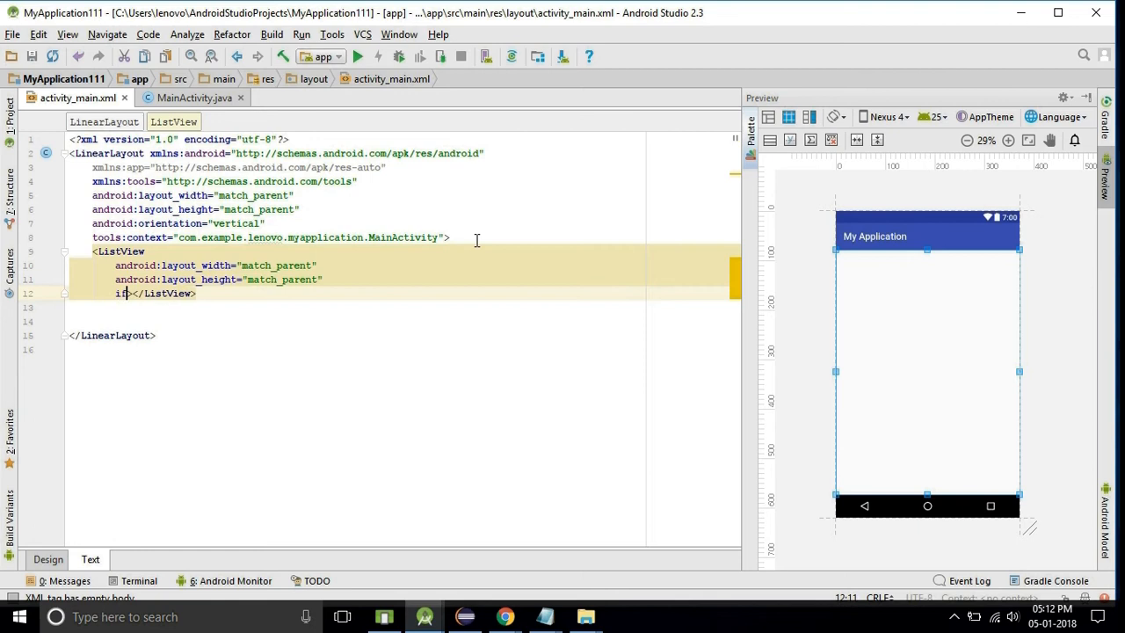
{"action": "type", "text": "droid:id=\"\">"}
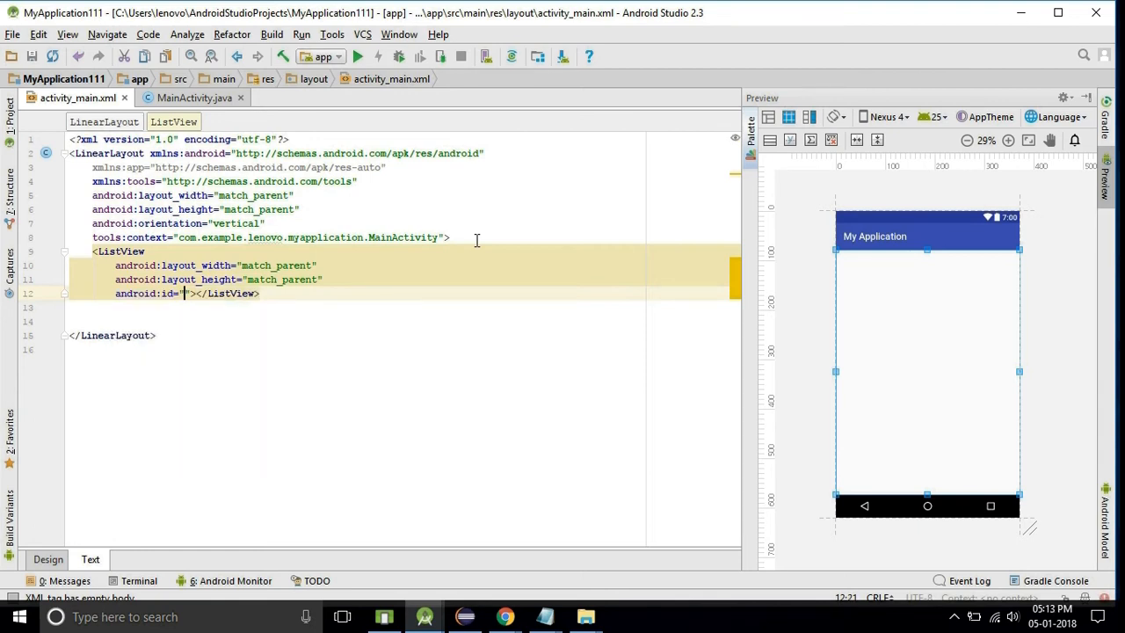
{"action": "type", "text": "@+id/listview1"}
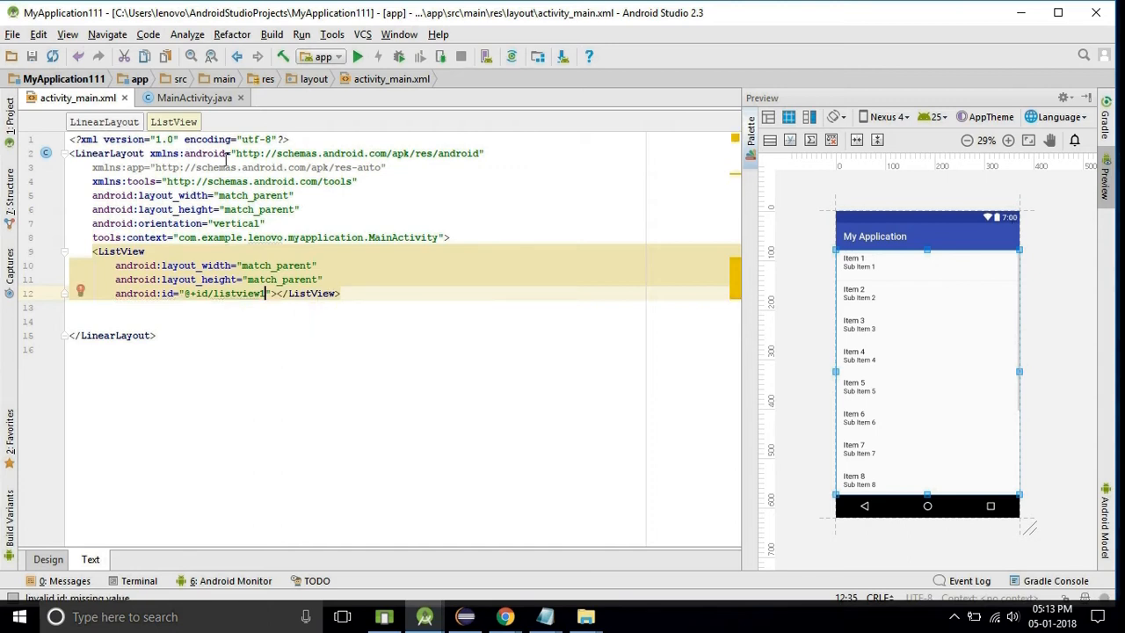
{"action": "left_click", "coordinate": [193, 97]}
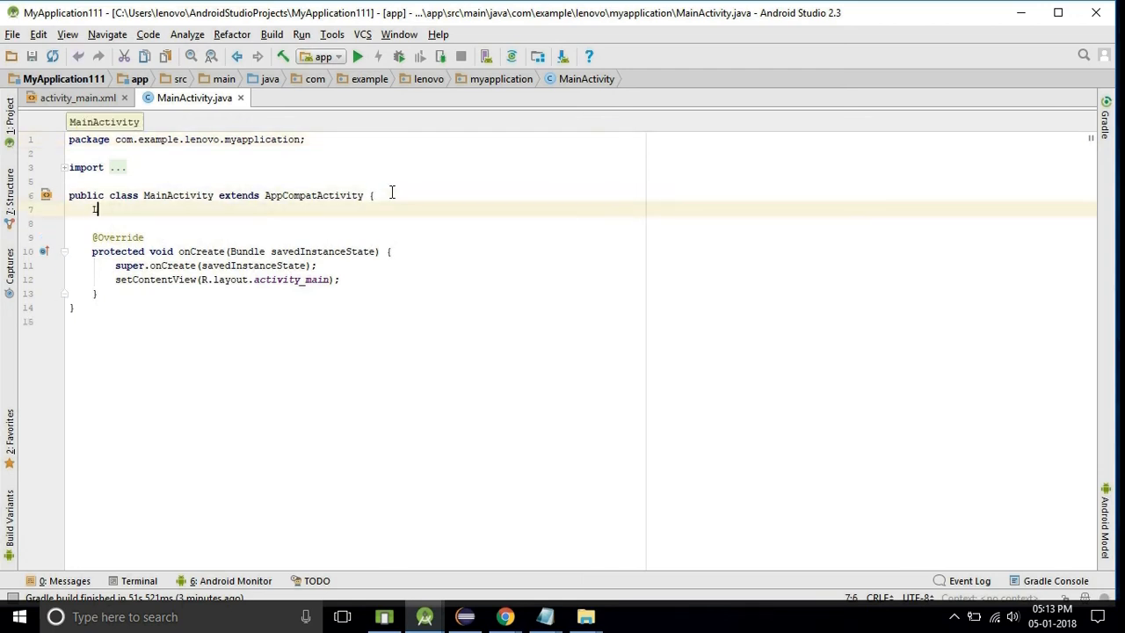
- Declare the ListView lv and ArrayList<String> al fields in MainActivity
{"action": "type", "text": "ListView lv;"}
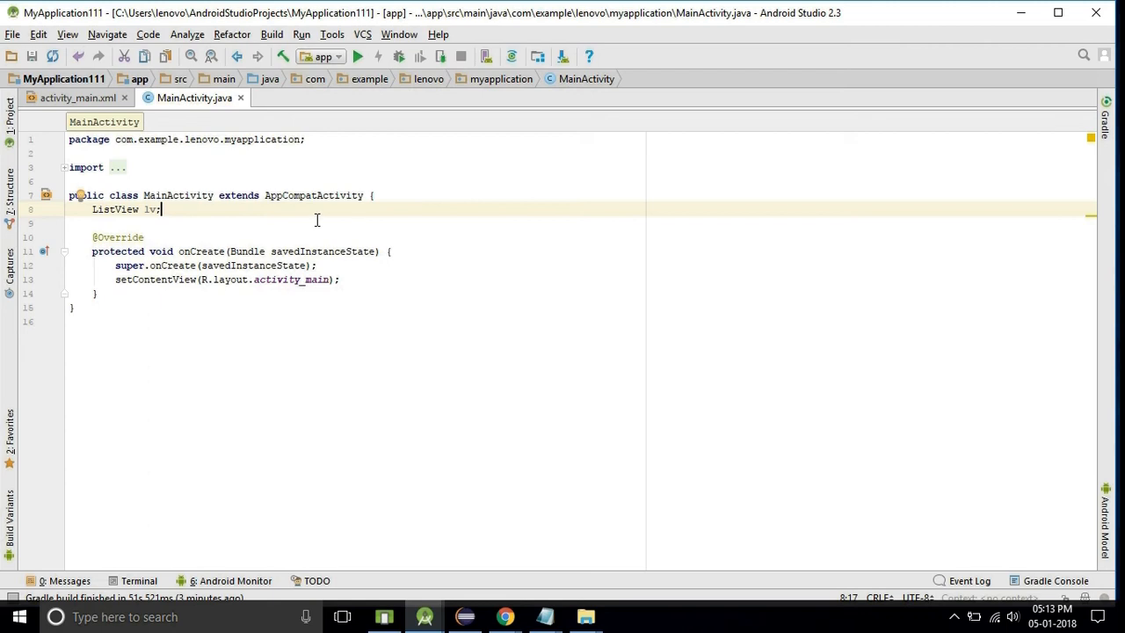
{"action": "type", "text": "a"}
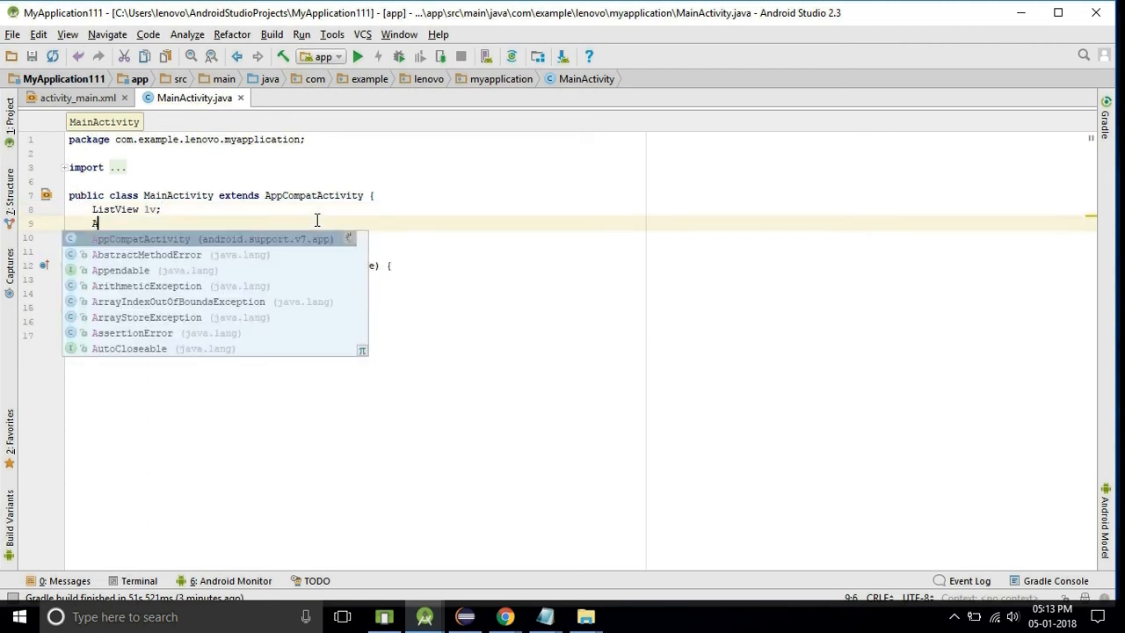
{"action": "type", "text": "rra"}
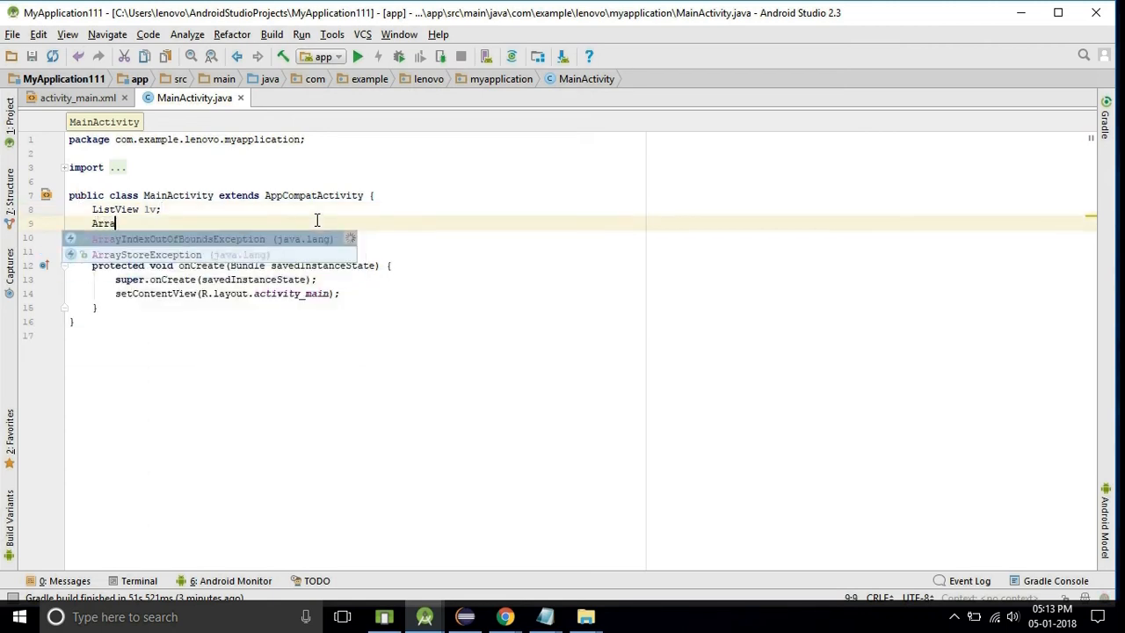
{"action": "type", "text": "yList"}
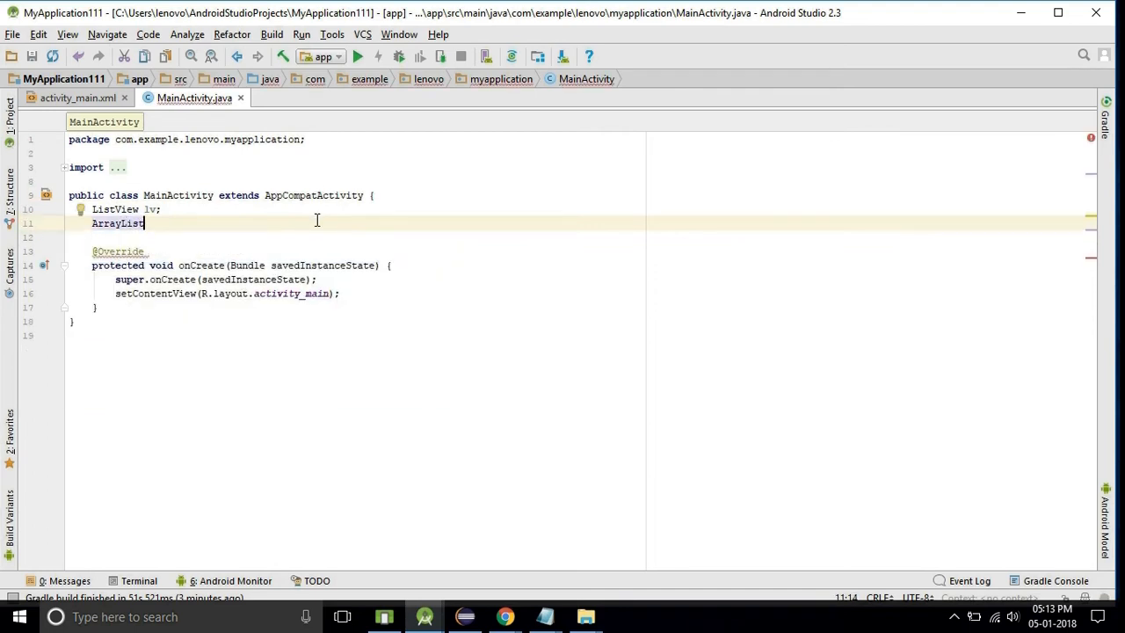
{"action": "type", "text": "<S>"}
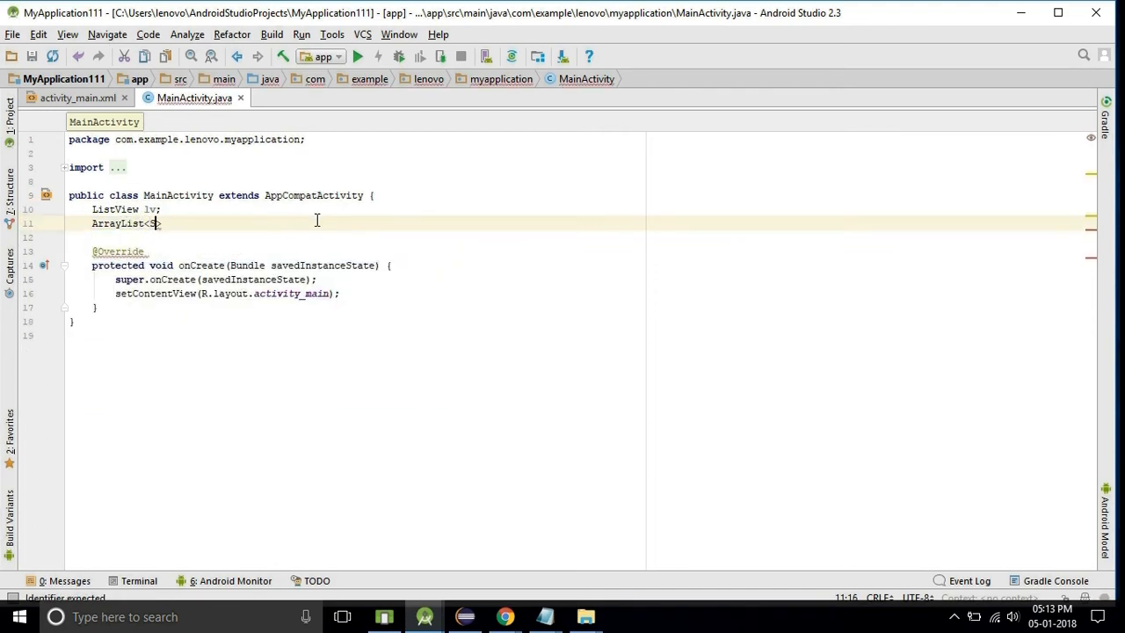
{"action": "type", "text": "tring"}
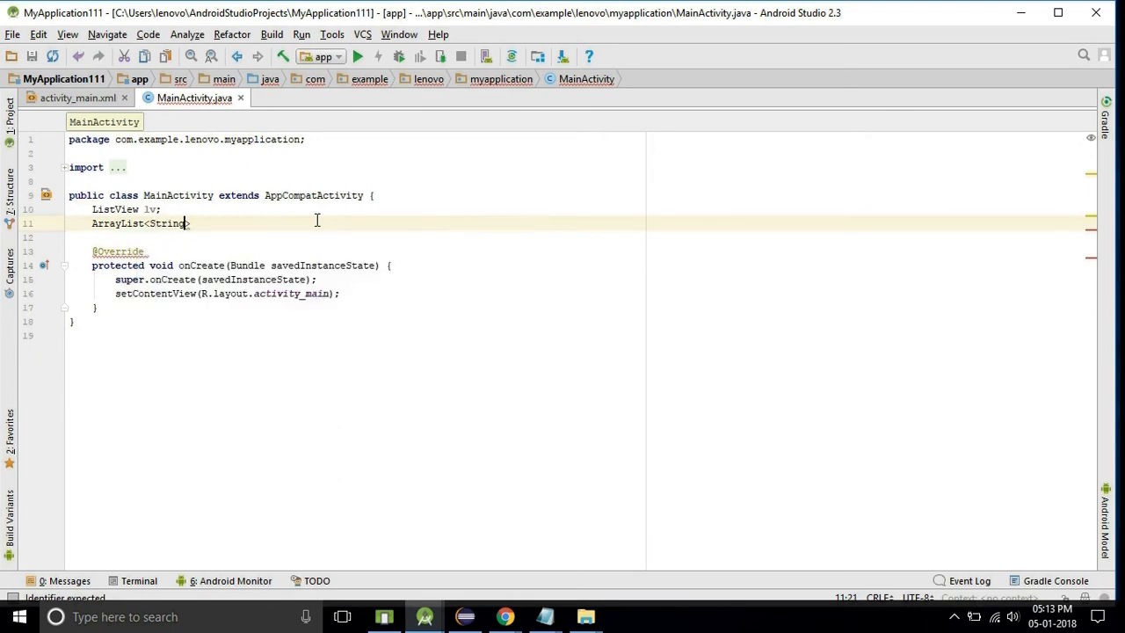
{"action": "type", "text": ">"}
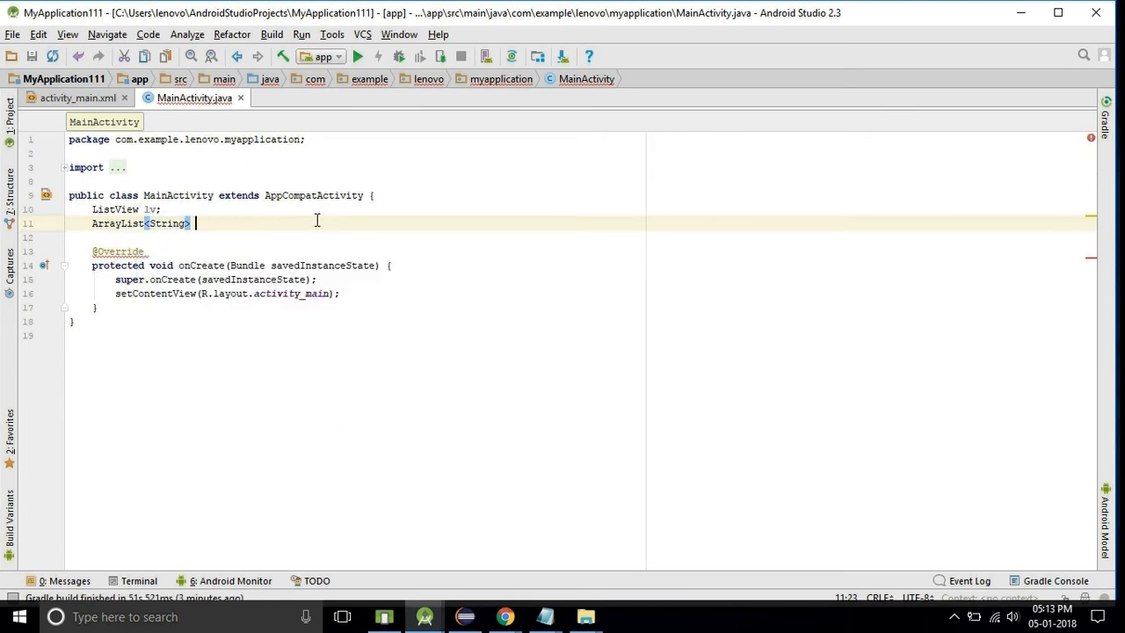
{"action": "type", "text": "al;"}
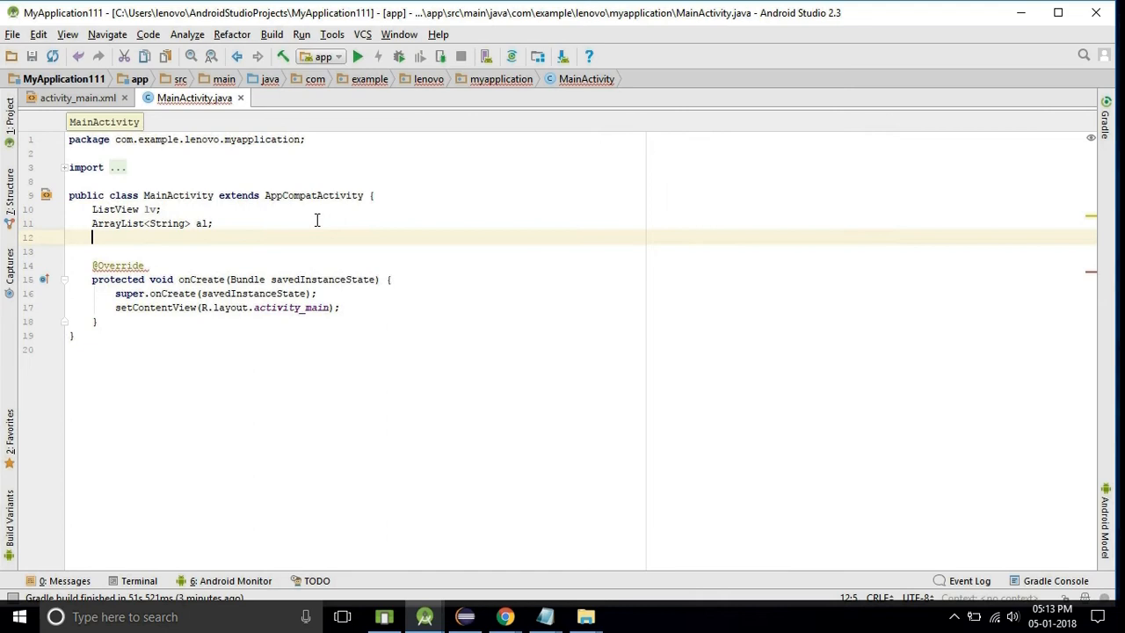
- Declare the ArrayAdapter<String> aa field
{"action": "type", "text": "ArrayAdapter"}
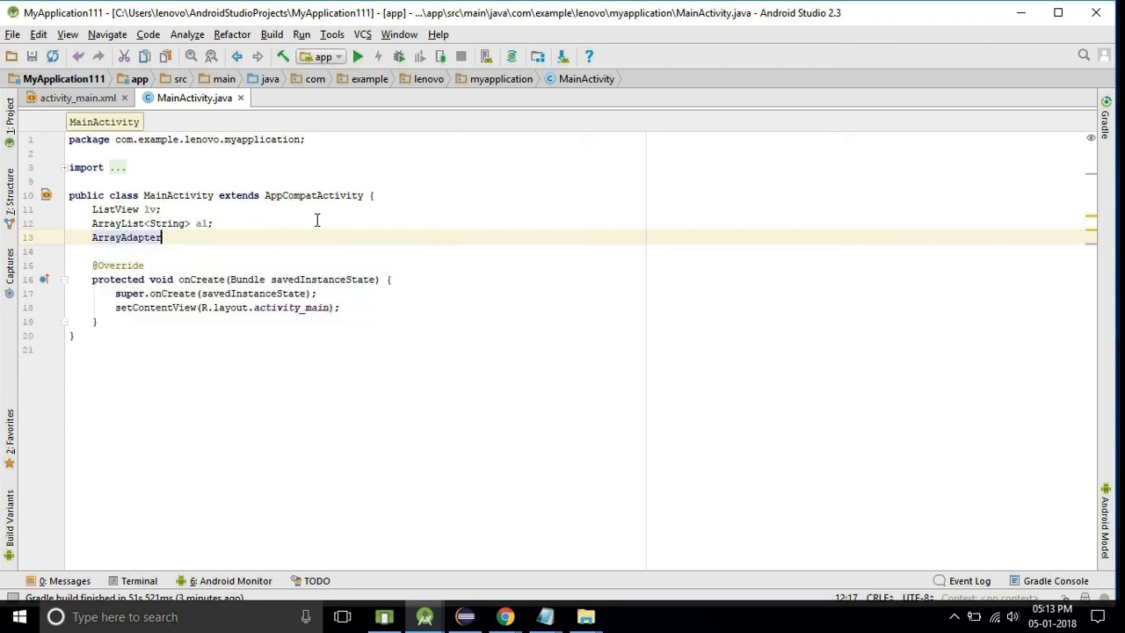
{"action": "type", "text": "<S>"}
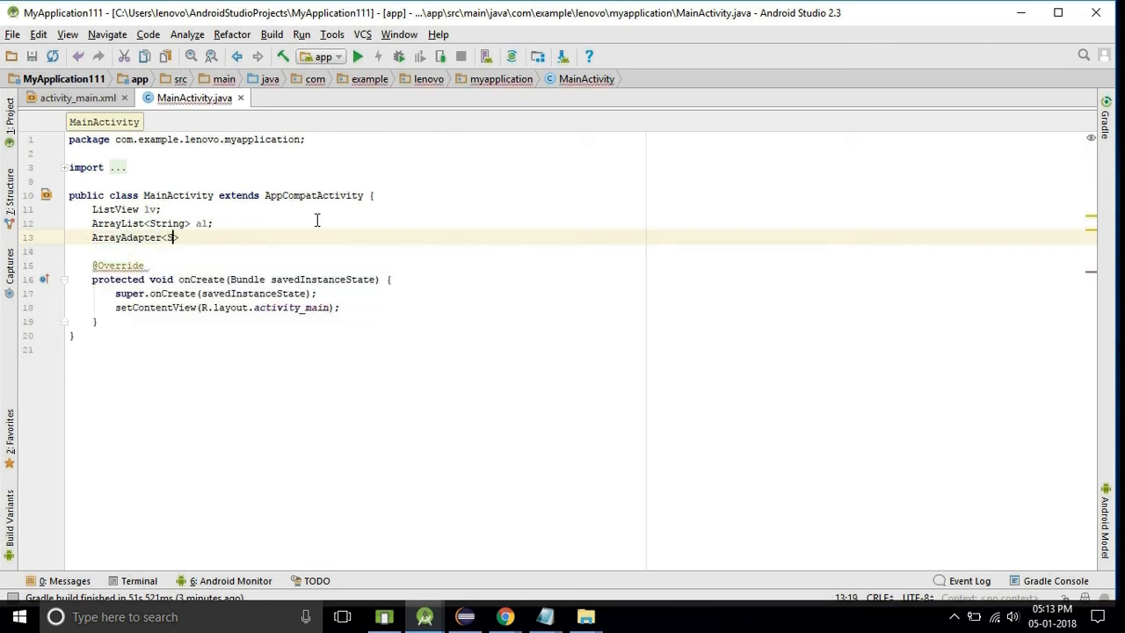
{"action": "type", "text": "tring"}
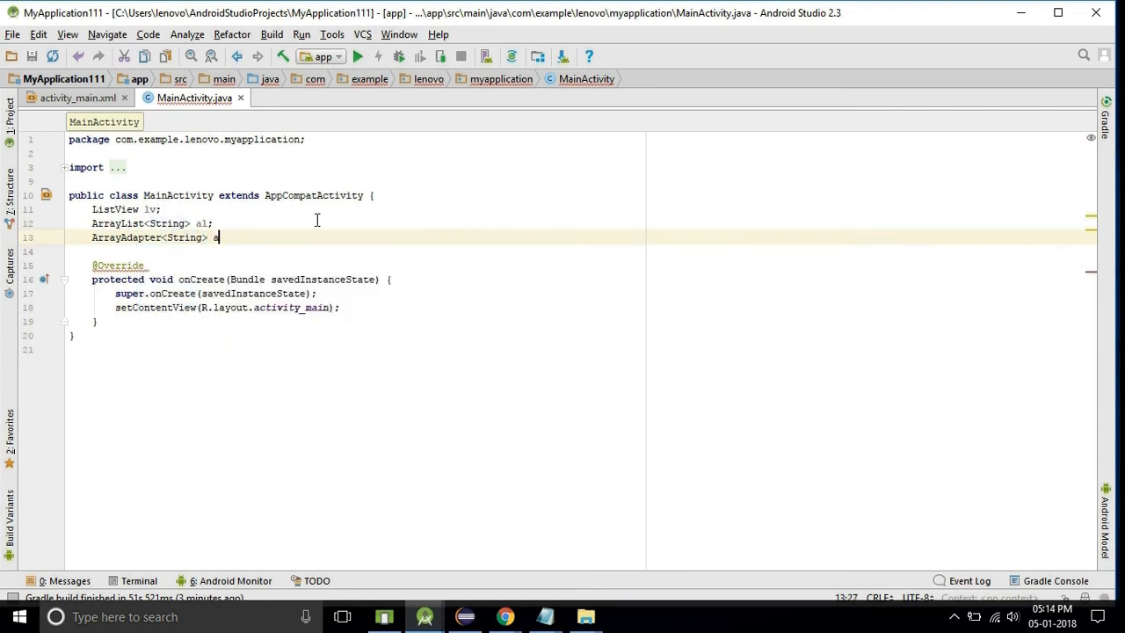
{"action": "type", "text": "a;"}
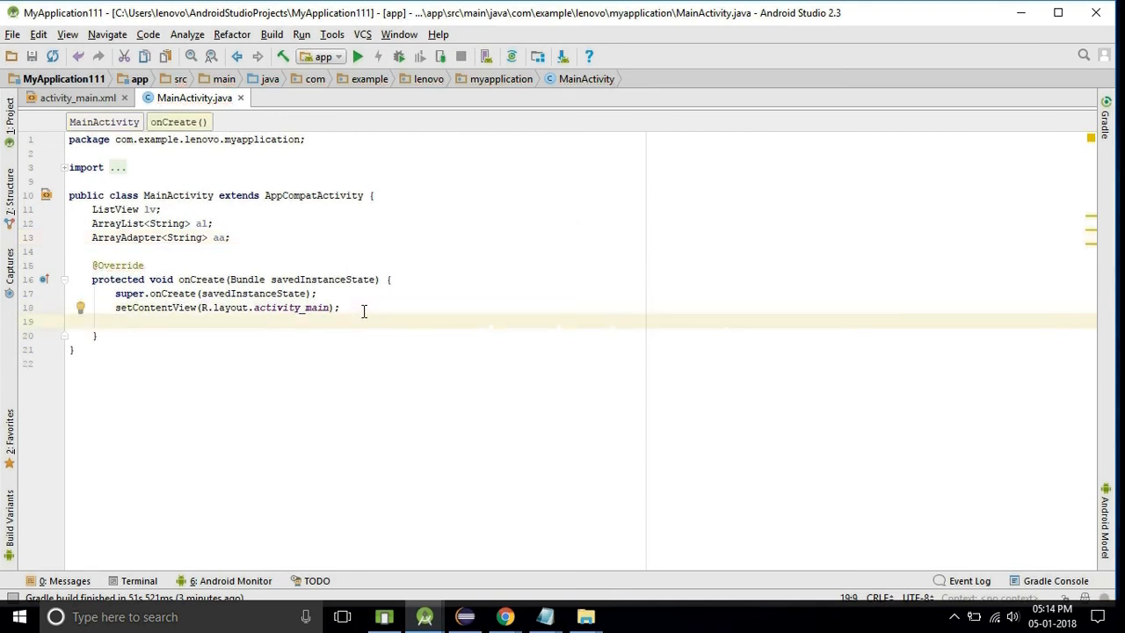
- Assign lv = (ListView) findViewById(R.id.listview1) in onCreate and begin al=new
{"action": "type", "text": "lv="}
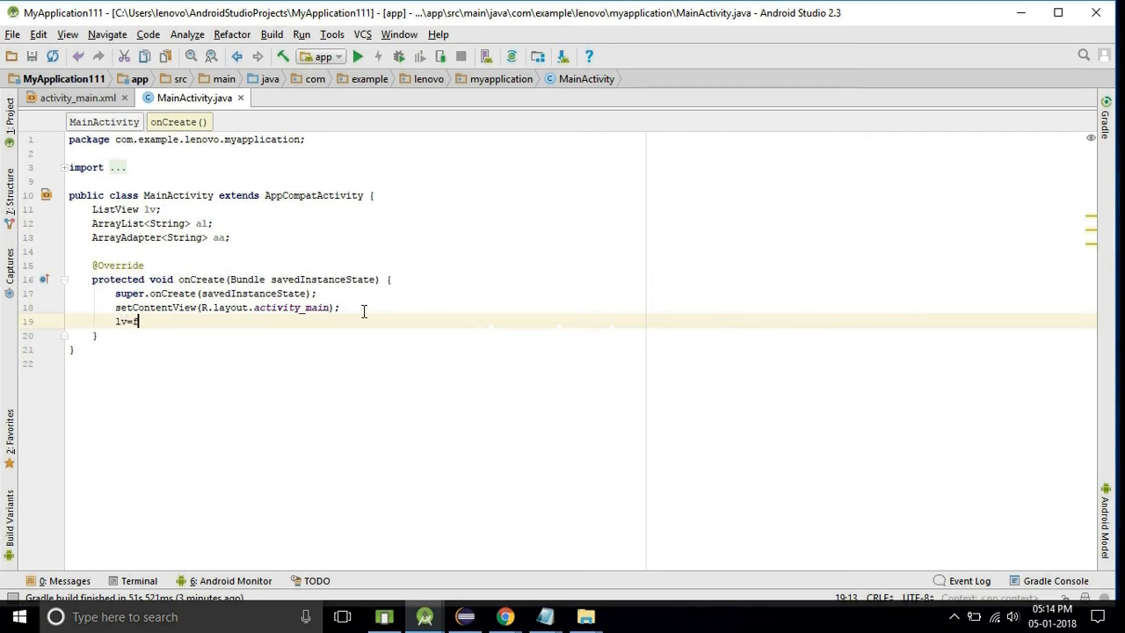
{"action": "type", "text": "findViewById(R"}
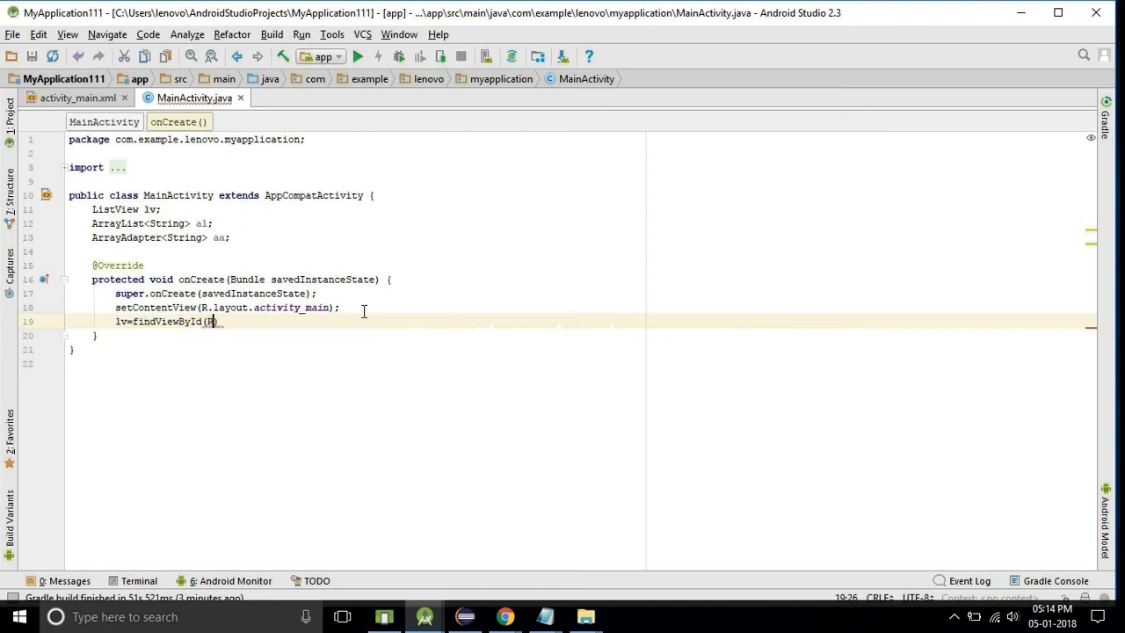
{"action": "type", "text": ".id"}
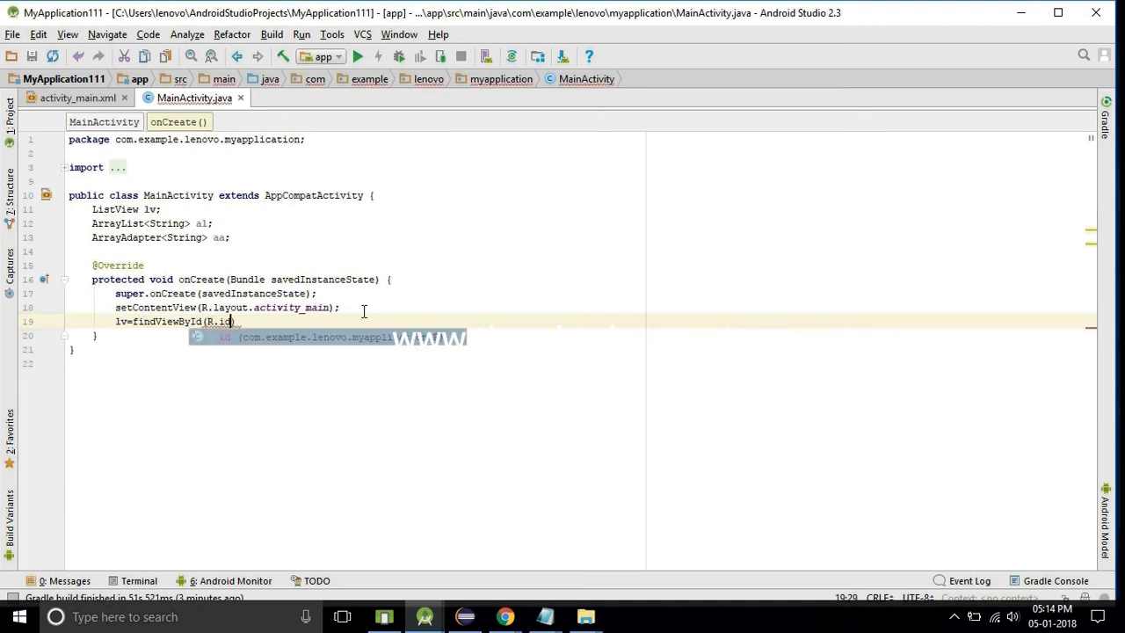
{"action": "type", "text": ".listview"}
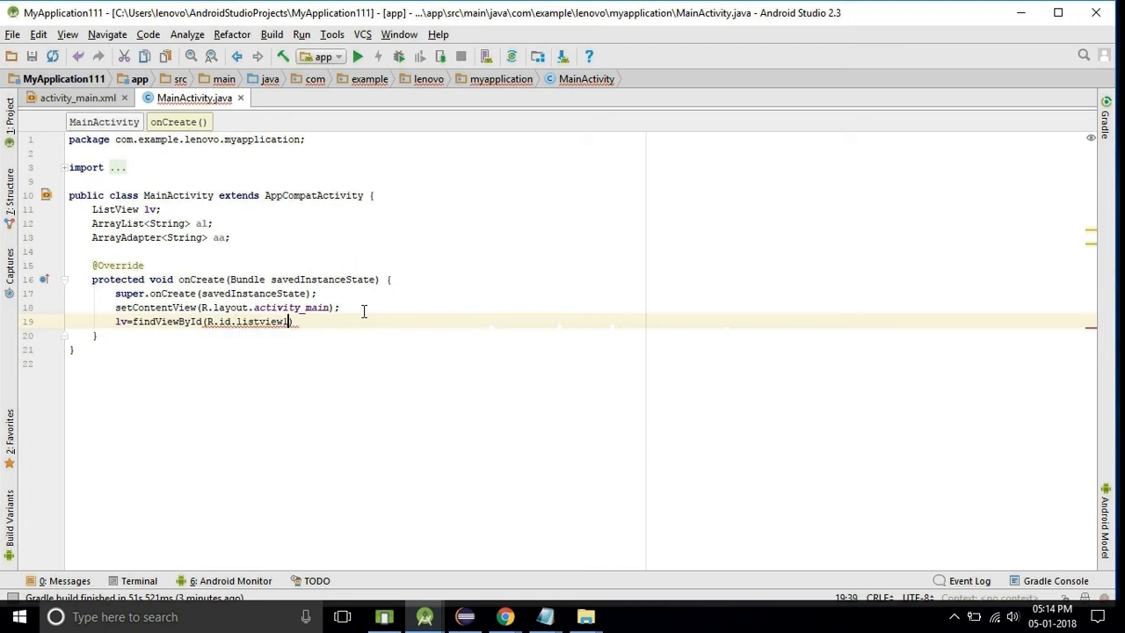
{"action": "type", "text": "1;"}
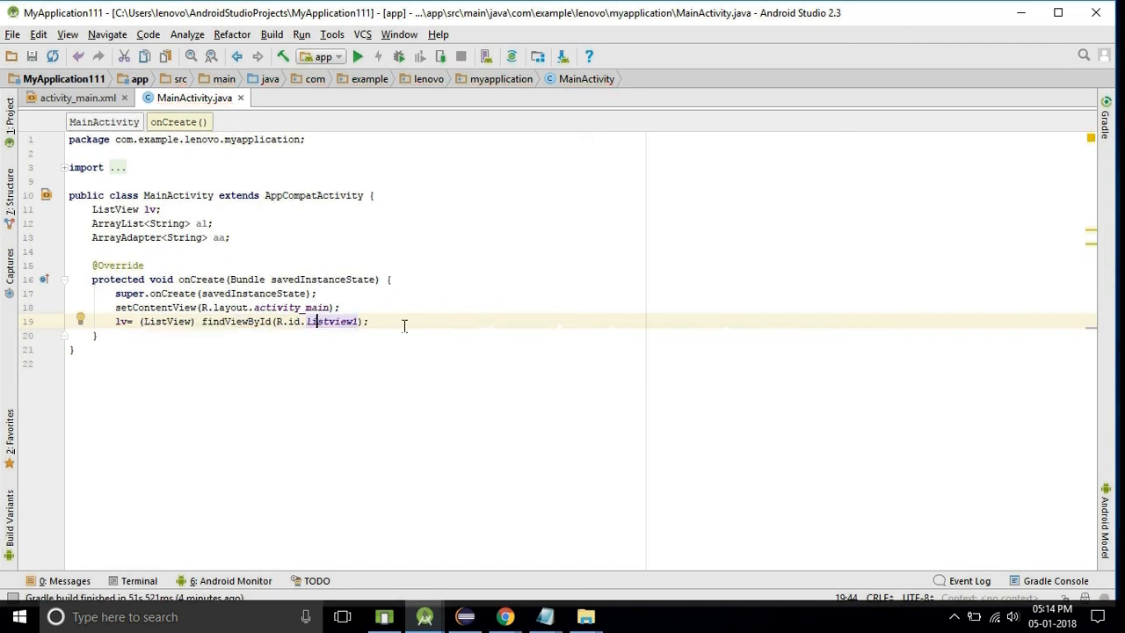
{"action": "key", "text": "enter"}
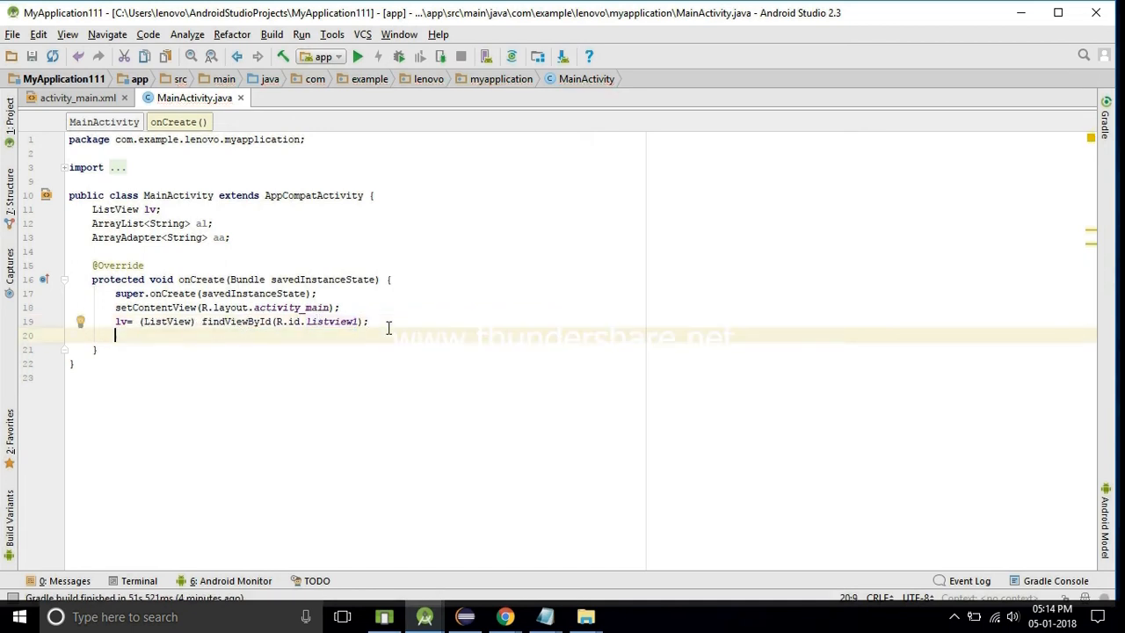
{"action": "type", "text": "a"}
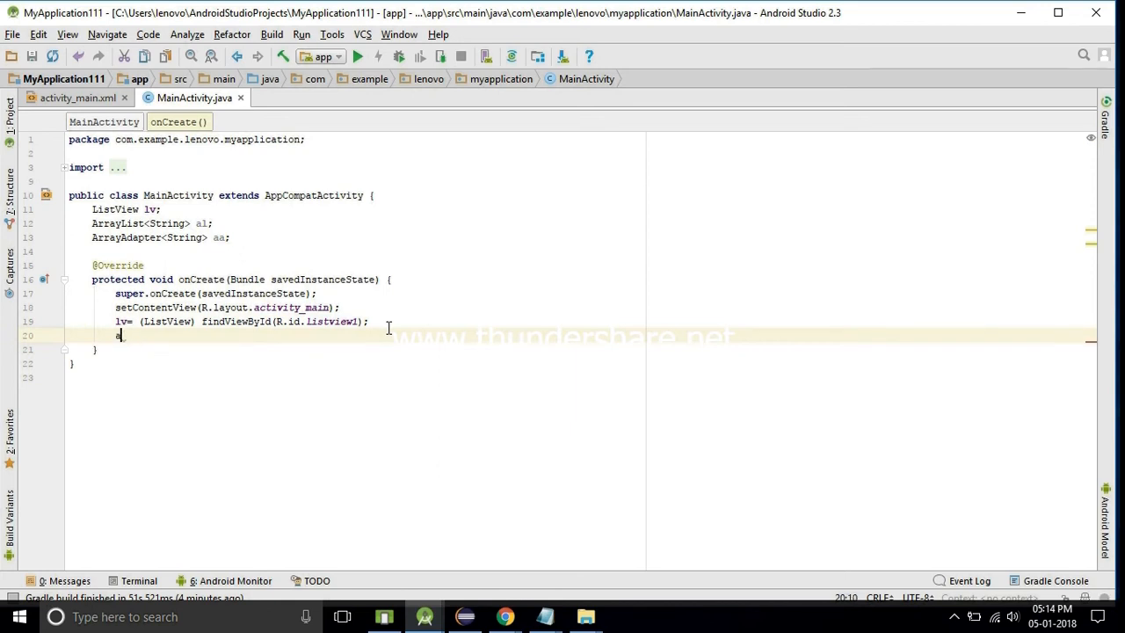
{"action": "type", "text": "."}
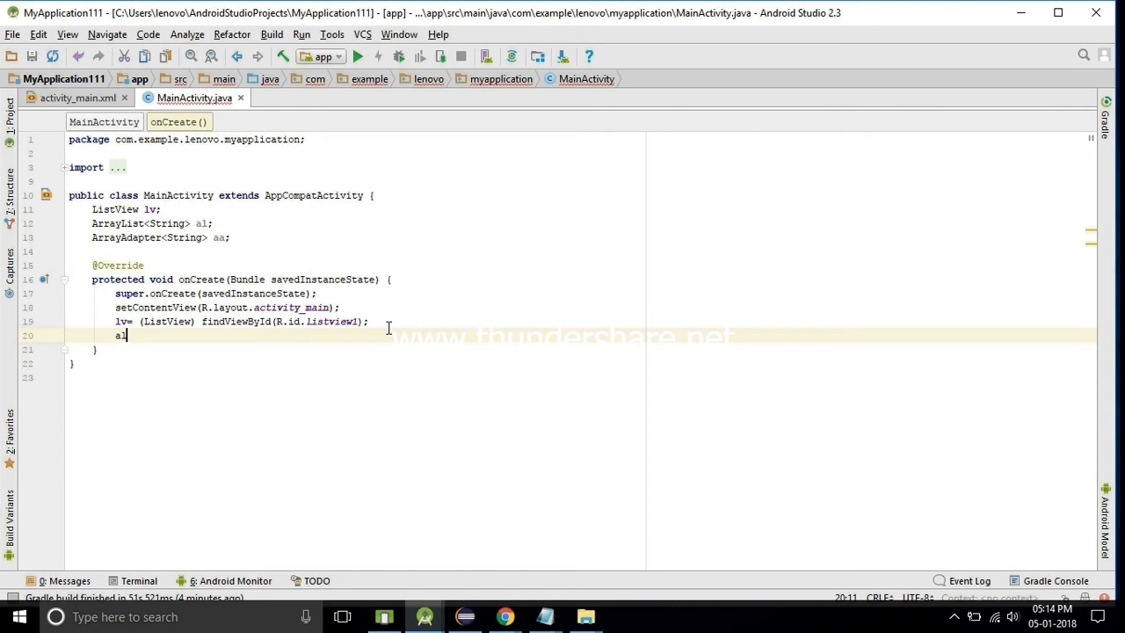
{"action": "type", "text": "=new"}
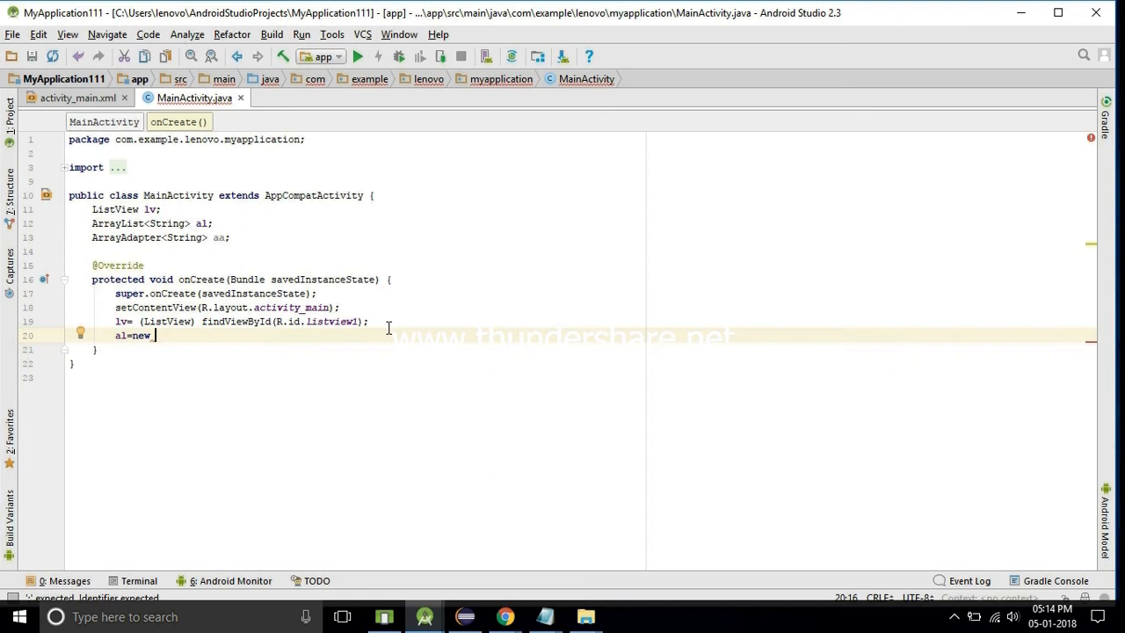
- Initialise al as new ArrayList<String>() and start aa=new ArrayAdapter<String>(this, android.R.layout
{"action": "type", "text": "ArrayList<>()"}
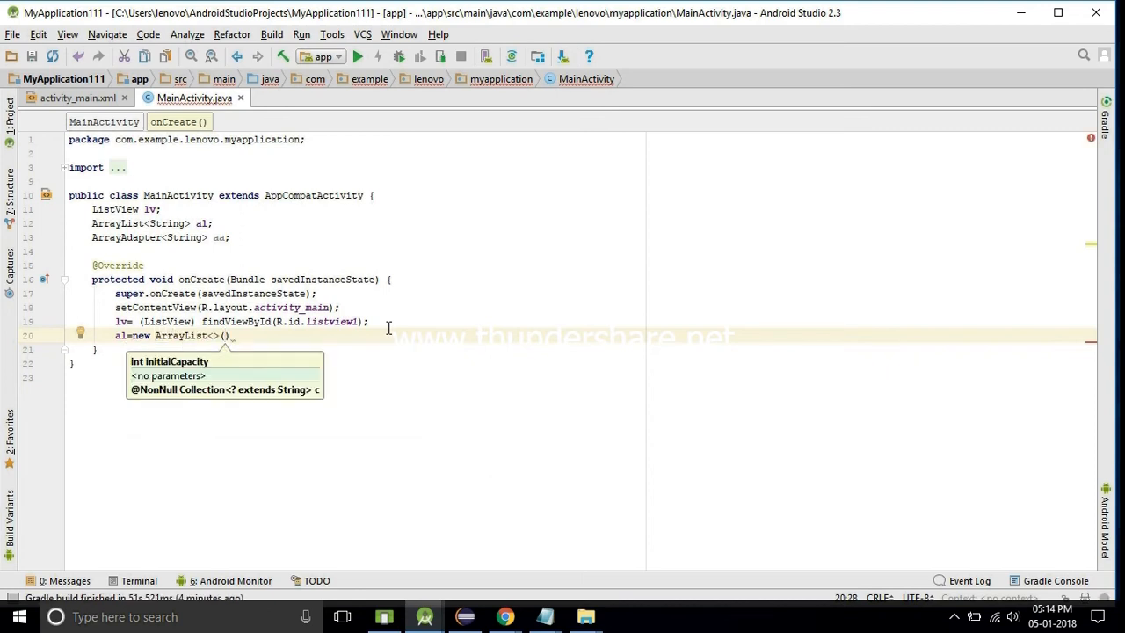
{"action": "type", "text": "String"}
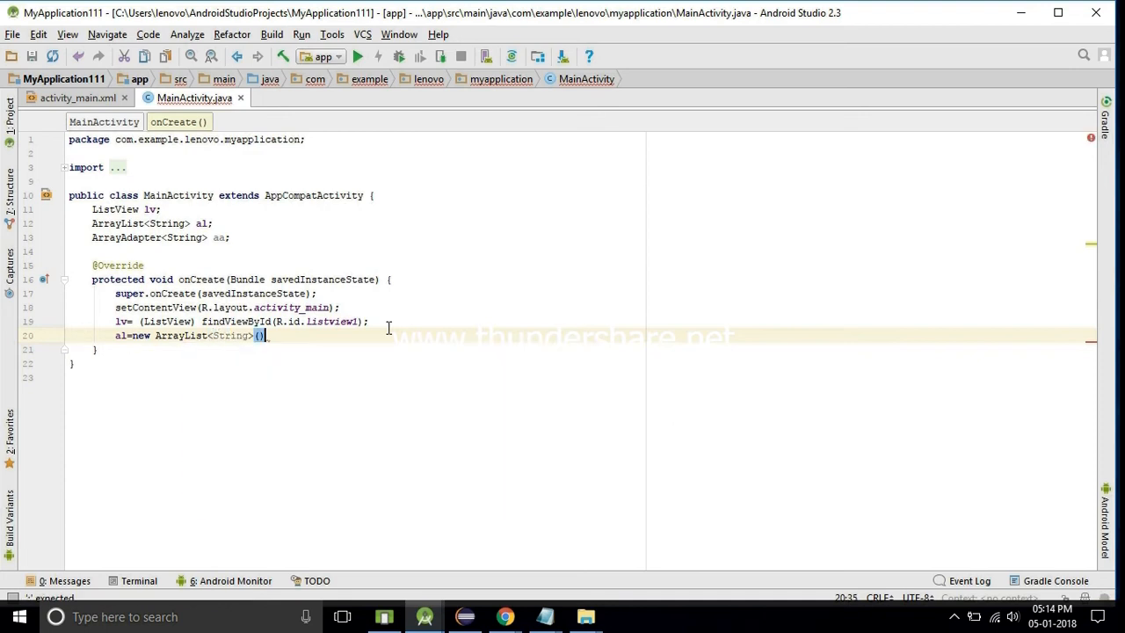
{"action": "type", "text": "aa"}
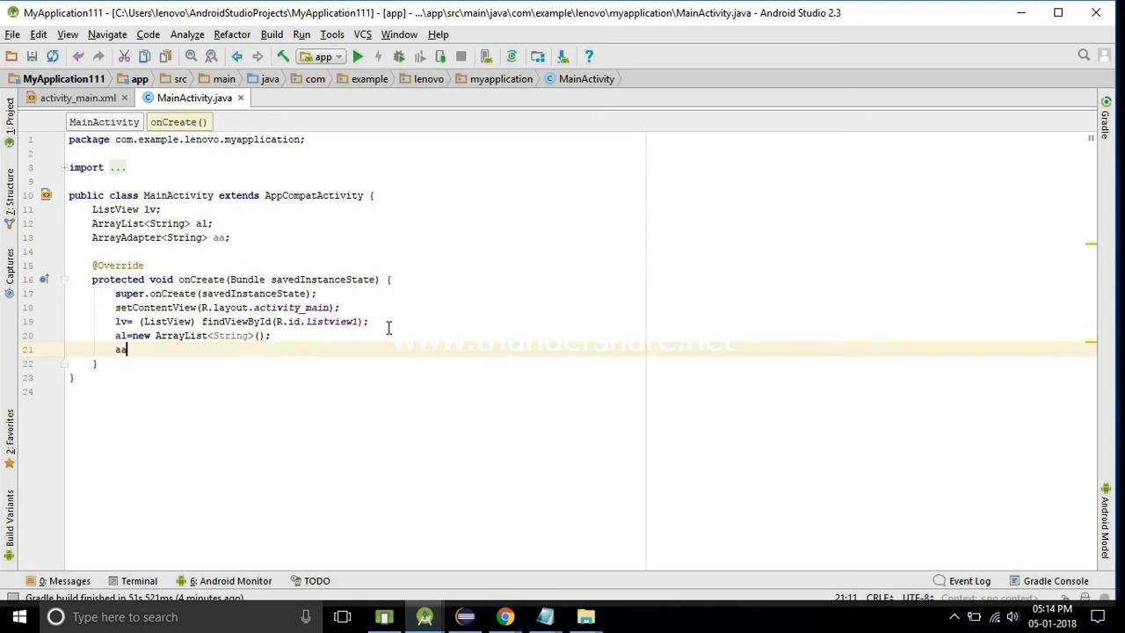
{"action": "type", "text": "=n"}
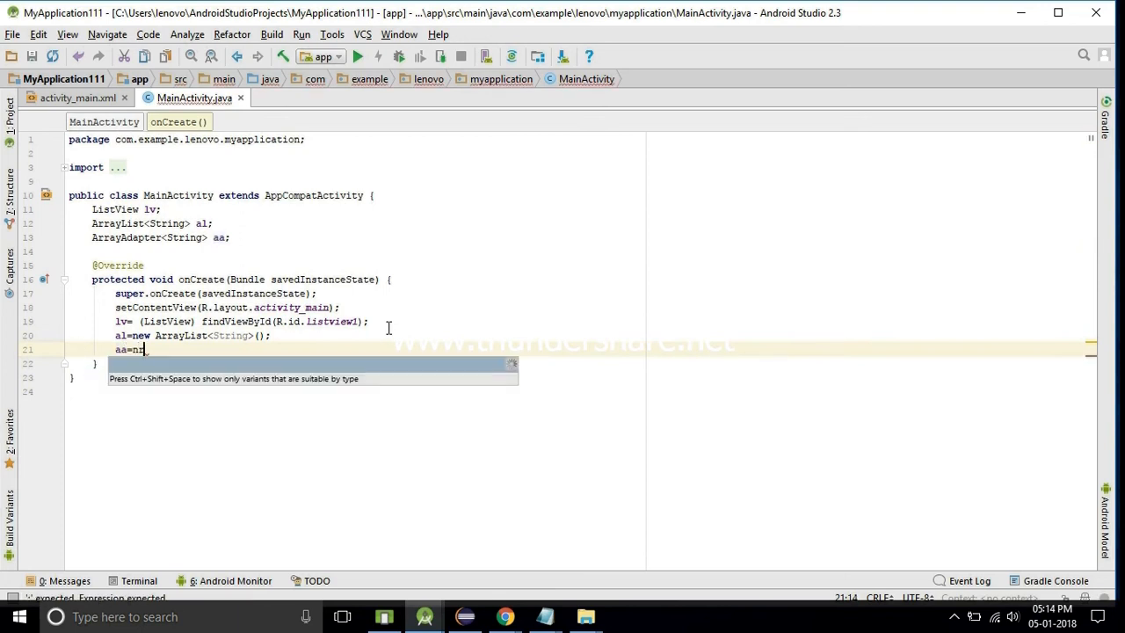
{"action": "type", "text": "ew ArrayAdapter<String>("}
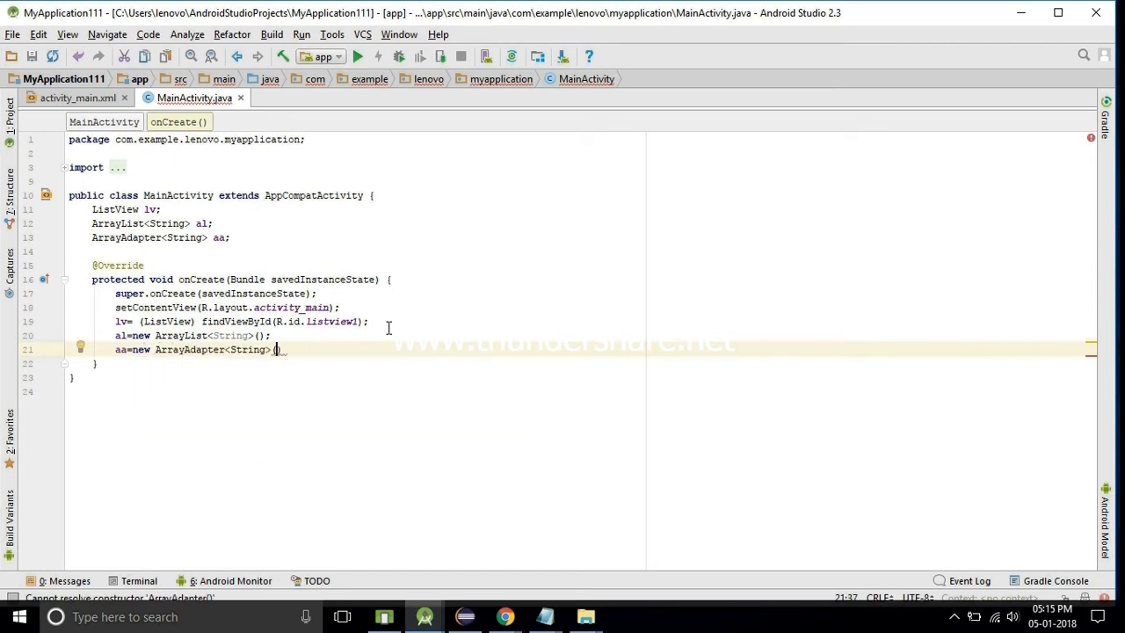
{"action": "type", "text": "("}
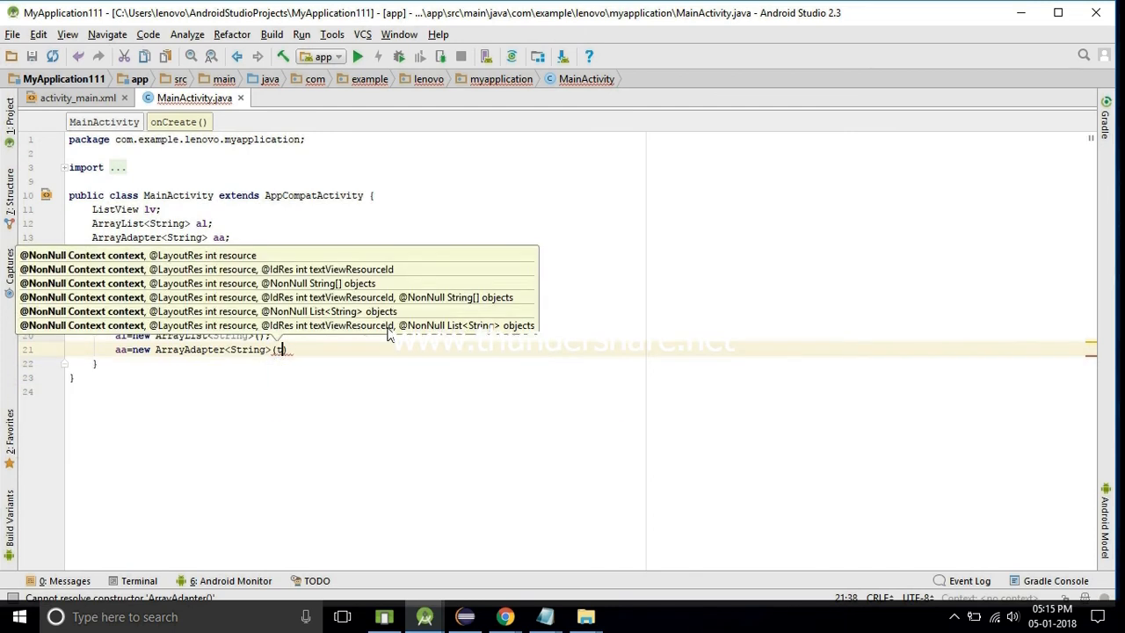
{"action": "type", "text": "this"}
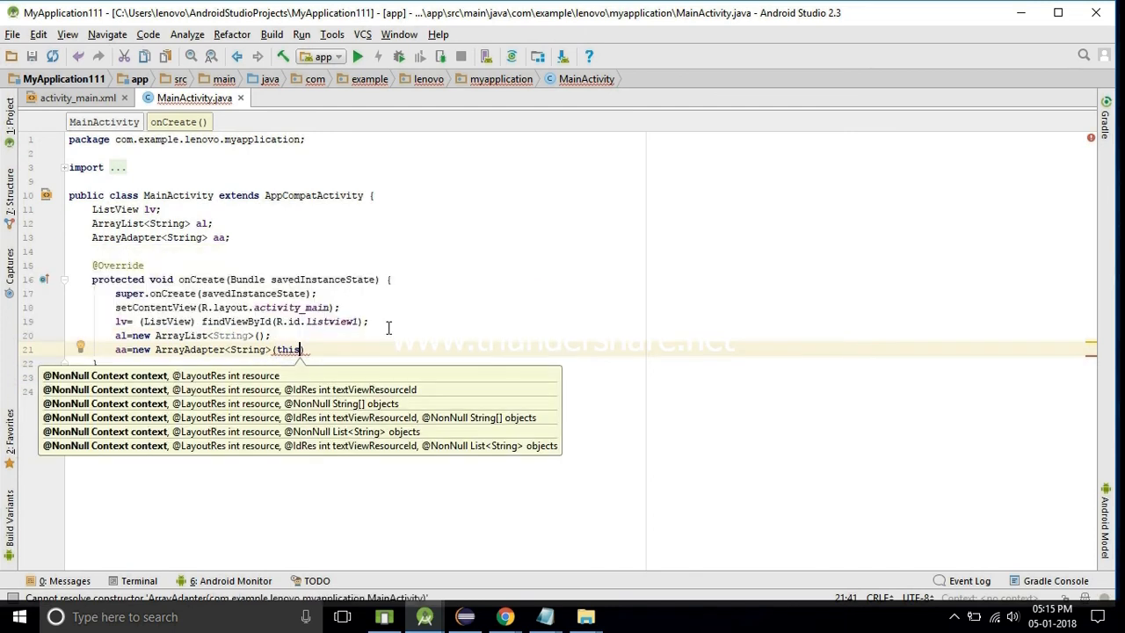
{"action": "type", "text": ",android.R.layout"}
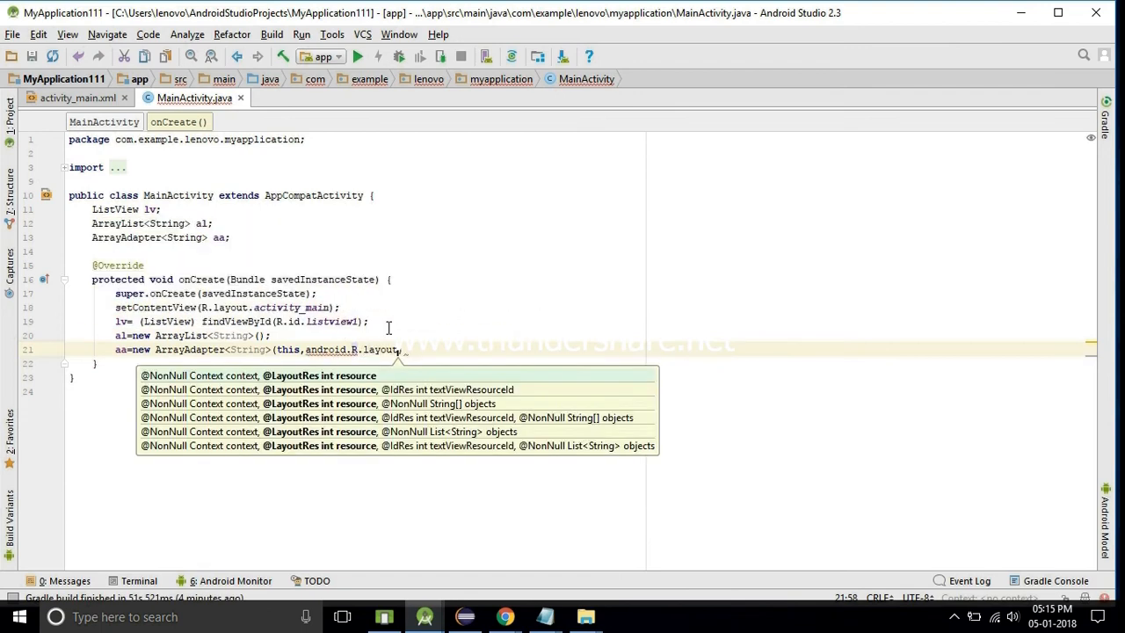
{"action": "type", "text": "."}
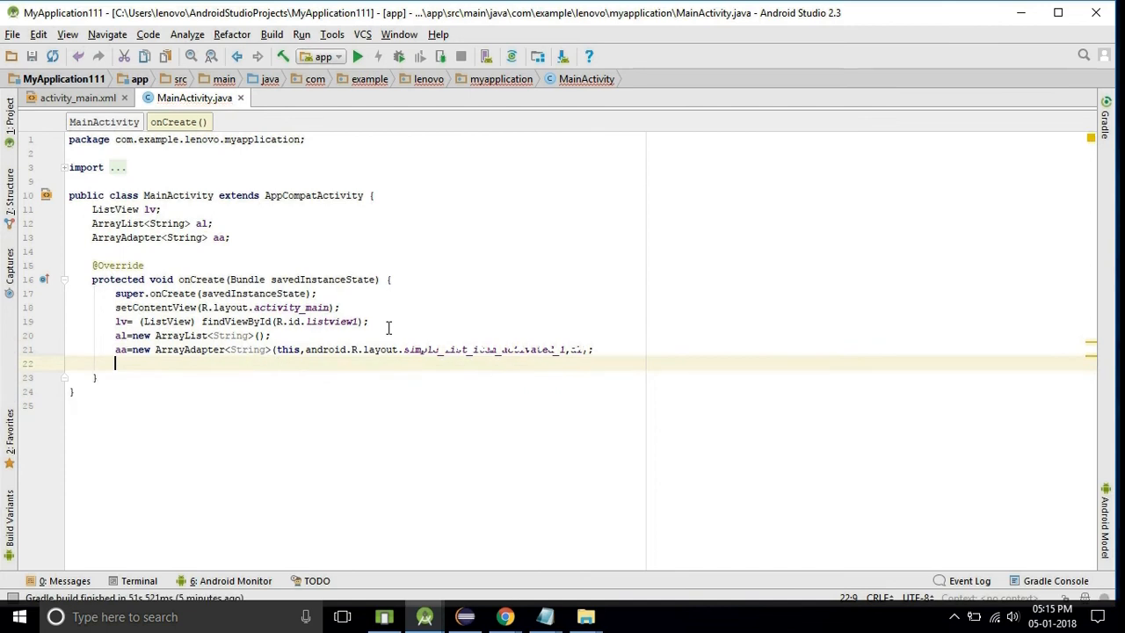
{"action": "type", "text": "al.add(\"\");"}
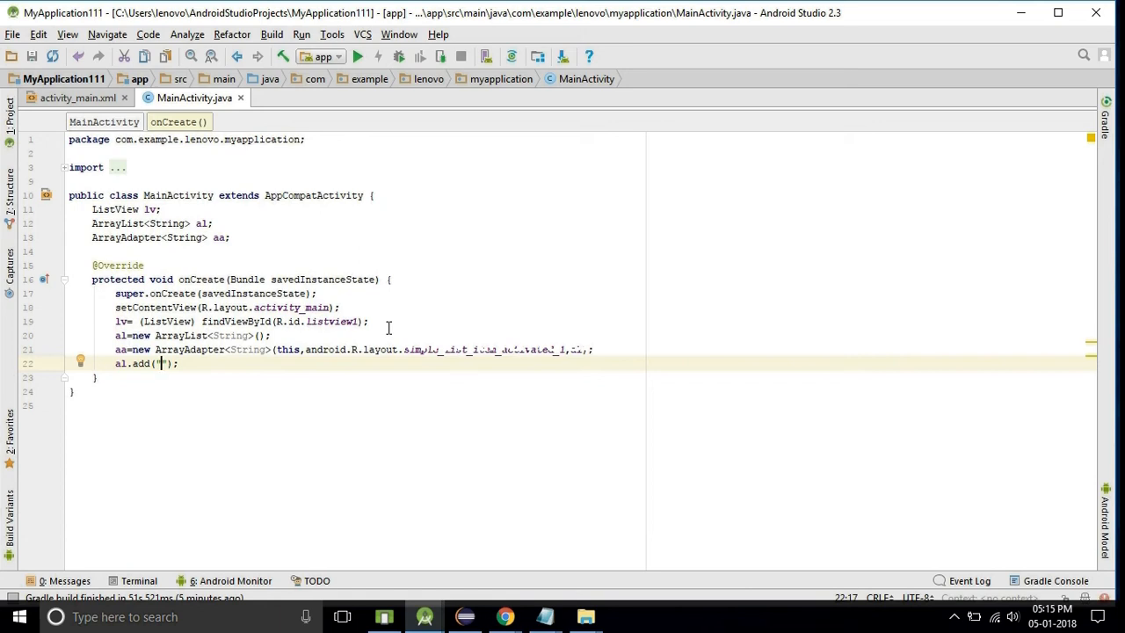
{"action": "type", "text": "www.c"}
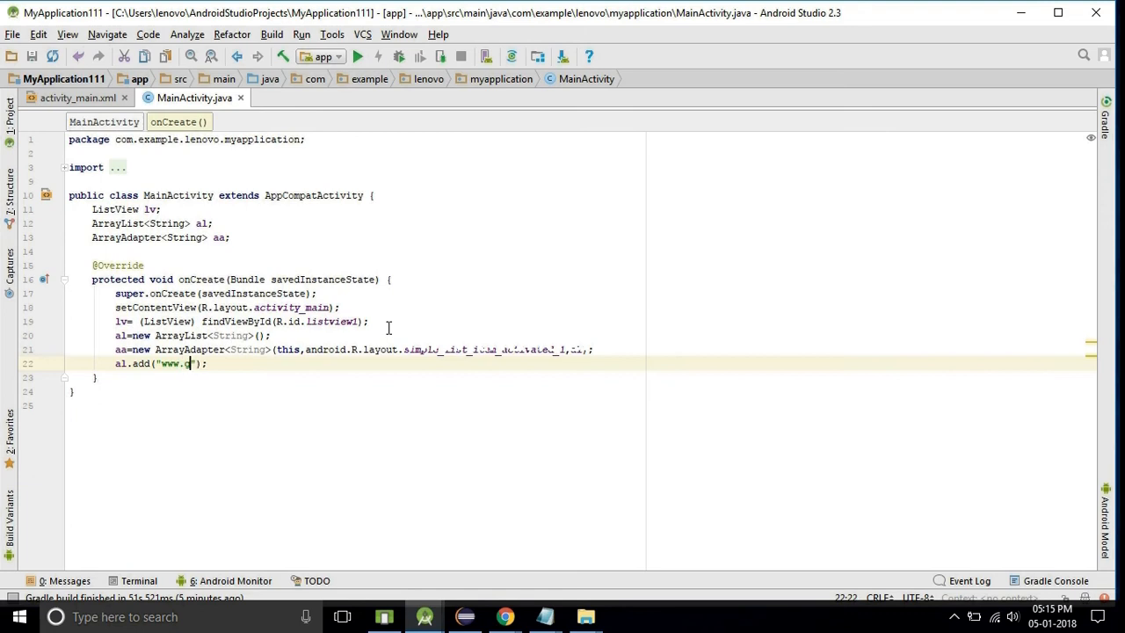
{"action": "type", "text": "gle"}
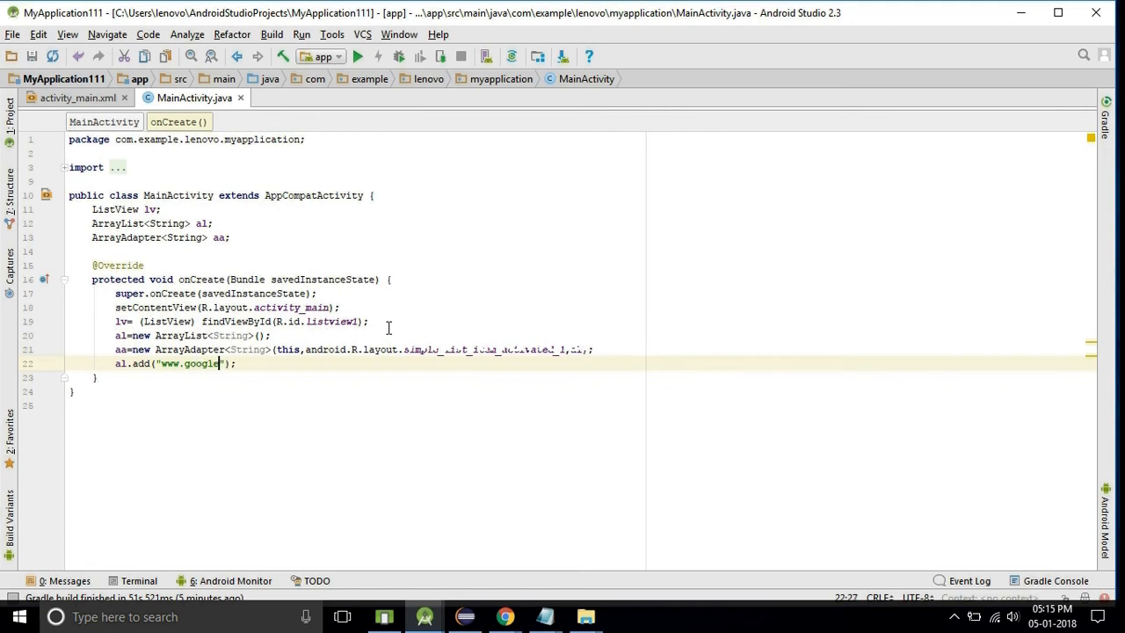
{"action": "type", "text": ".com"}
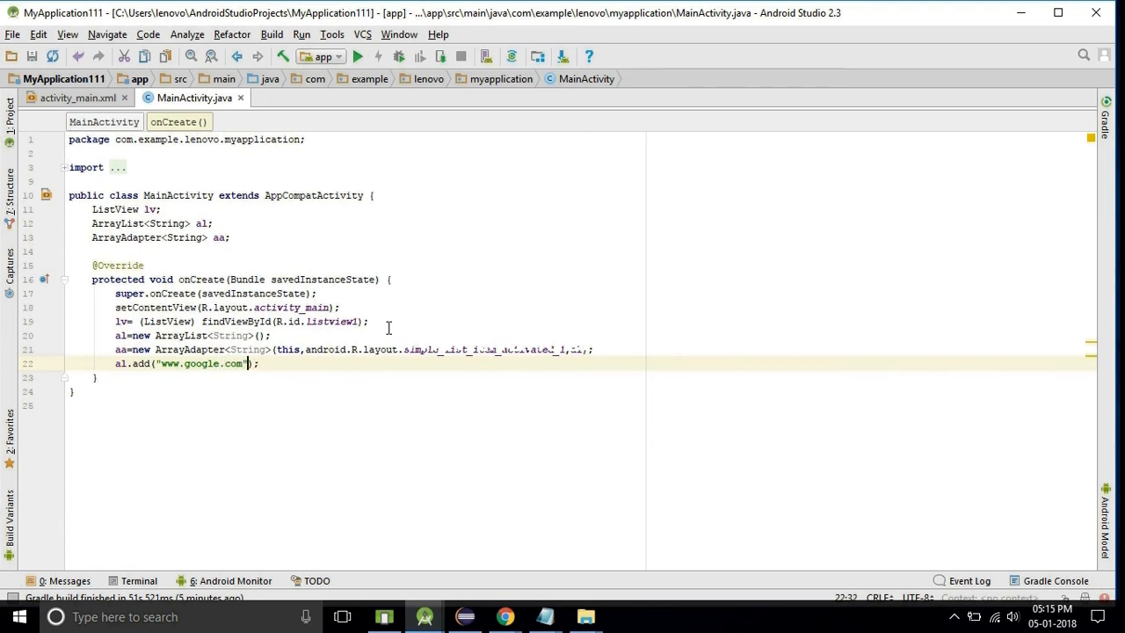
{"action": "type", "text": "al.add();"}
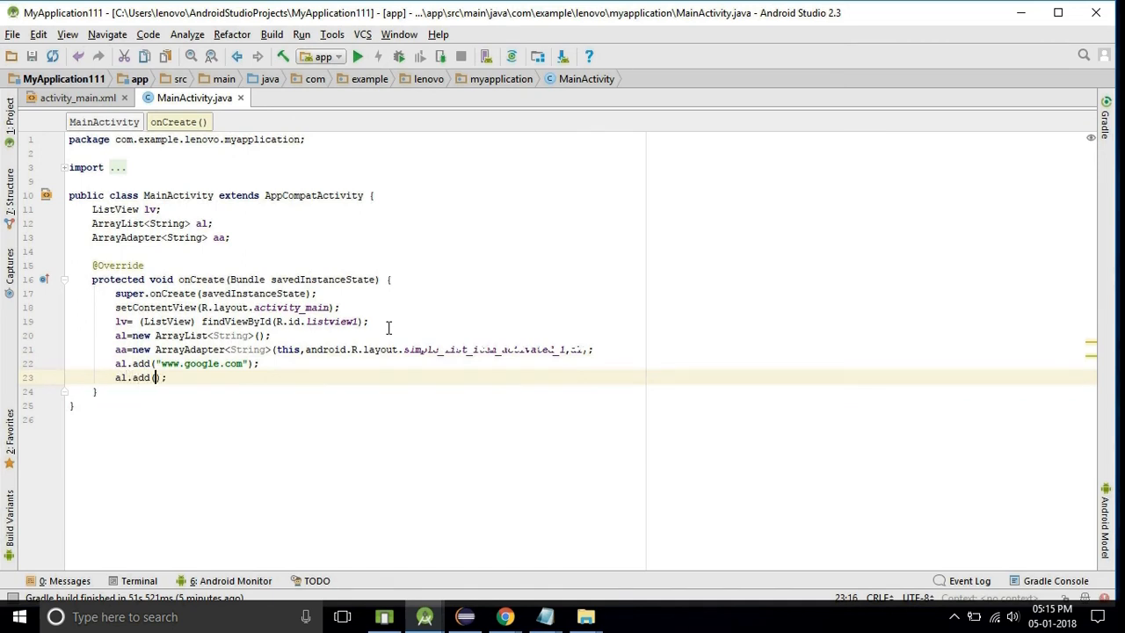
{"action": "type", "text": "\"www.facebook.c"}
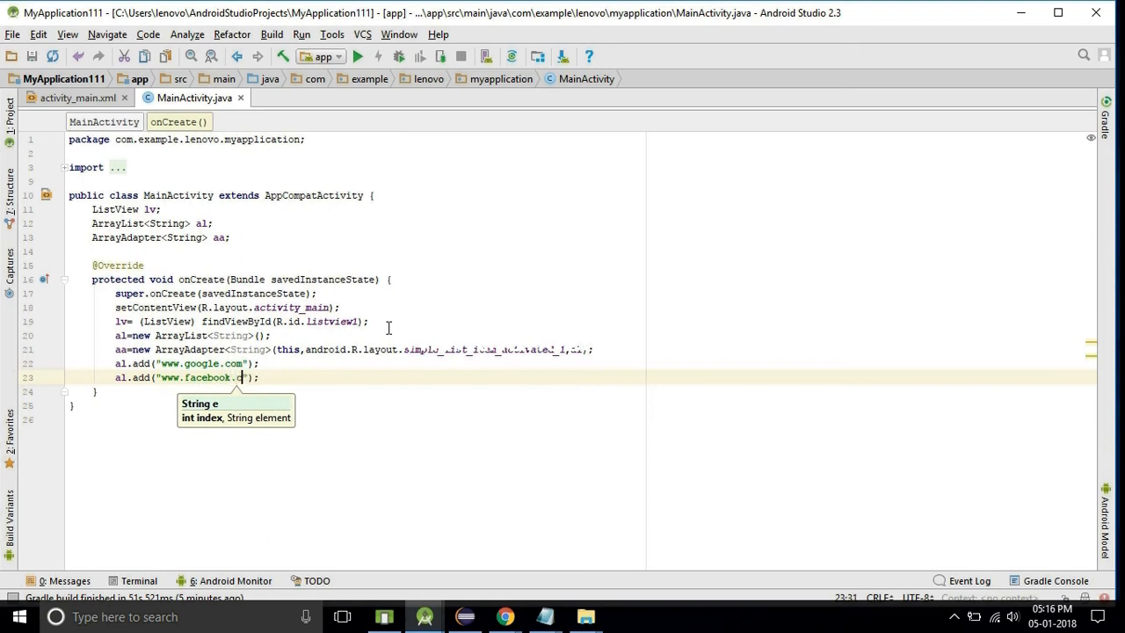
{"action": "type", "text": "com"}
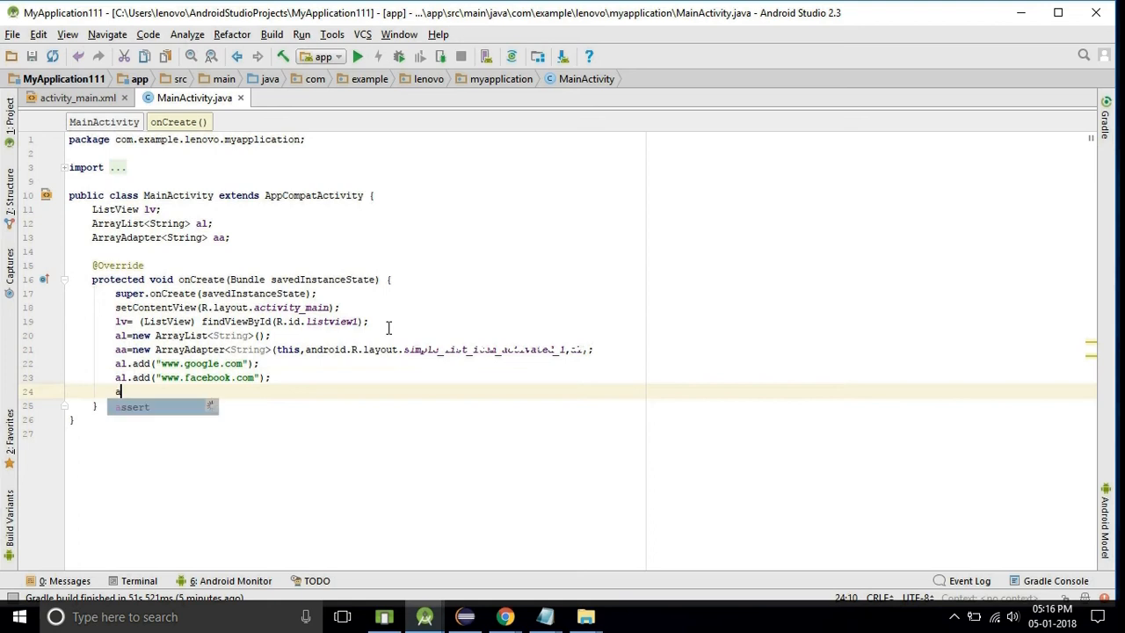
{"action": "type", "text": "al.add(\"\");"}
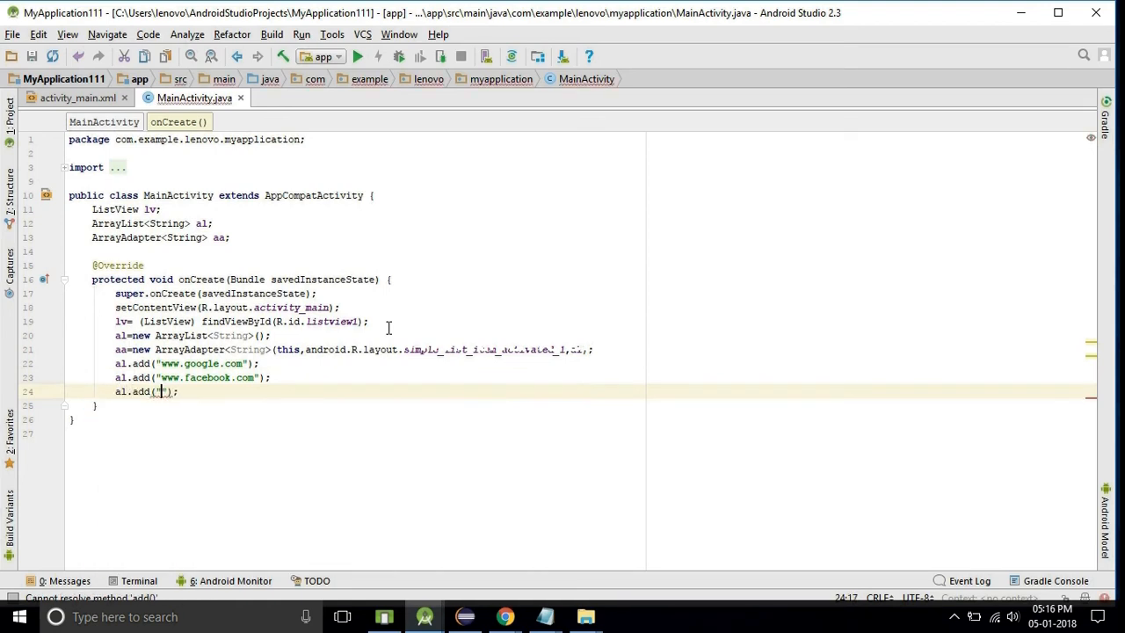
{"action": "type", "text": "cr"}
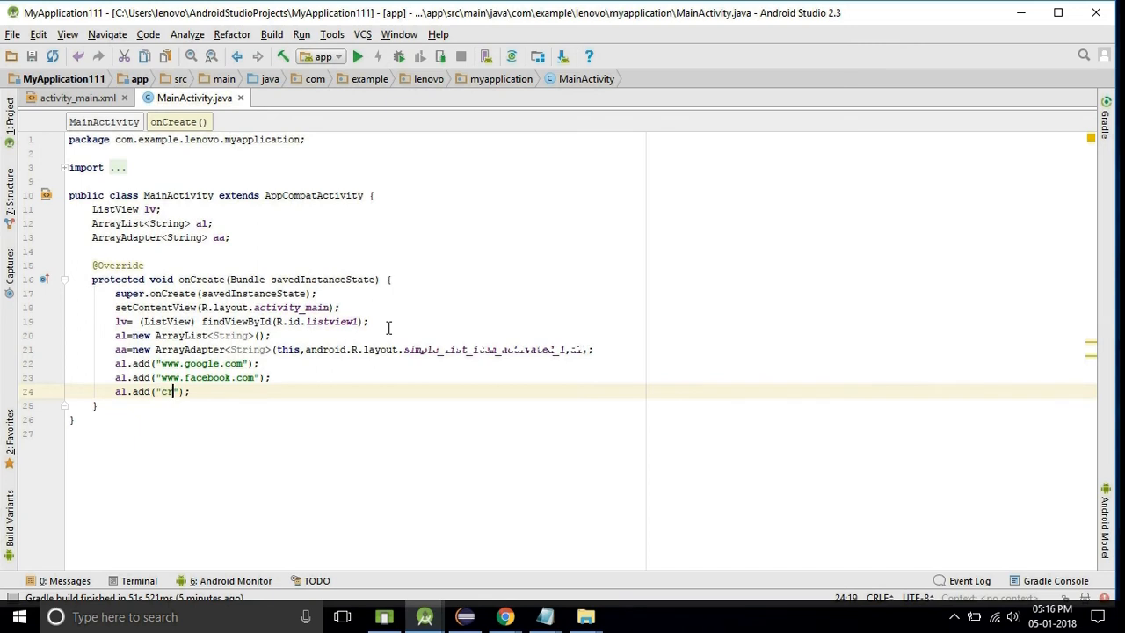
{"action": "type", "text": "ick"}
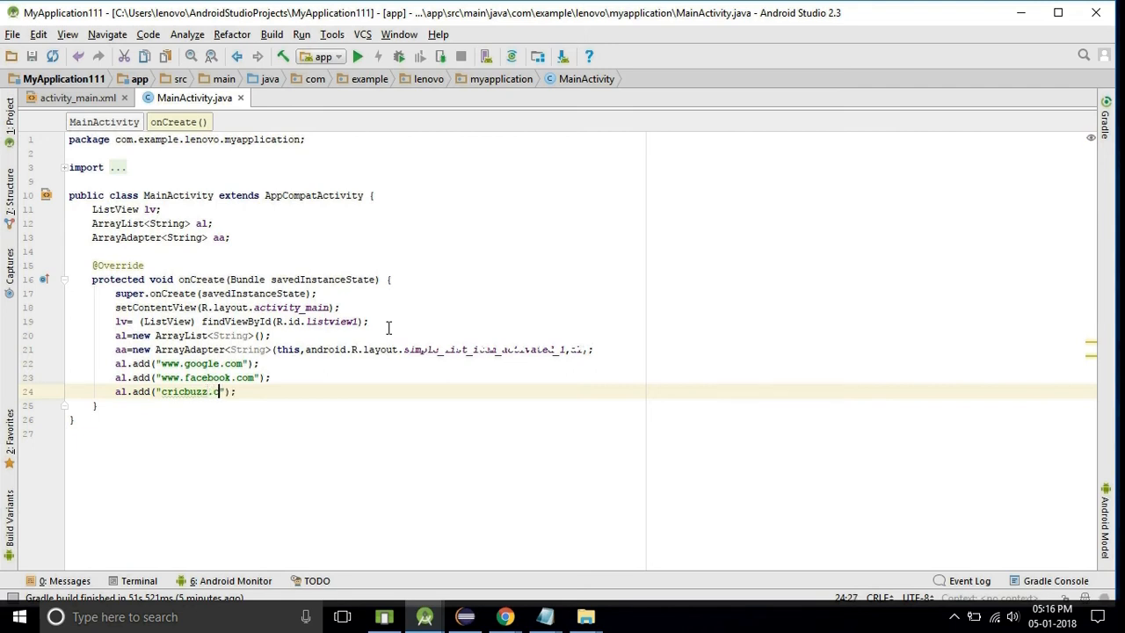
{"action": "type", "text": "om"}
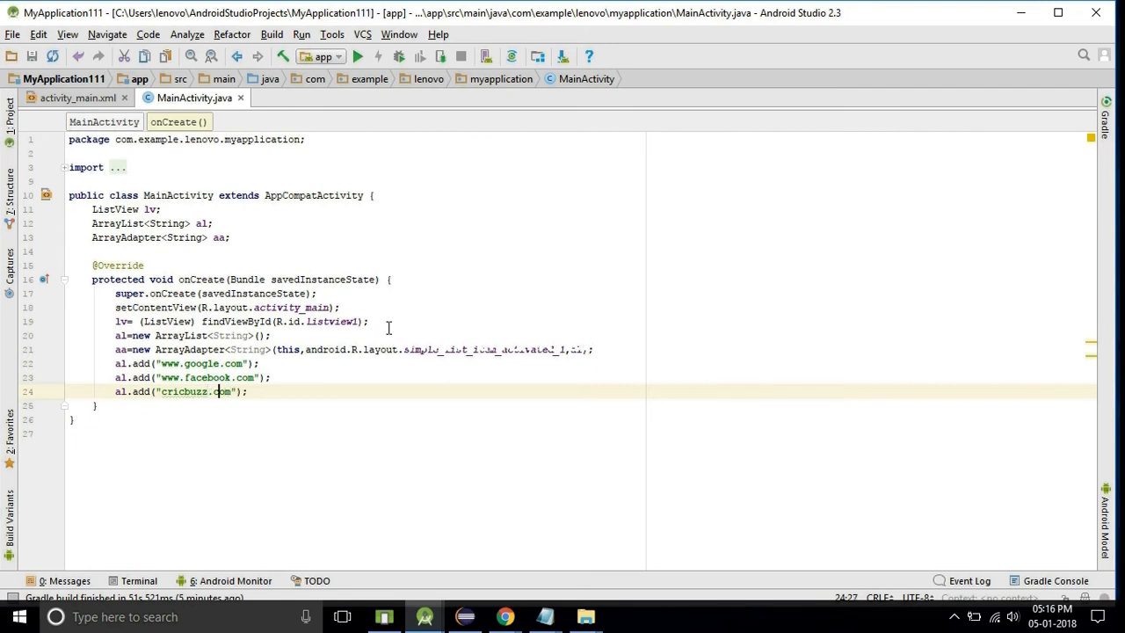
{"action": "type", "text": "ww"}
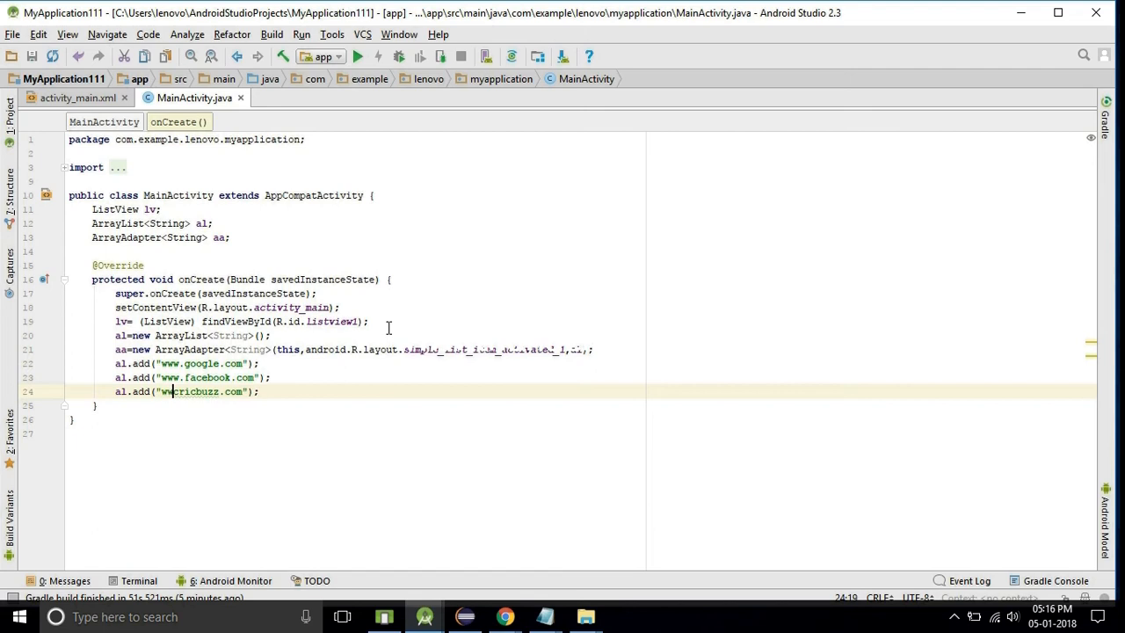
{"action": "type", "text": "w."}
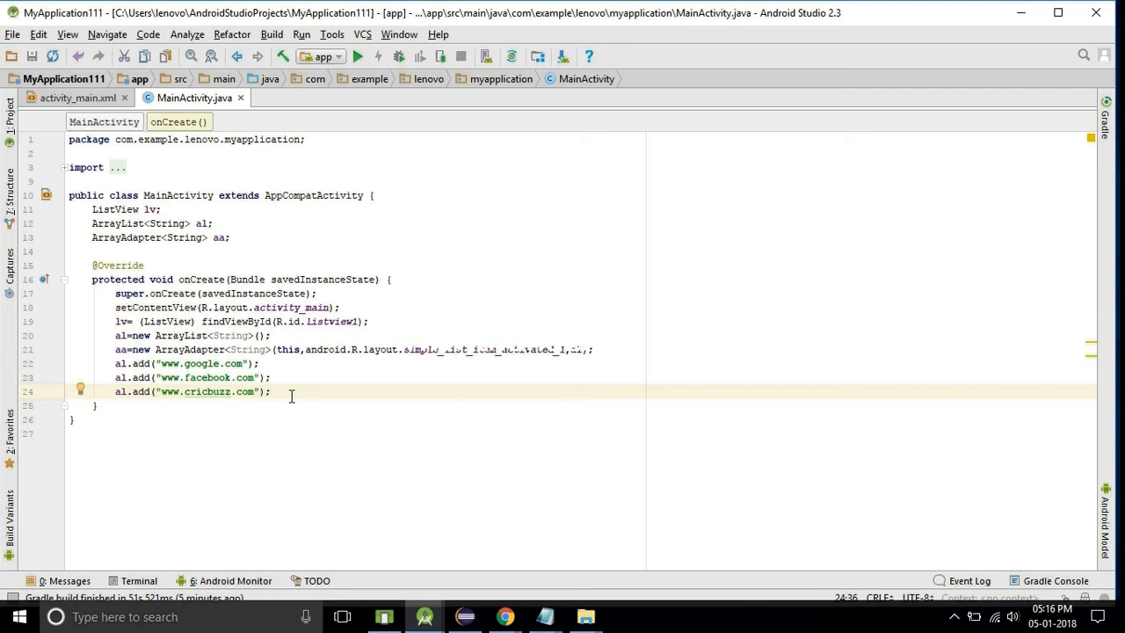
{"action": "left_click", "coordinate": [115, 406]}
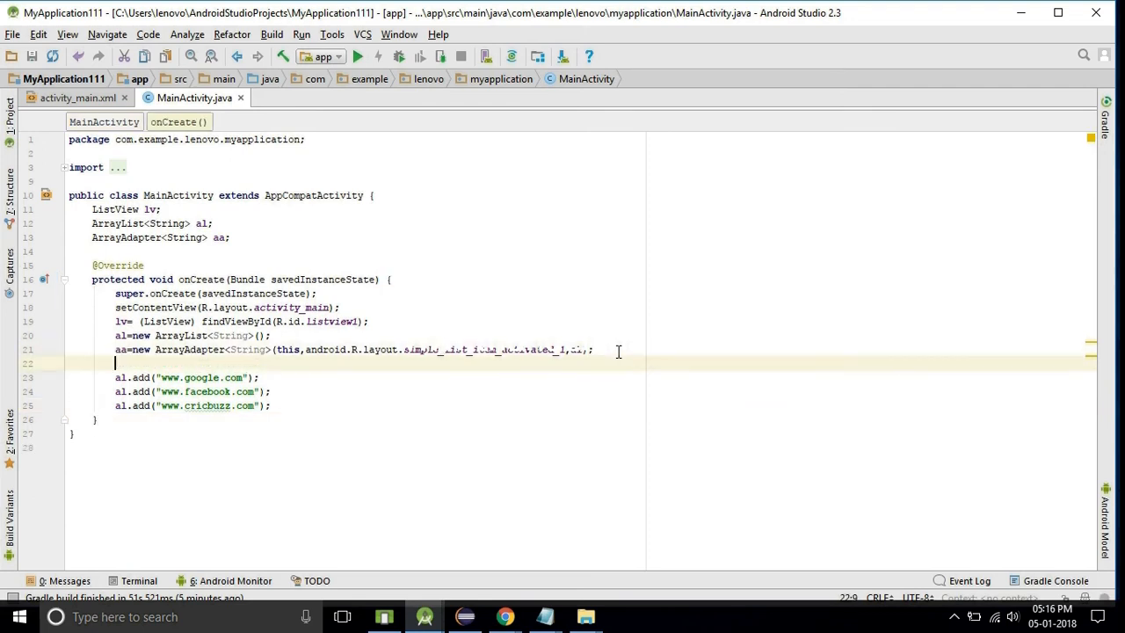
- Remove the stray lv.setOn text outside onCreate, leaving a blank line after the cricbuzz entry
{"action": "type", "text": "lv."}
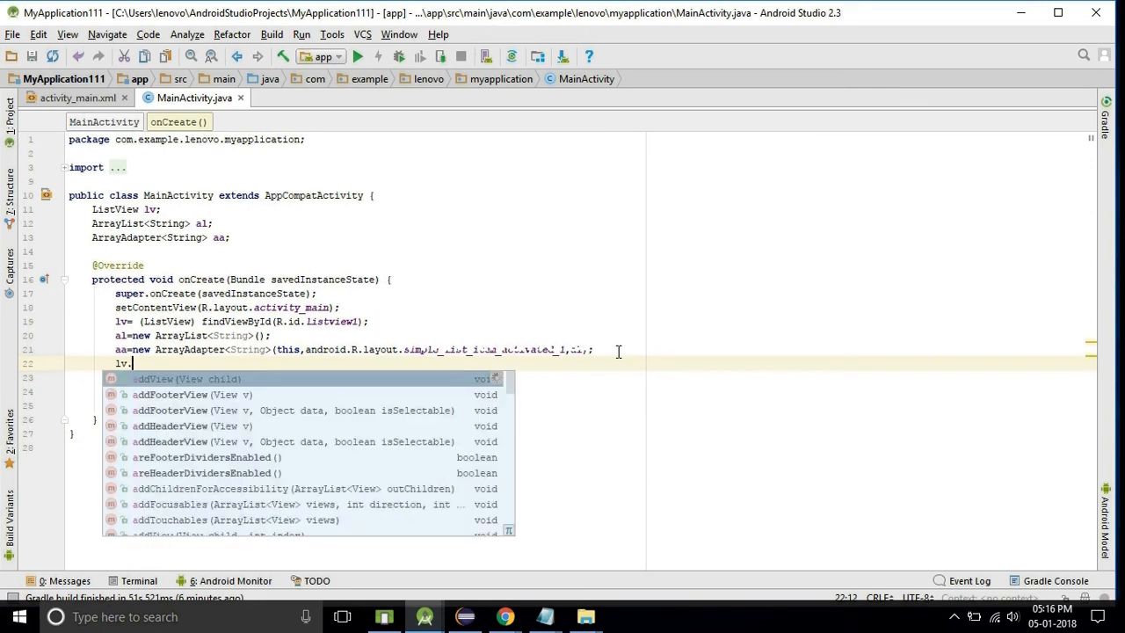
{"action": "type", "text": "se"}
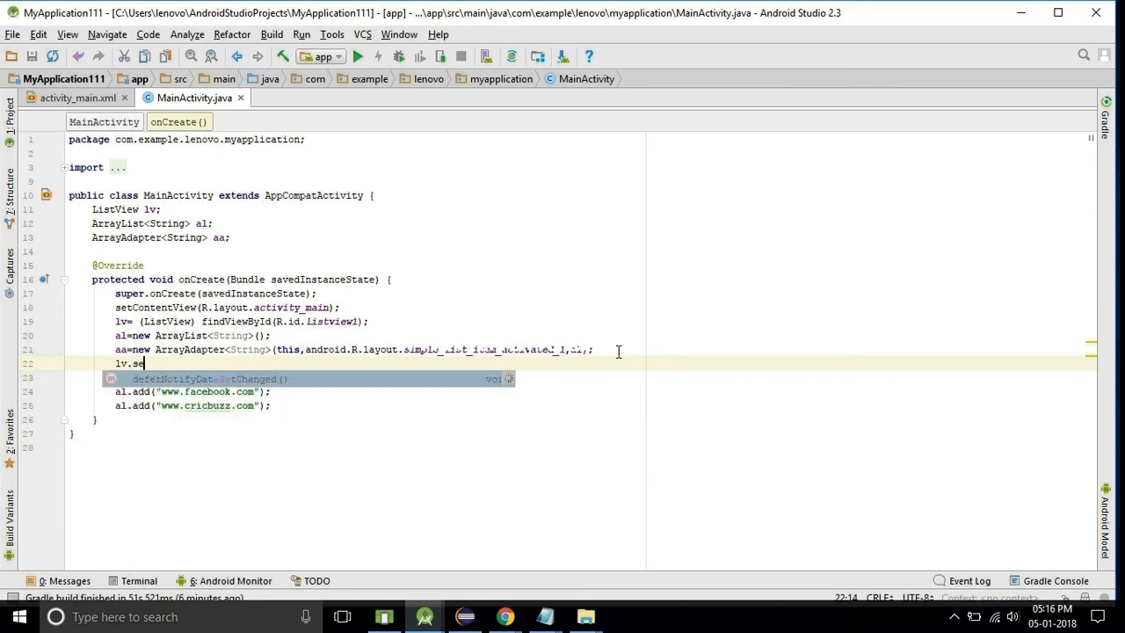
{"action": "type", "text": "tAdapter(aa);"}
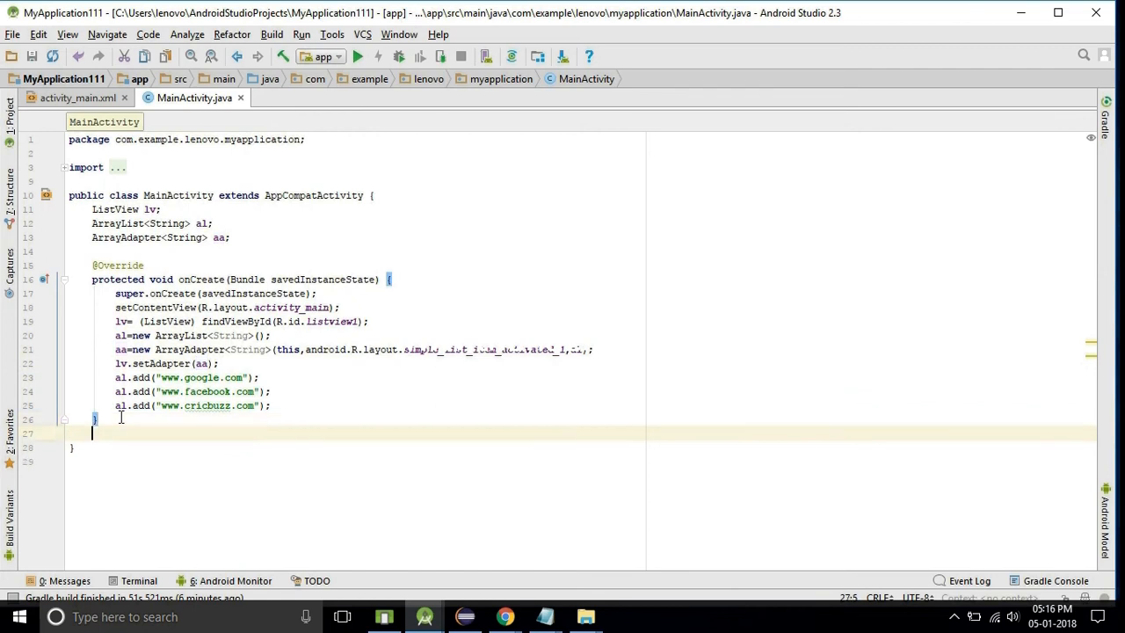
{"action": "type", "text": "l"}
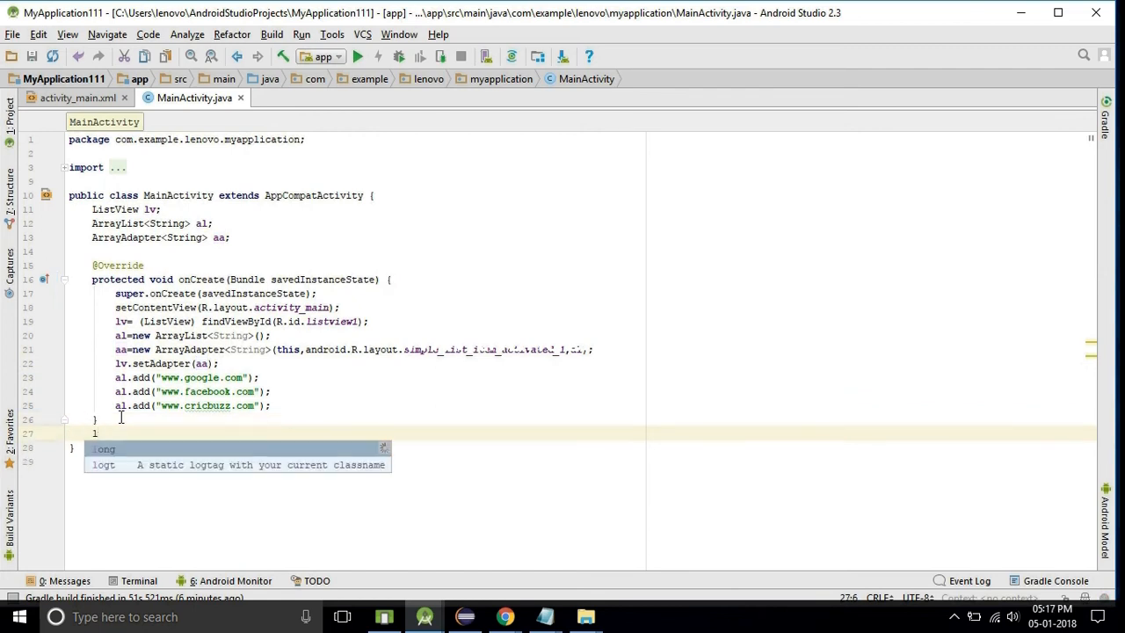
{"action": "type", "text": "v."}
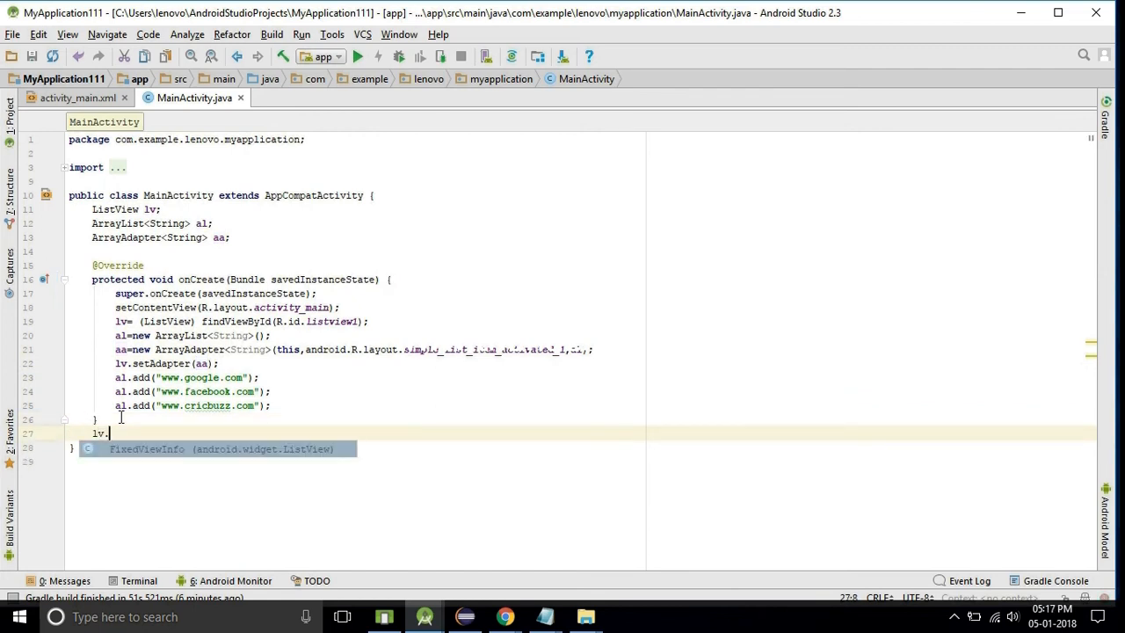
{"action": "type", "text": "se"}
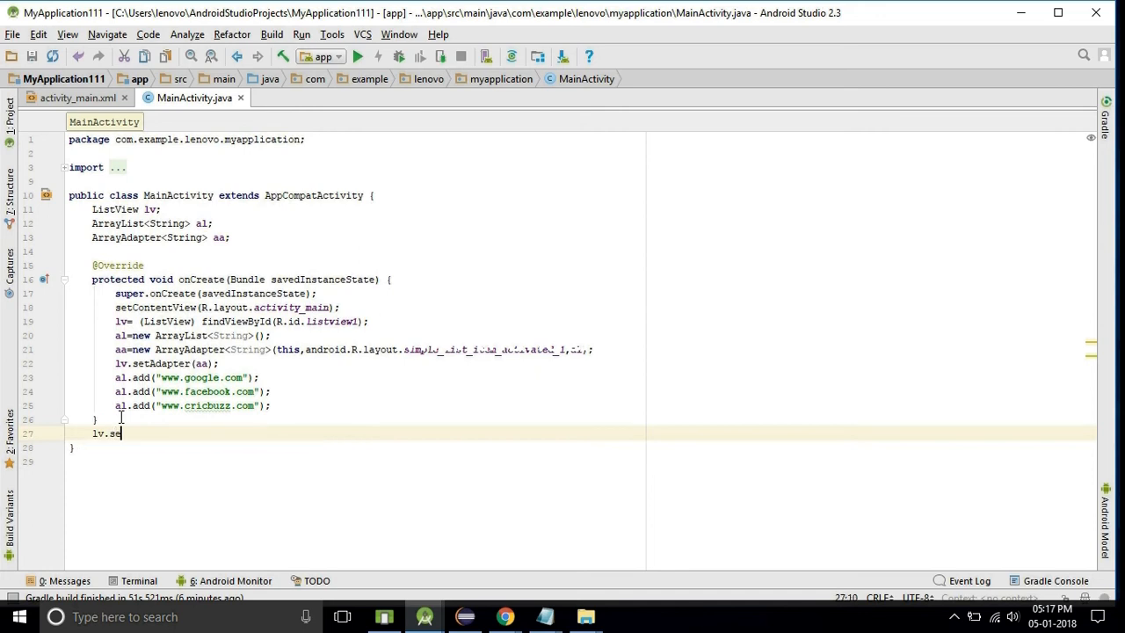
{"action": "type", "text": "t"}
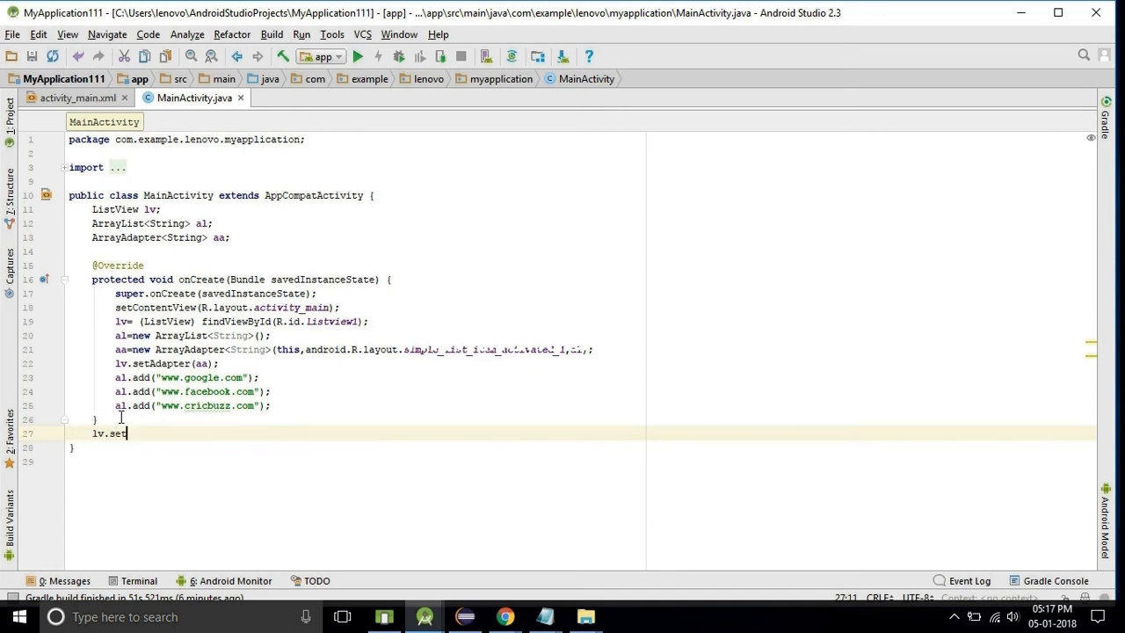
{"action": "type", "text": "on"}
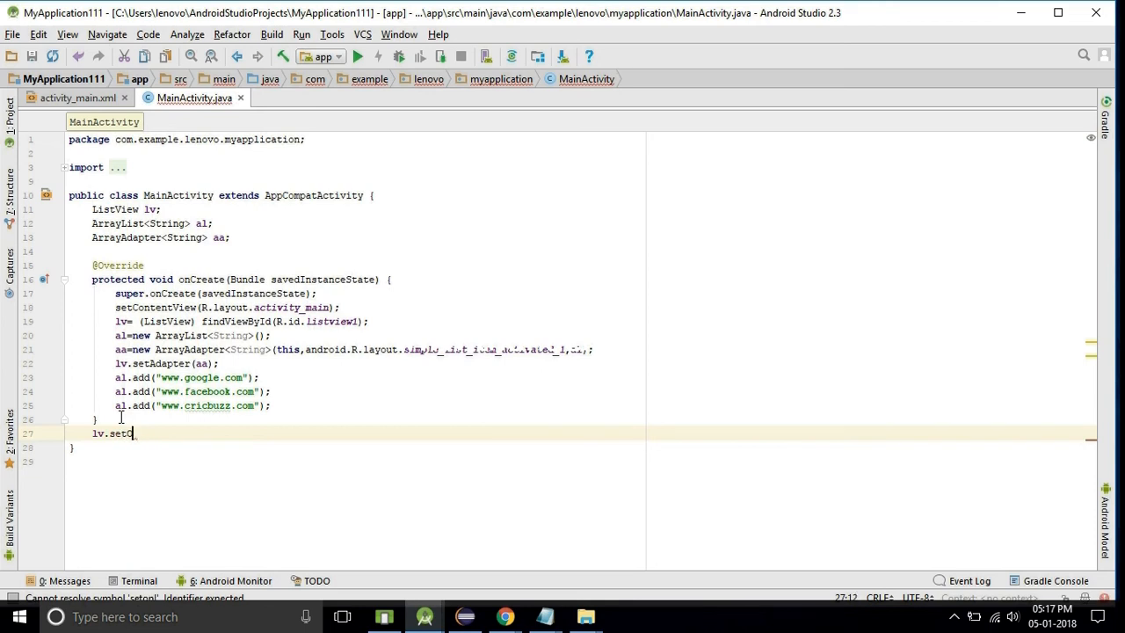
{"action": "type", "text": "n"}
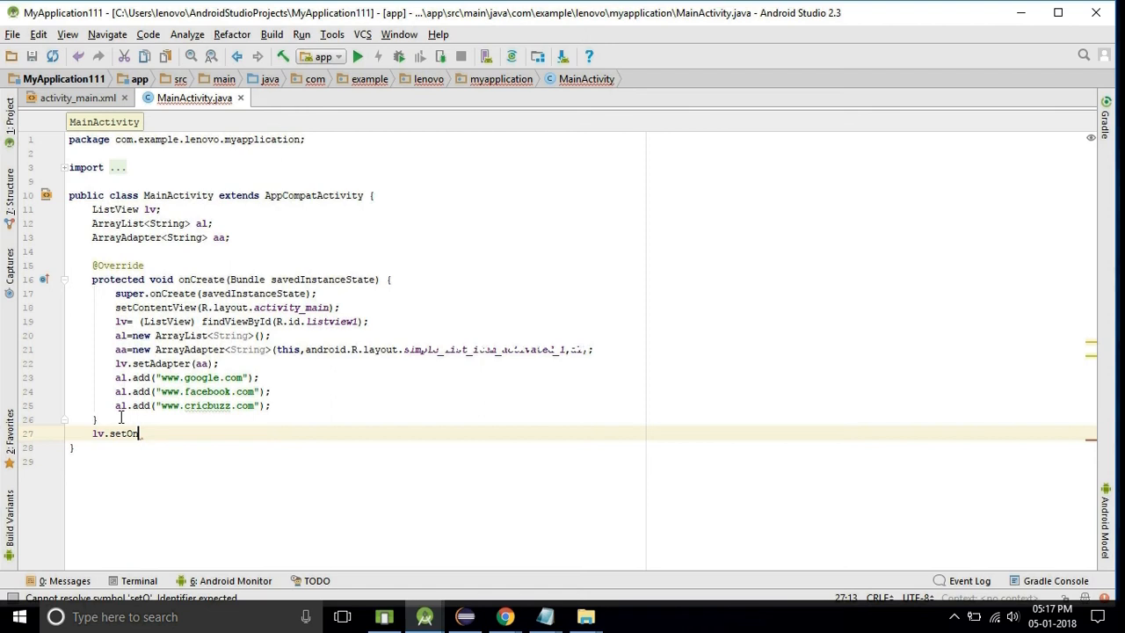
{"action": "type", "text": "I"}
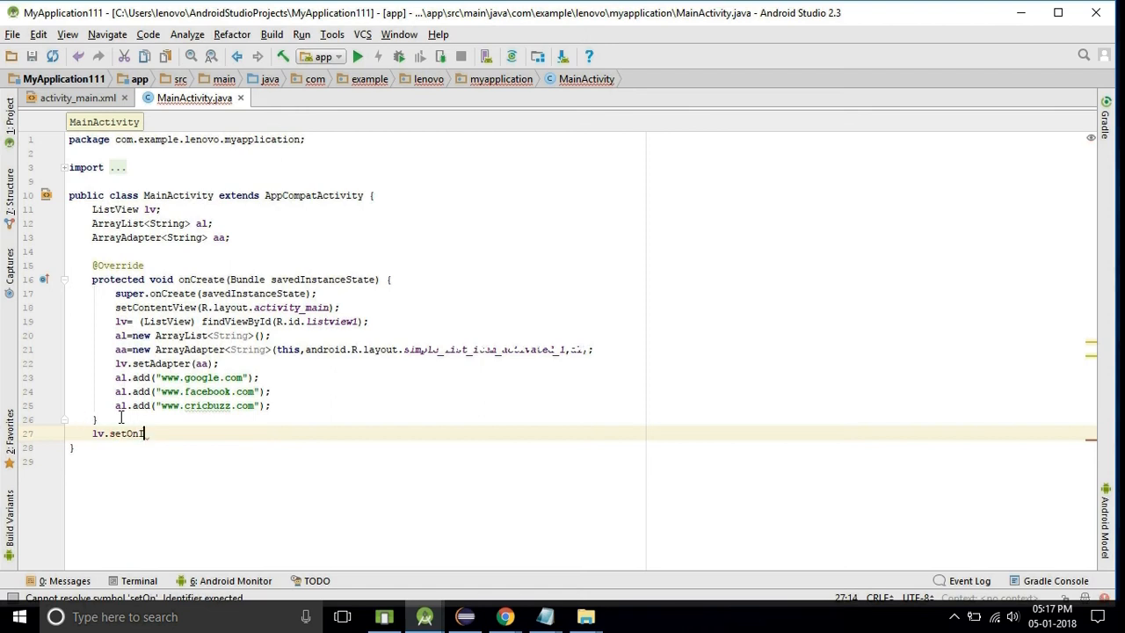
{"action": "key", "text": "backspace"}
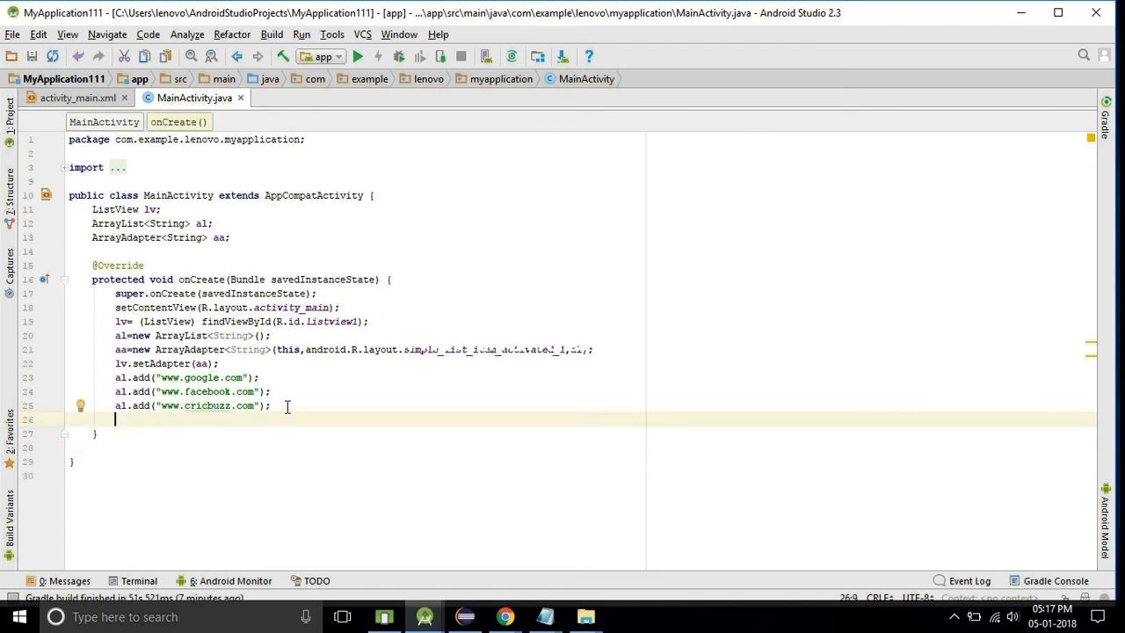
- Generate lv.setOnItemClickListener with an onItemClick handler and begin typing 'Intent i='
{"action": "type", "text": "lv."}
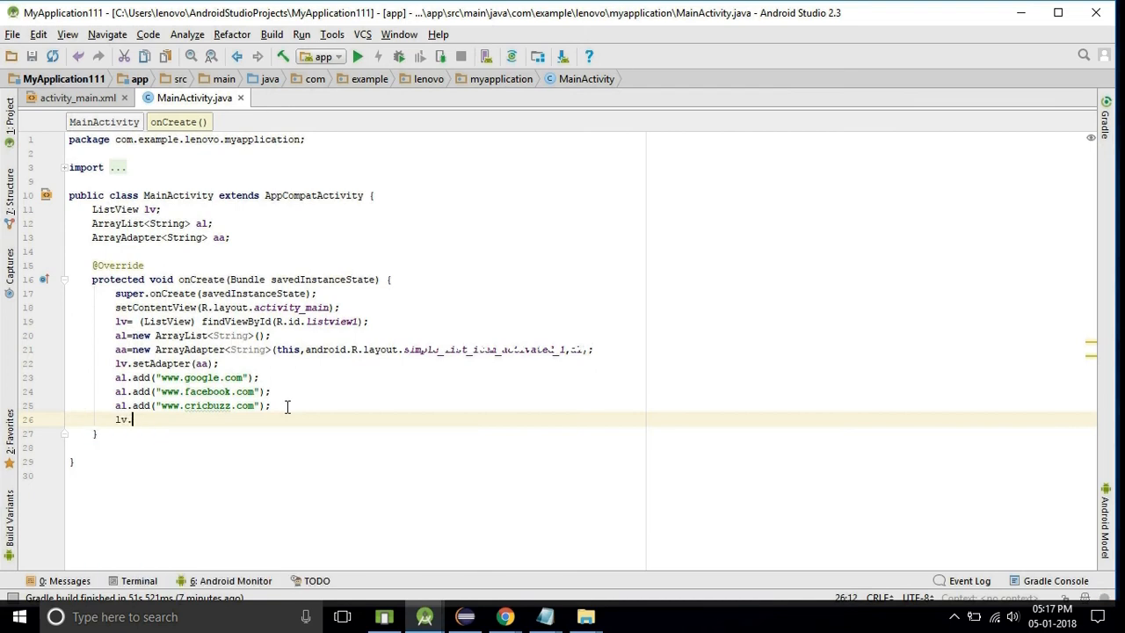
{"action": "type", "text": "se"}
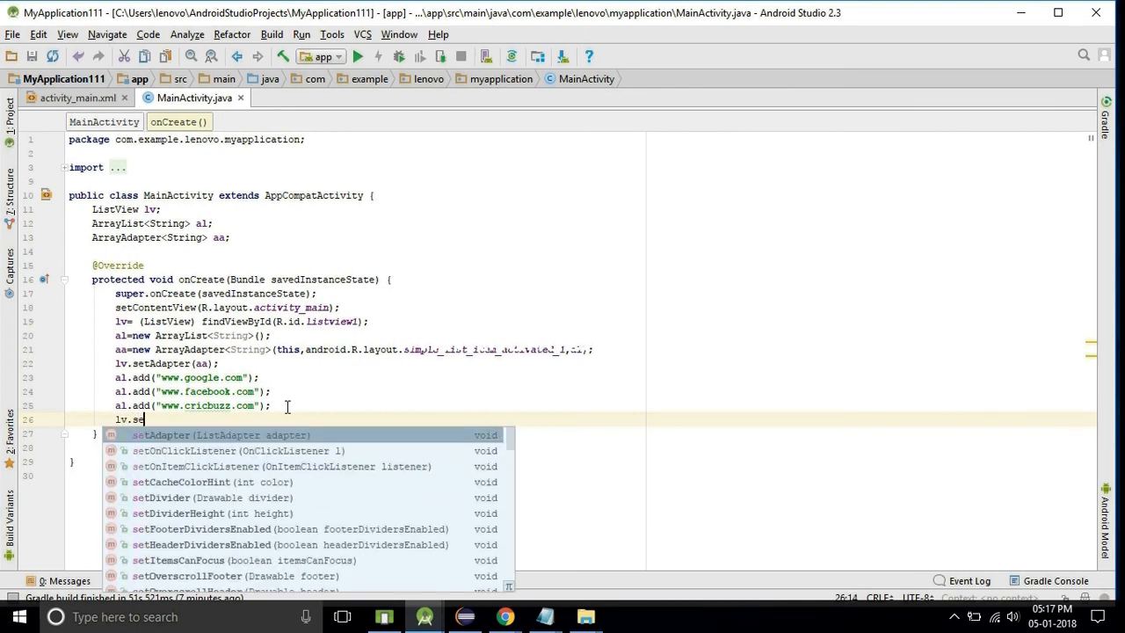
{"action": "type", "text": "OnItemClickListener();"}
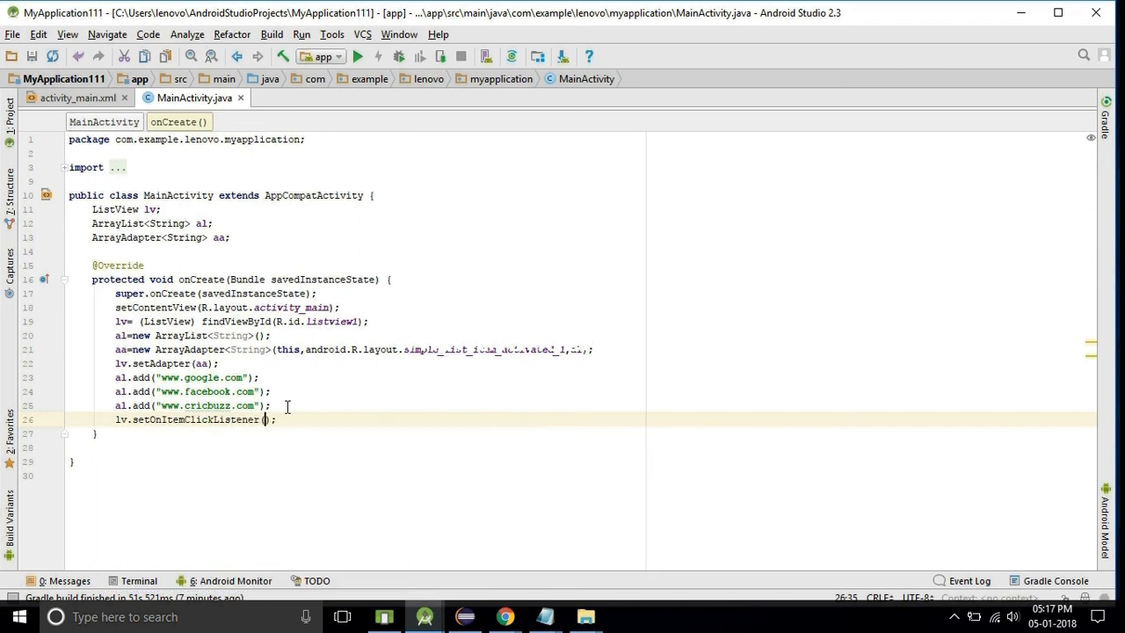
{"action": "type", "text": "n"}
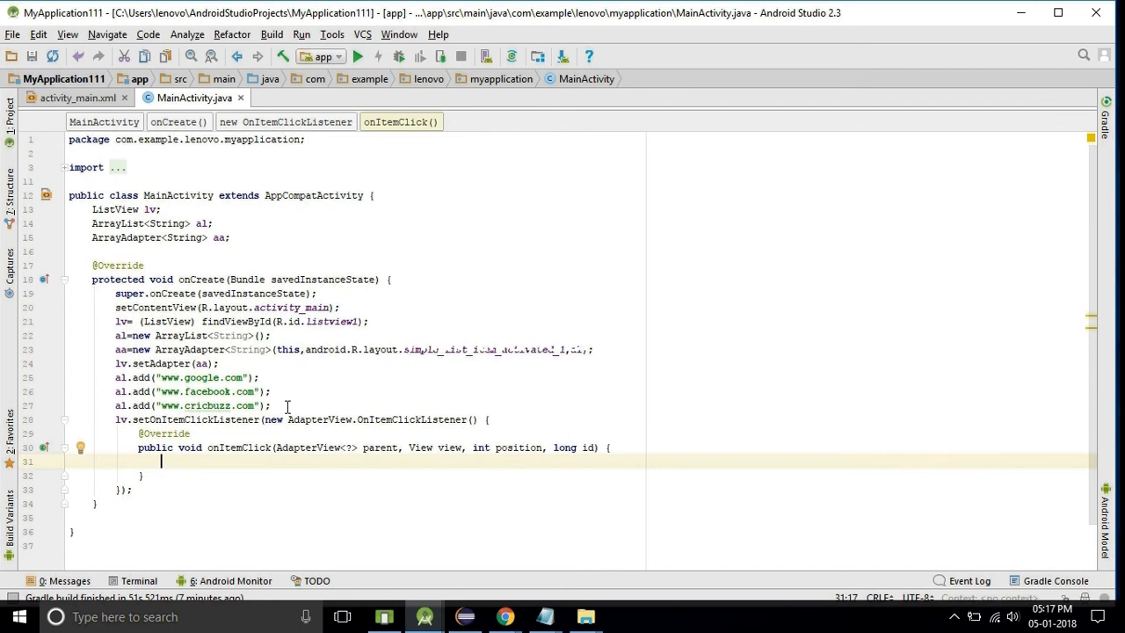
{"action": "type", "text": "In"}
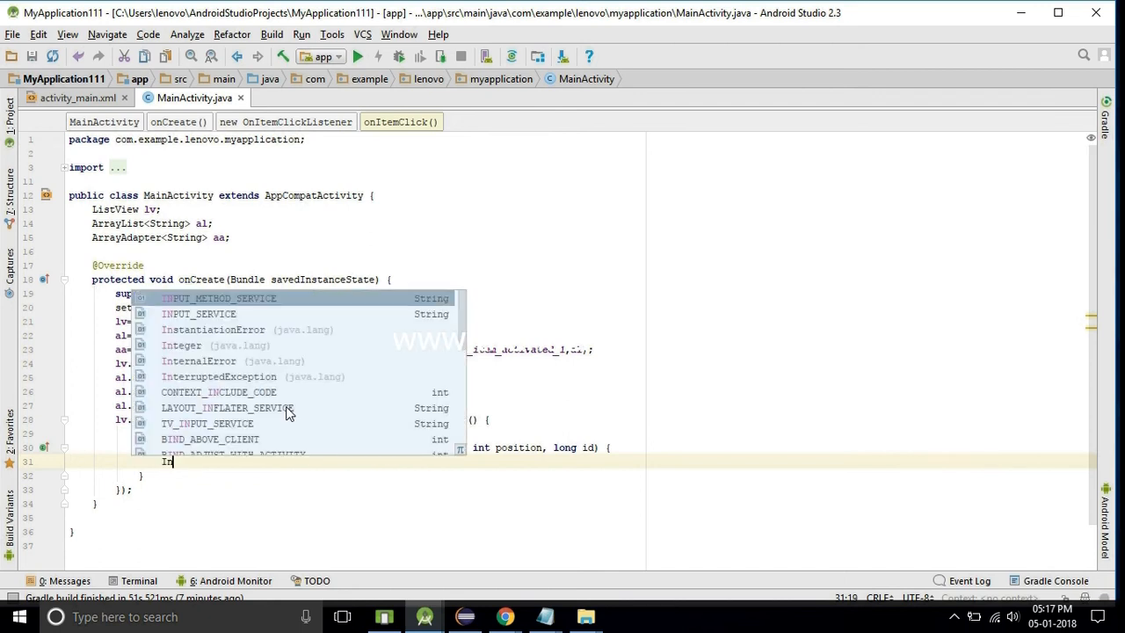
{"action": "type", "text": "tent"}
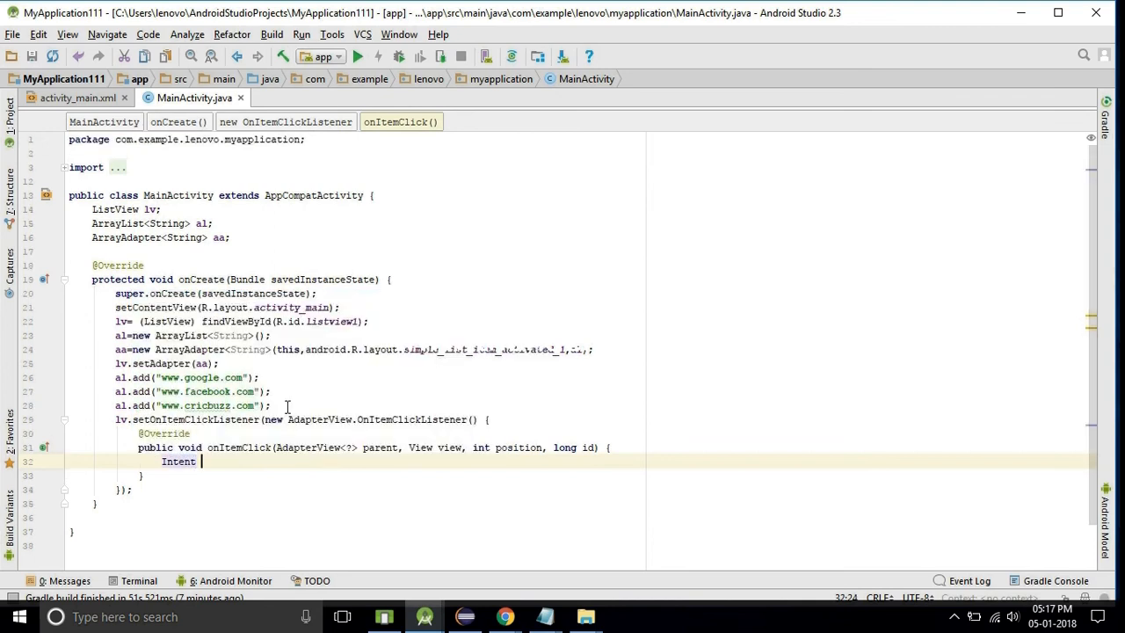
{"action": "type", "text": "i="}
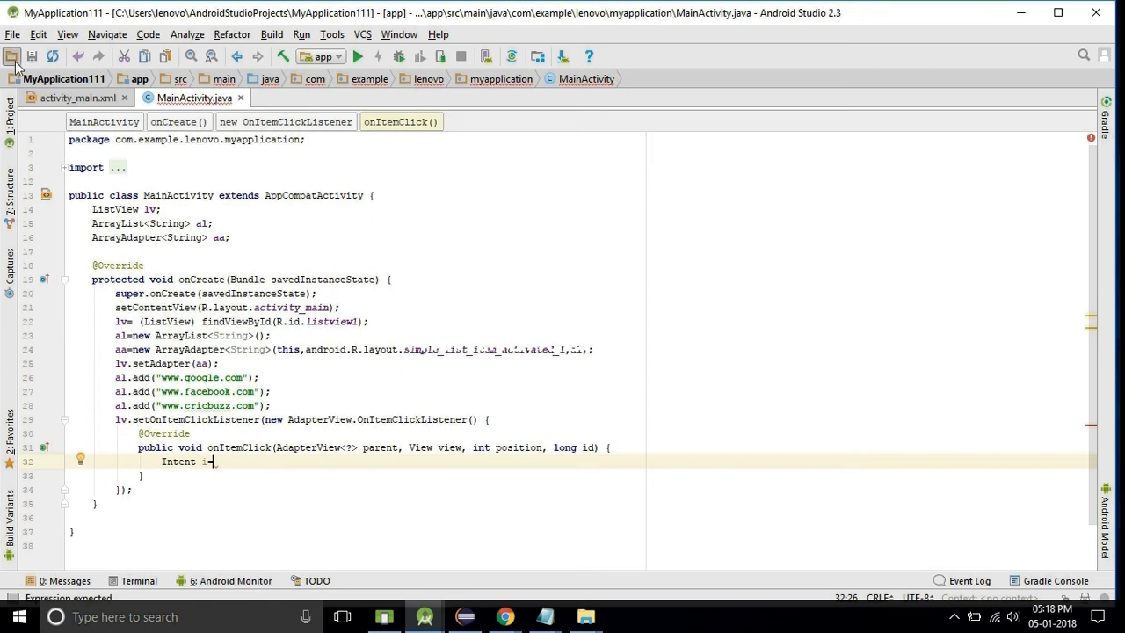
- Create an Empty Activity named Main2Activity with layout activity_main2
{"action": "left_click", "coordinate": [13, 34]}
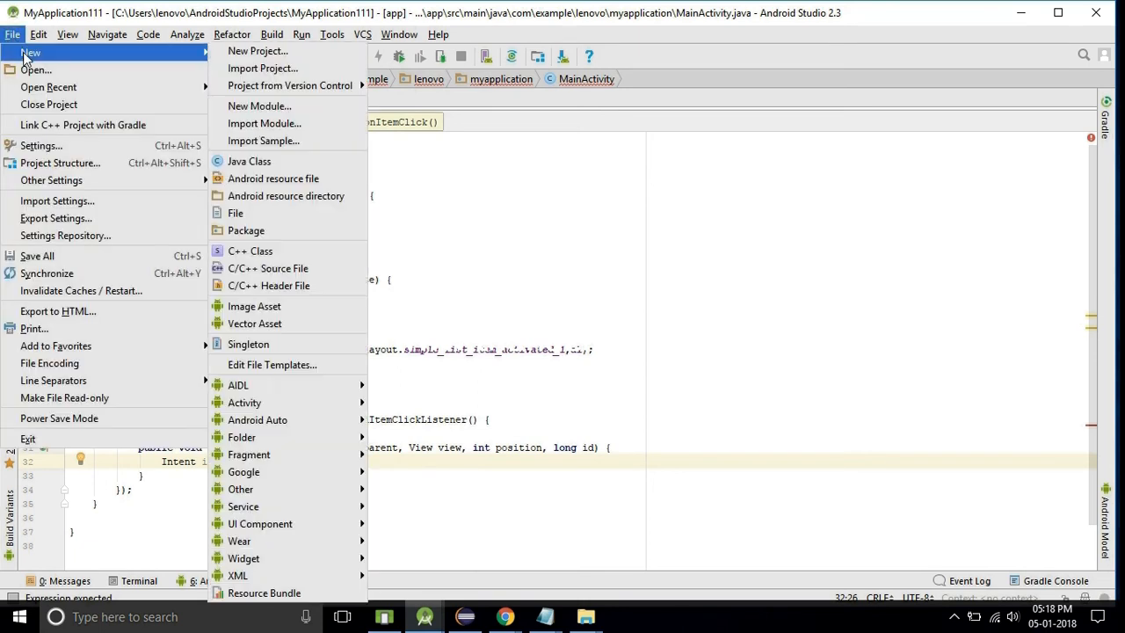
{"action": "mouse_move", "coordinate": [249, 161]}
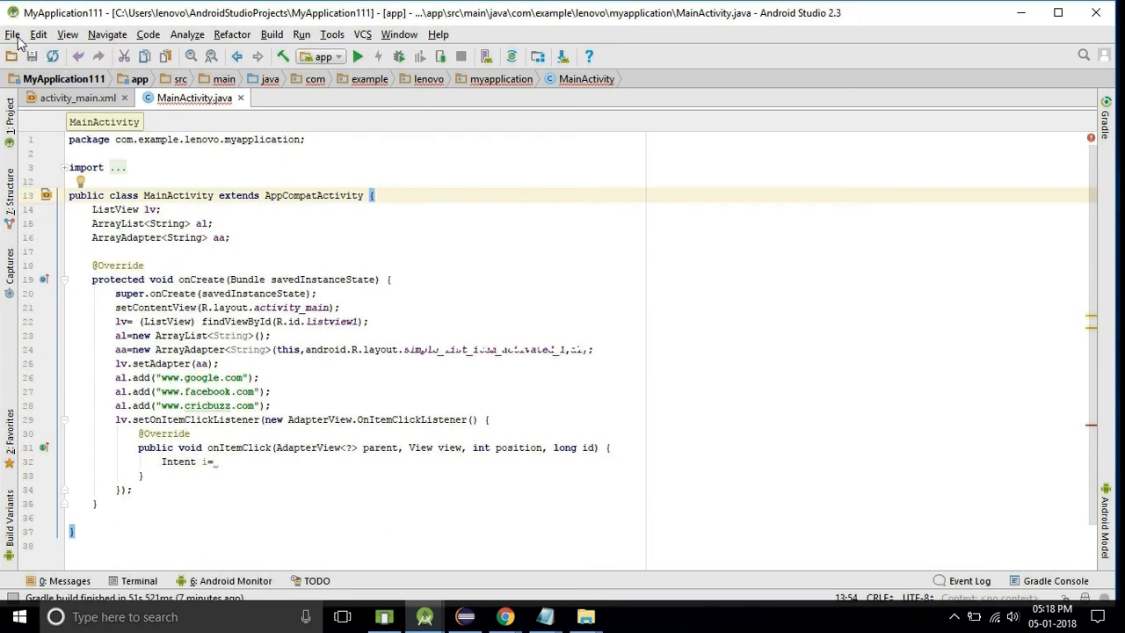
{"action": "left_click", "coordinate": [12, 34]}
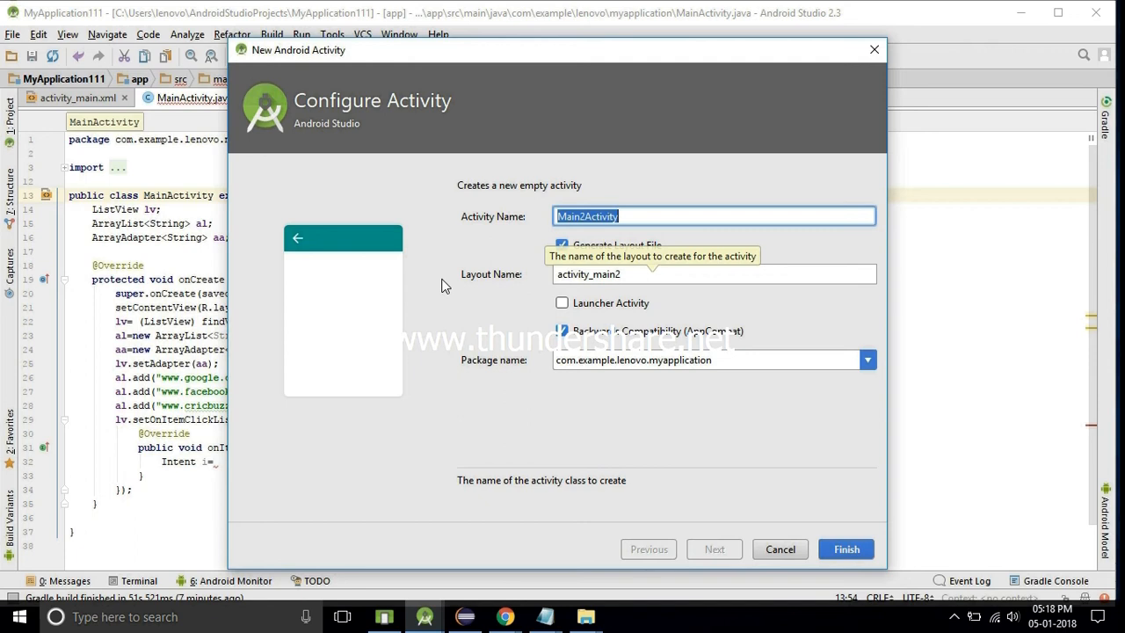
{"action": "left_click", "coordinate": [844, 548]}
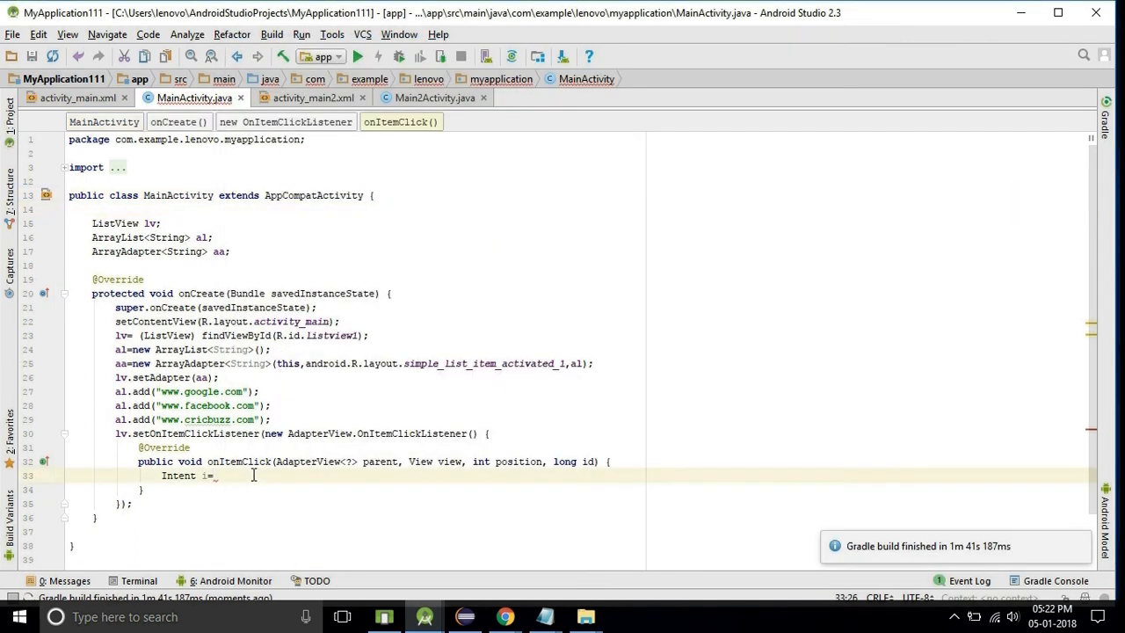
- Complete Intent i=new Intent(MainActivity.this, Main2Activity.class); in the click handler
{"action": "type", "text": "new"}
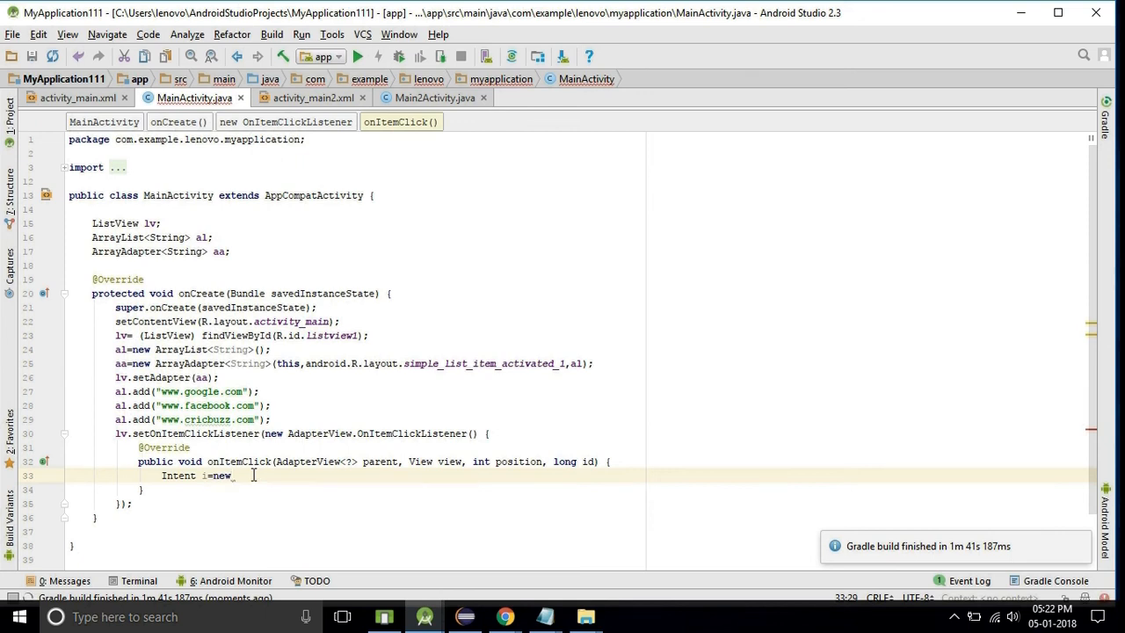
{"action": "type", "text": "In"}
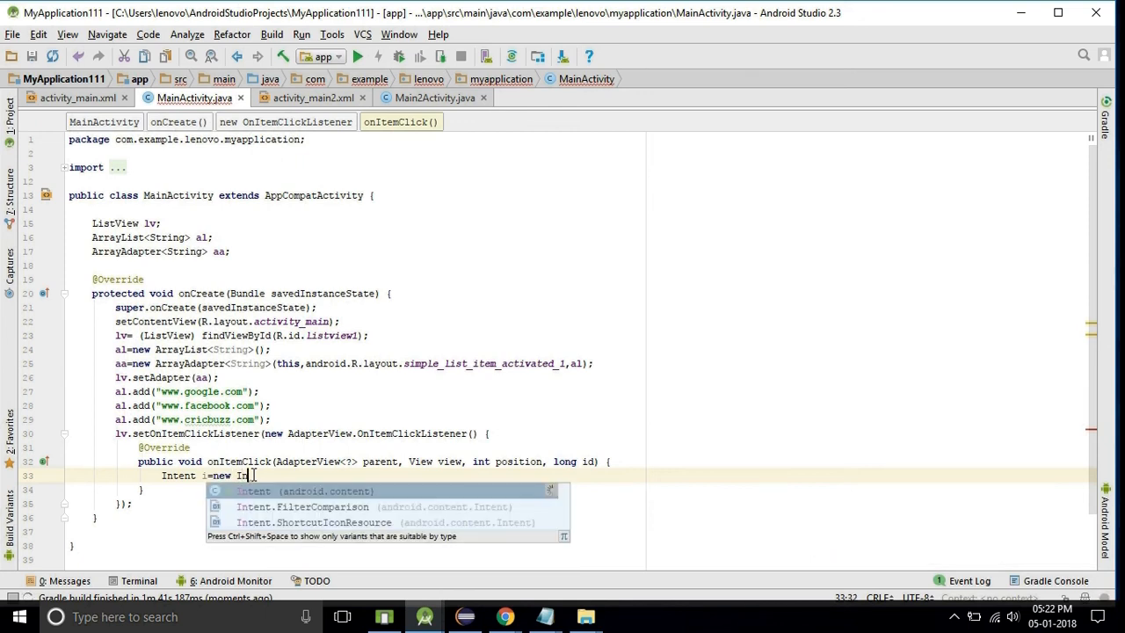
{"action": "type", "text": "tent(Mai"}
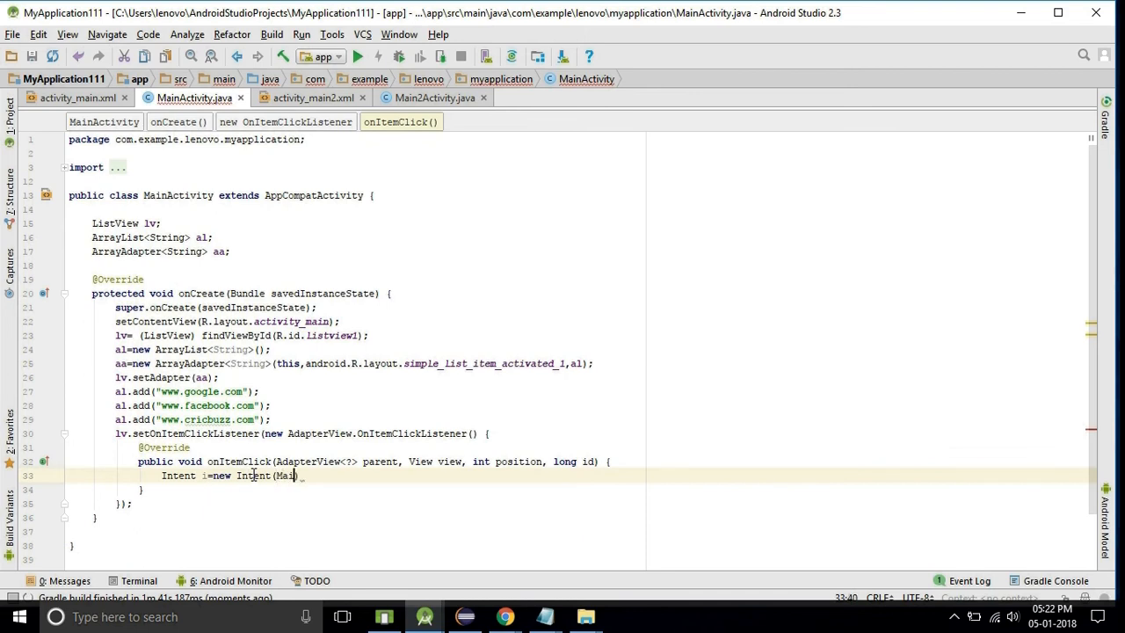
{"action": "type", "text": "Mai"}
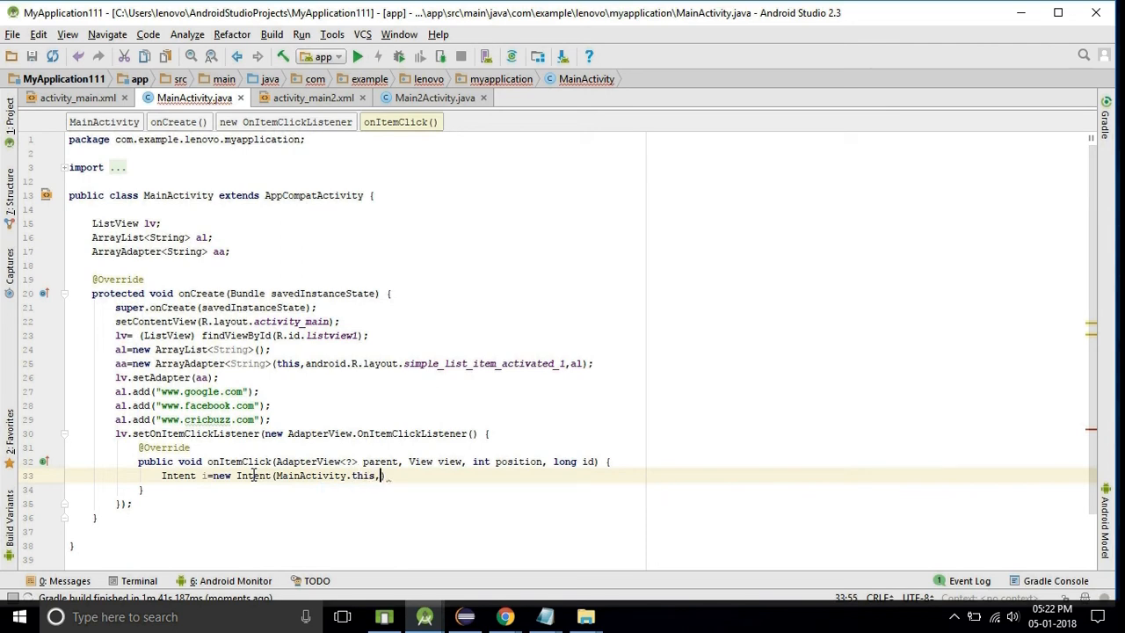
{"action": "type", "text": "Main2Activity"}
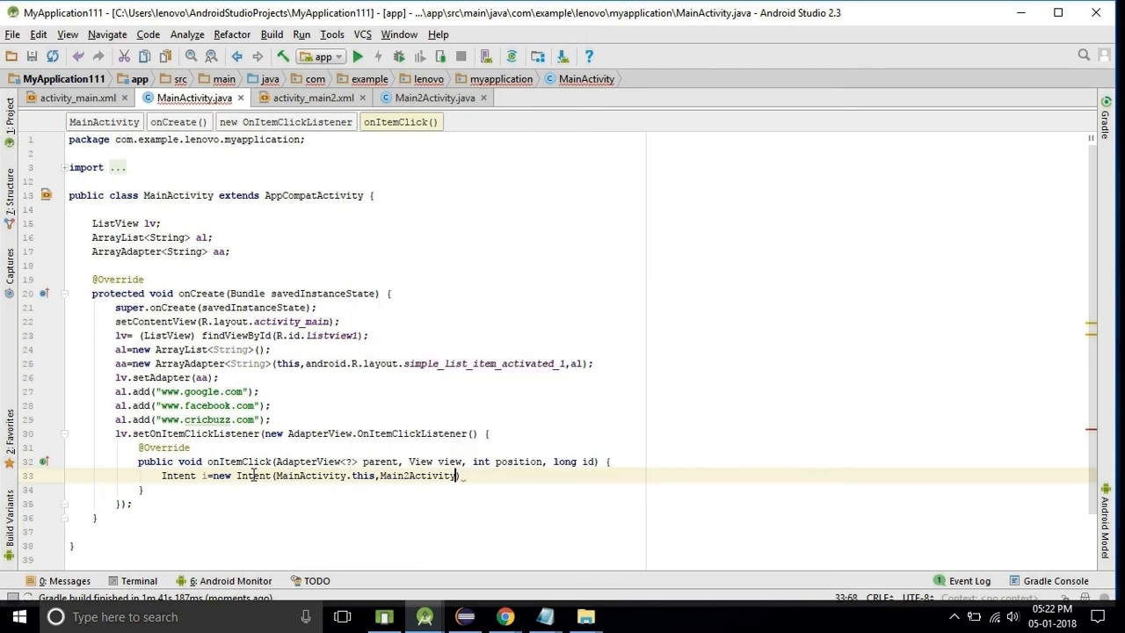
{"action": "type", "text": ".clas"}
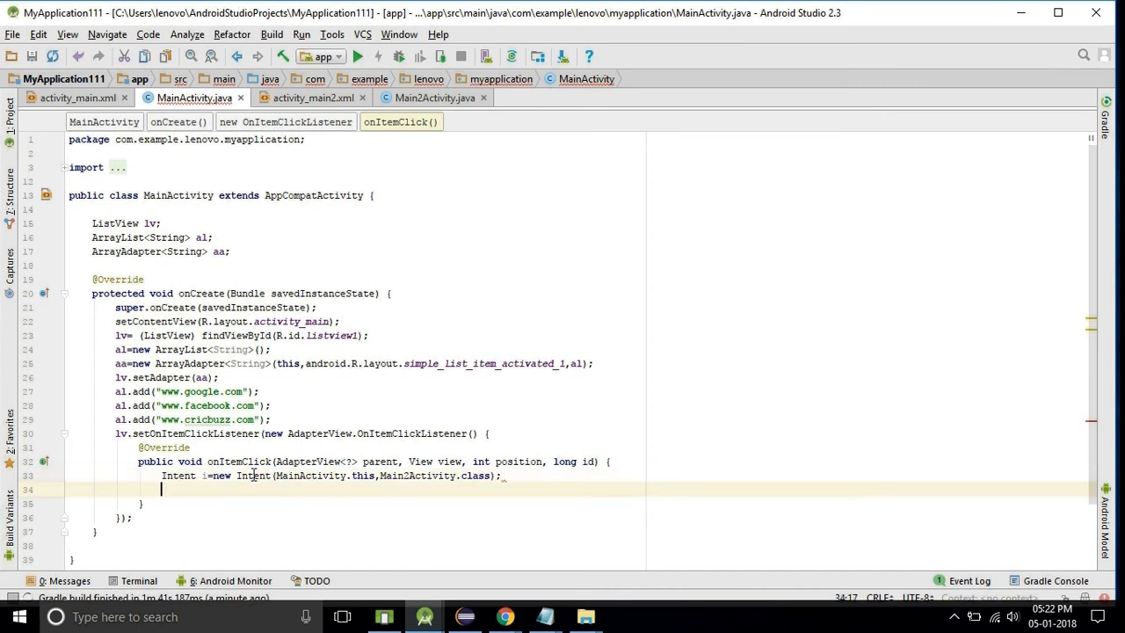
{"action": "type", "text": "s"}
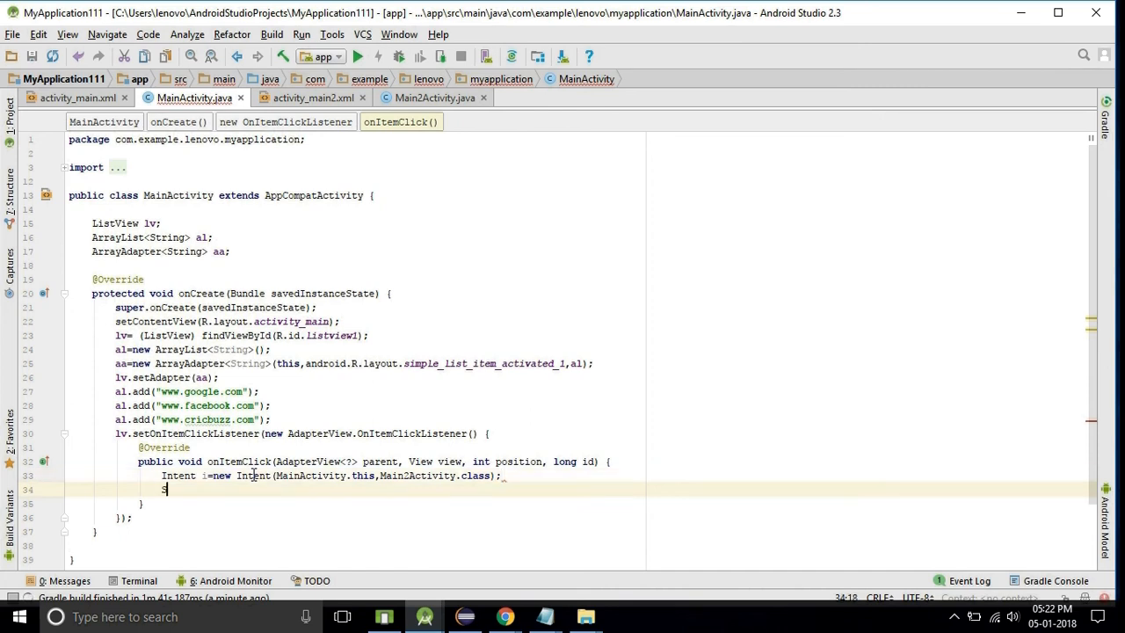
- Store the clicked website with String s=al.get(position); and open a new line
{"action": "type", "text": "String"}
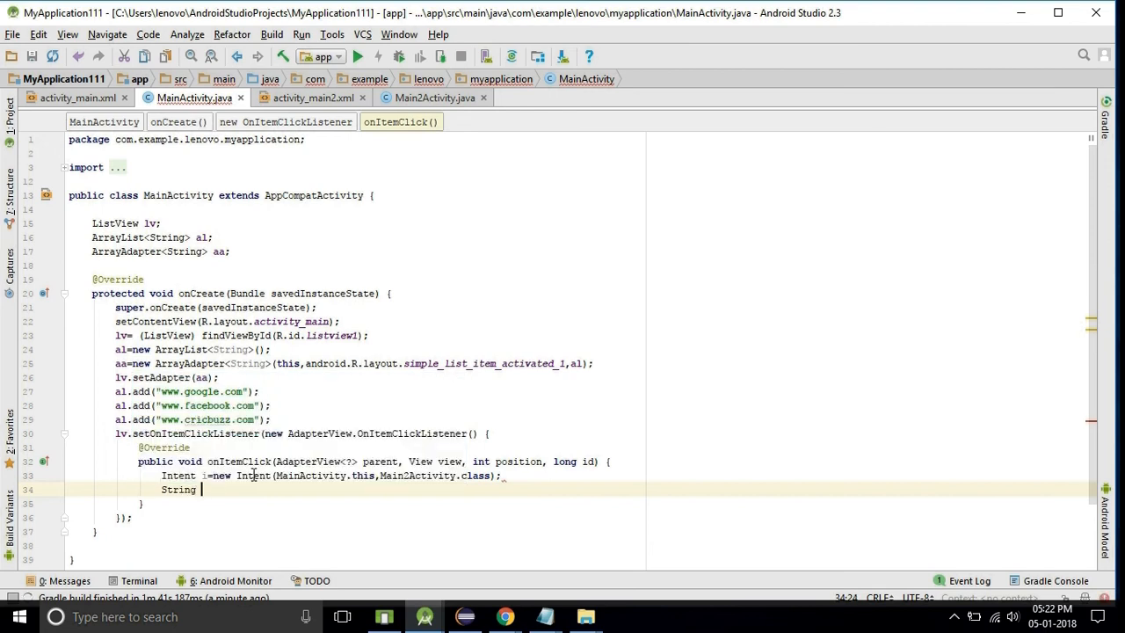
{"action": "type", "text": "s"}
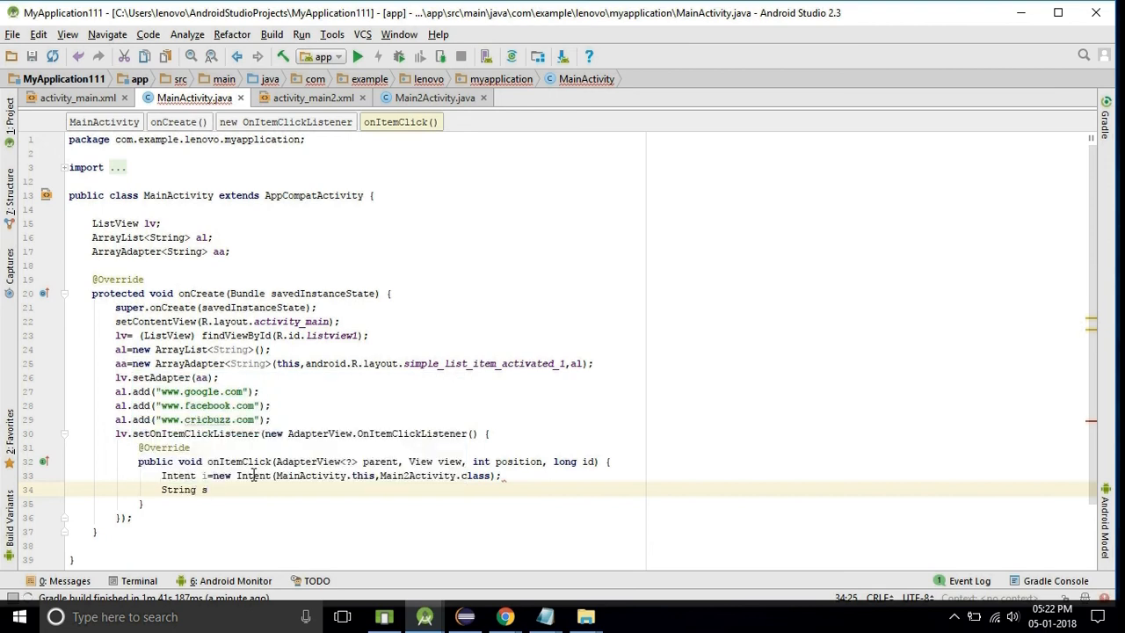
{"action": "type", "text": "="}
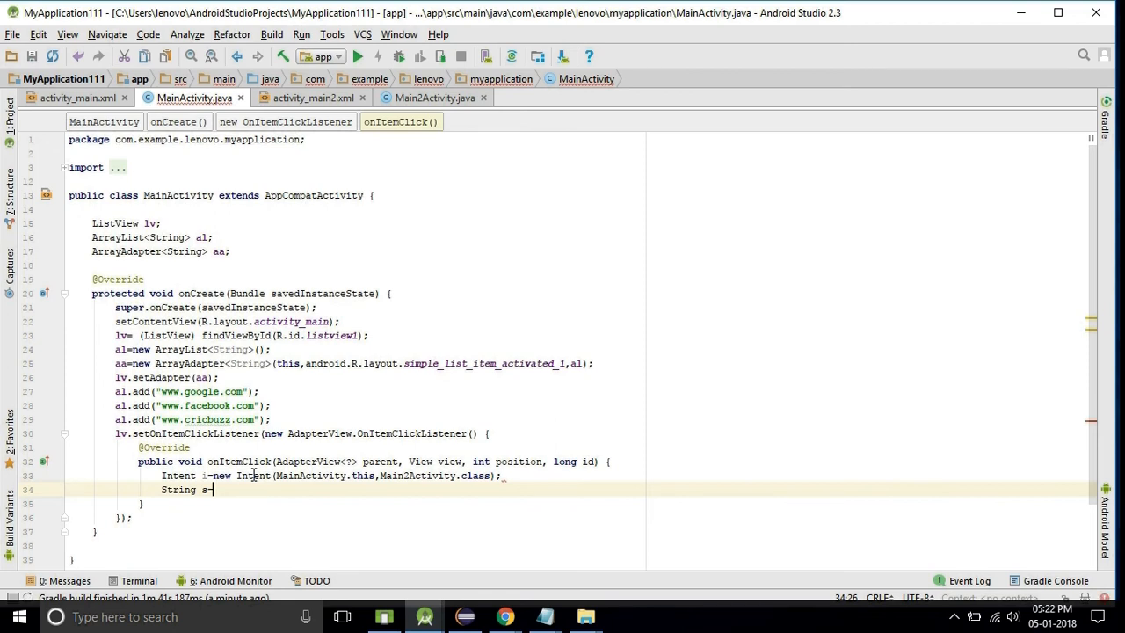
{"action": "type", "text": "a"}
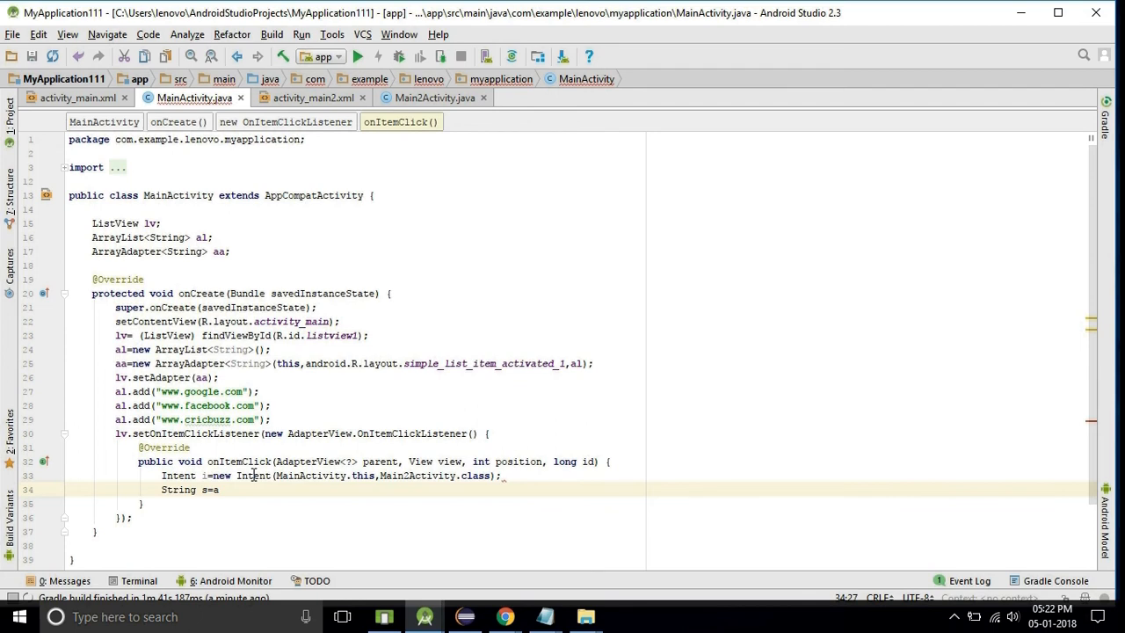
{"action": "type", "text": "l."}
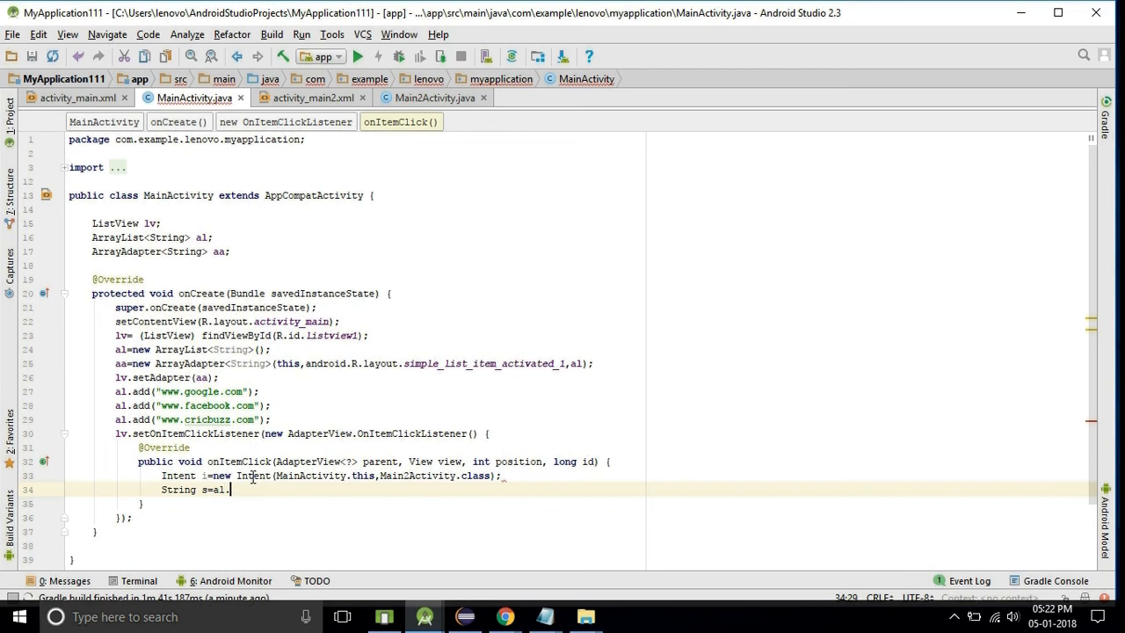
{"action": "type", "text": "g"}
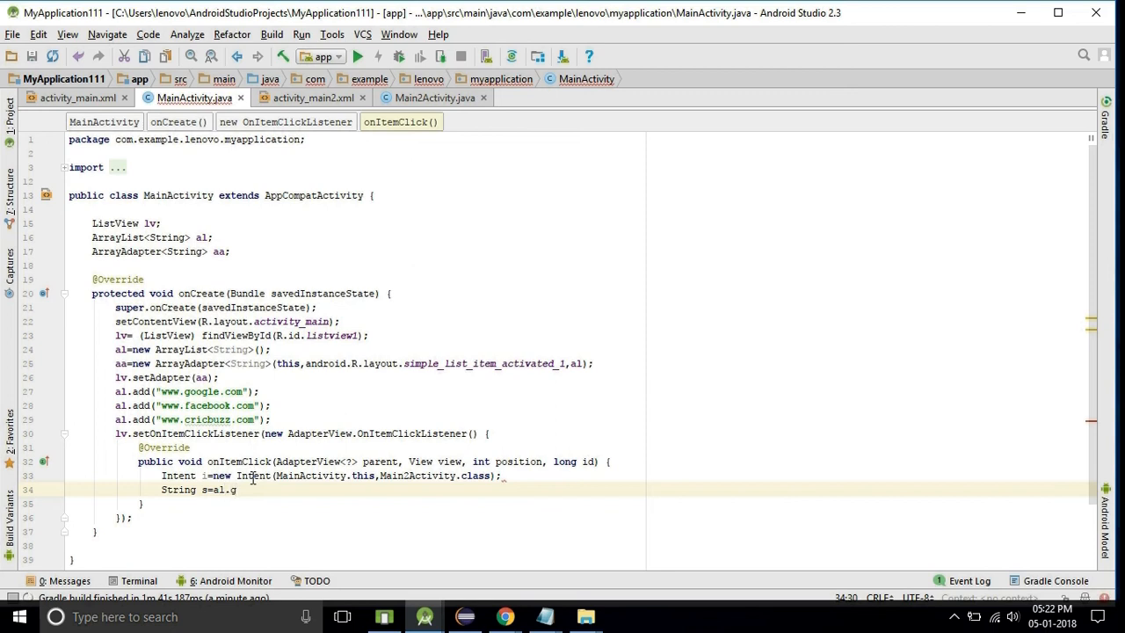
{"action": "type", "text": "et("}
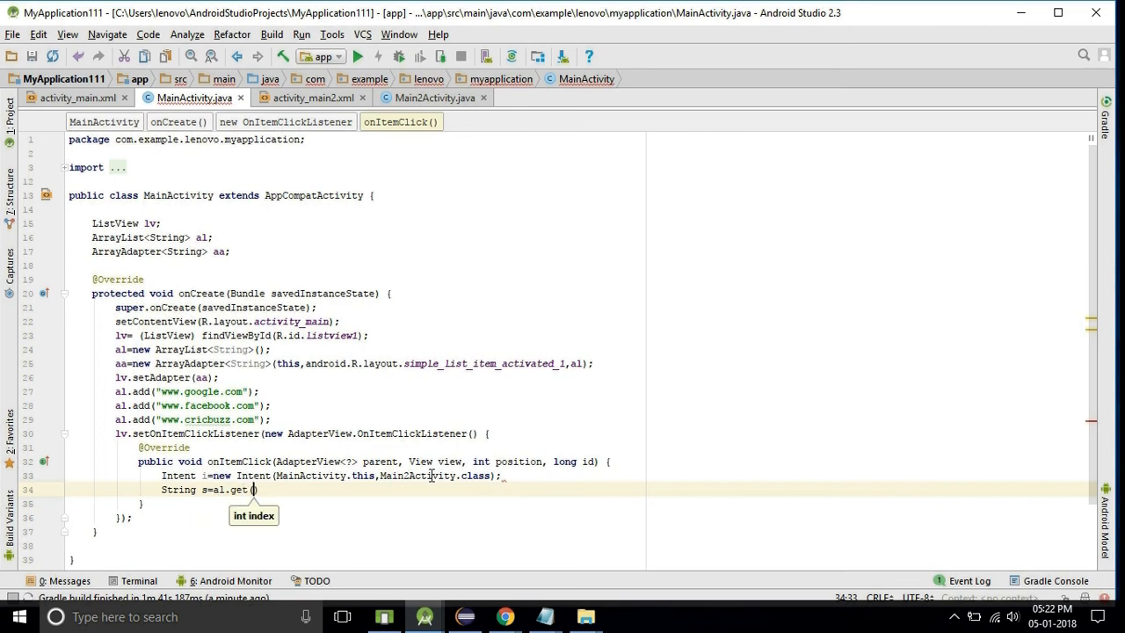
{"action": "type", "text": "pos"}
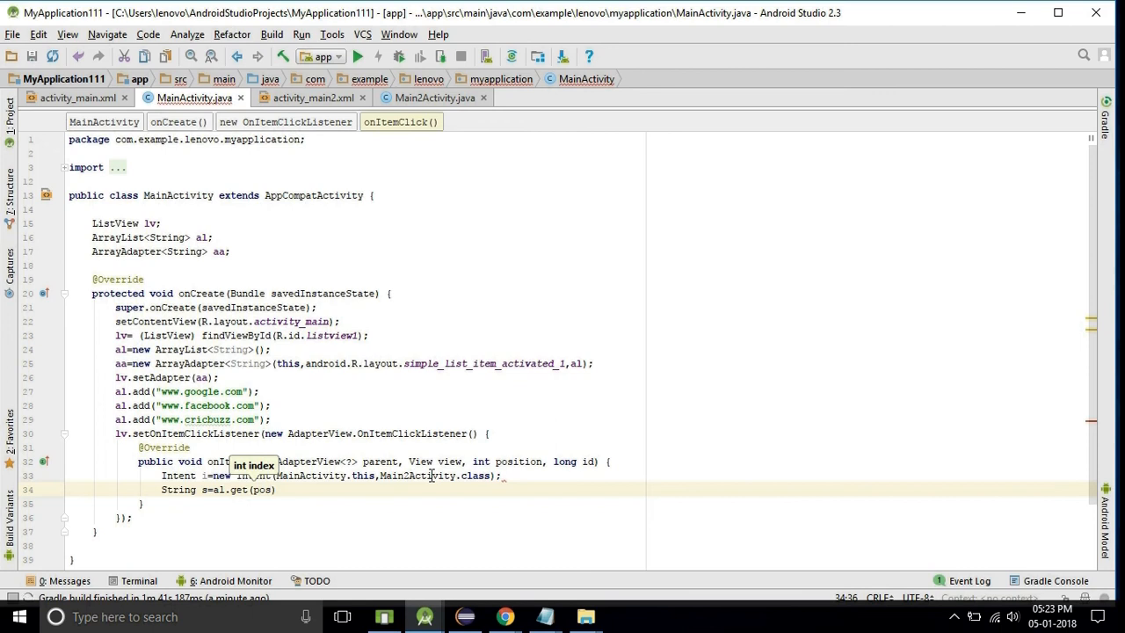
{"action": "type", "text": "pos"}
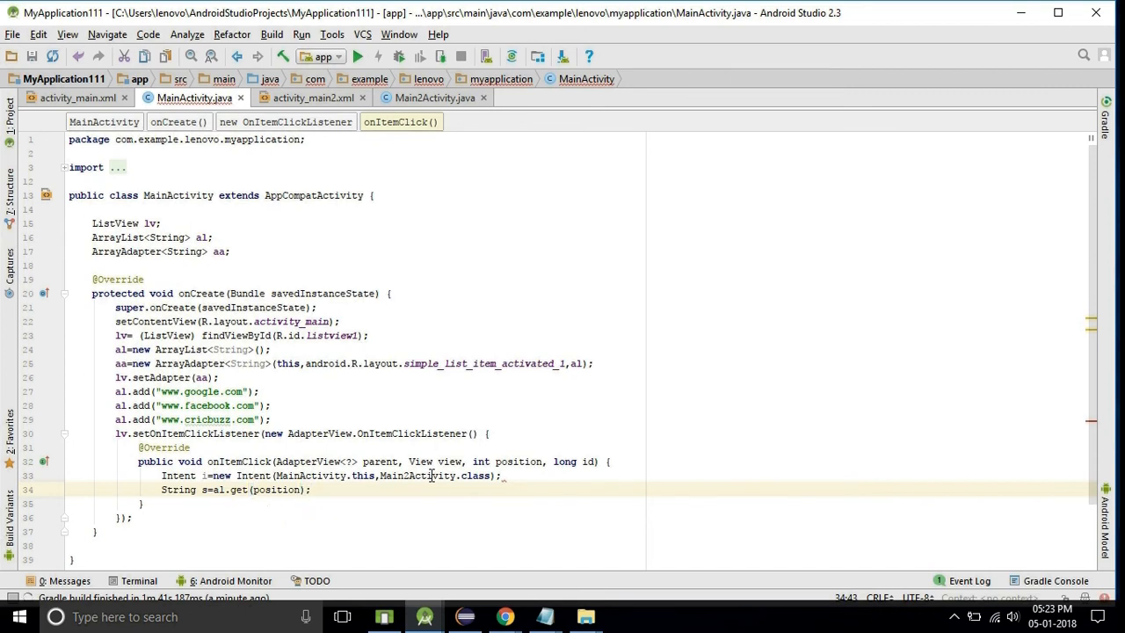
{"action": "key", "text": "enter"}
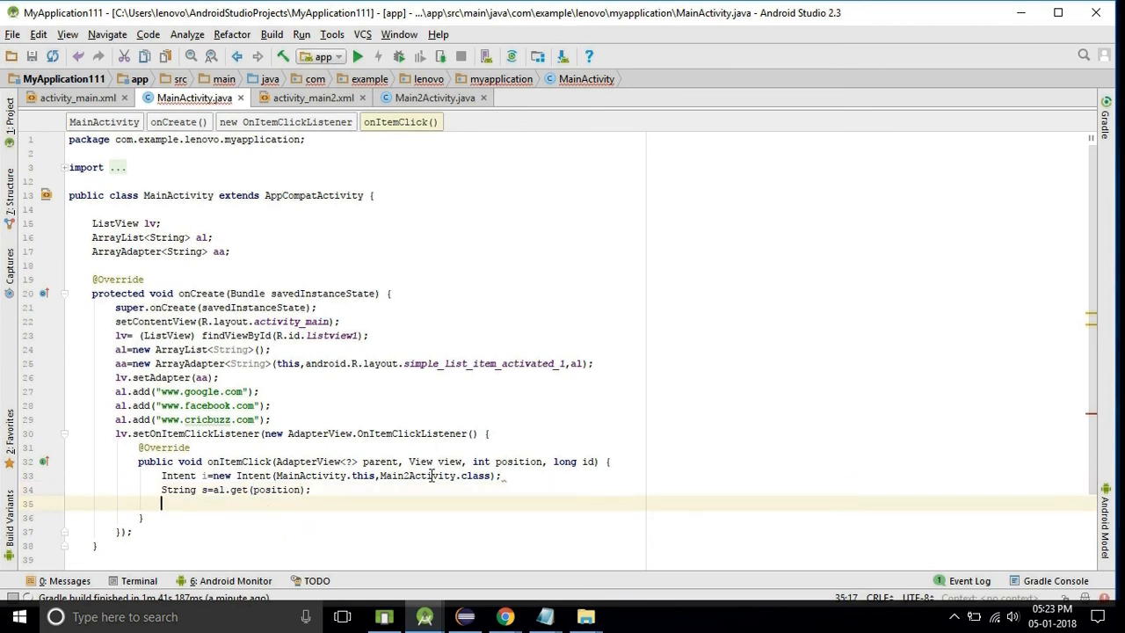
- In onItemClick, add i.putExtra("a", s) and startActivity(i) after the String s line
{"action": "type", "text": "i."}
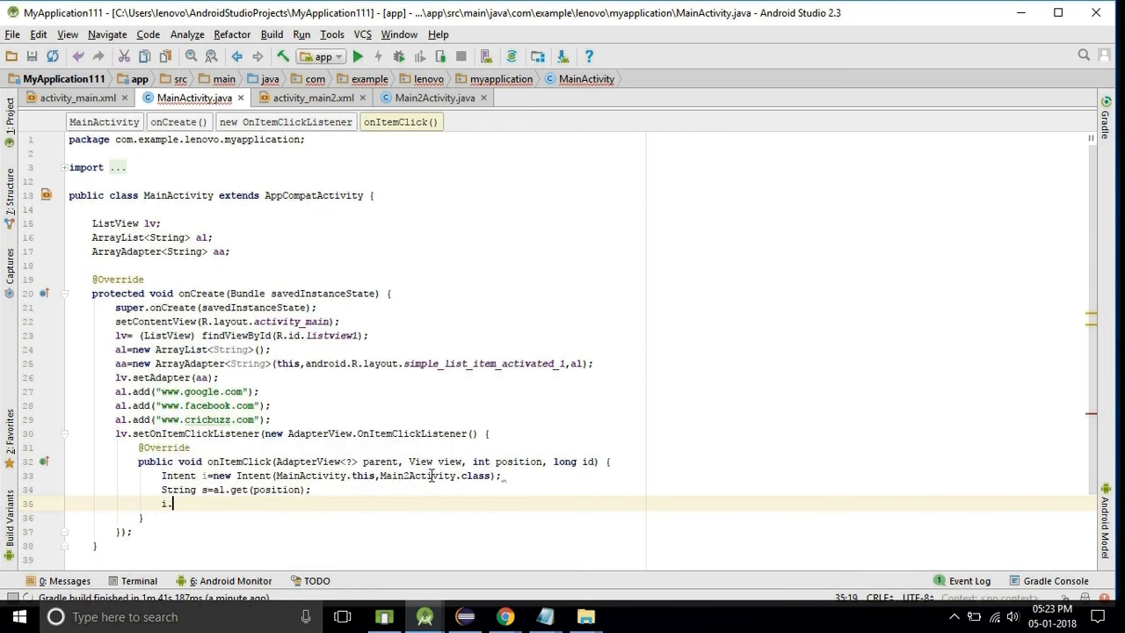
{"action": "type", "text": "putExtra("}
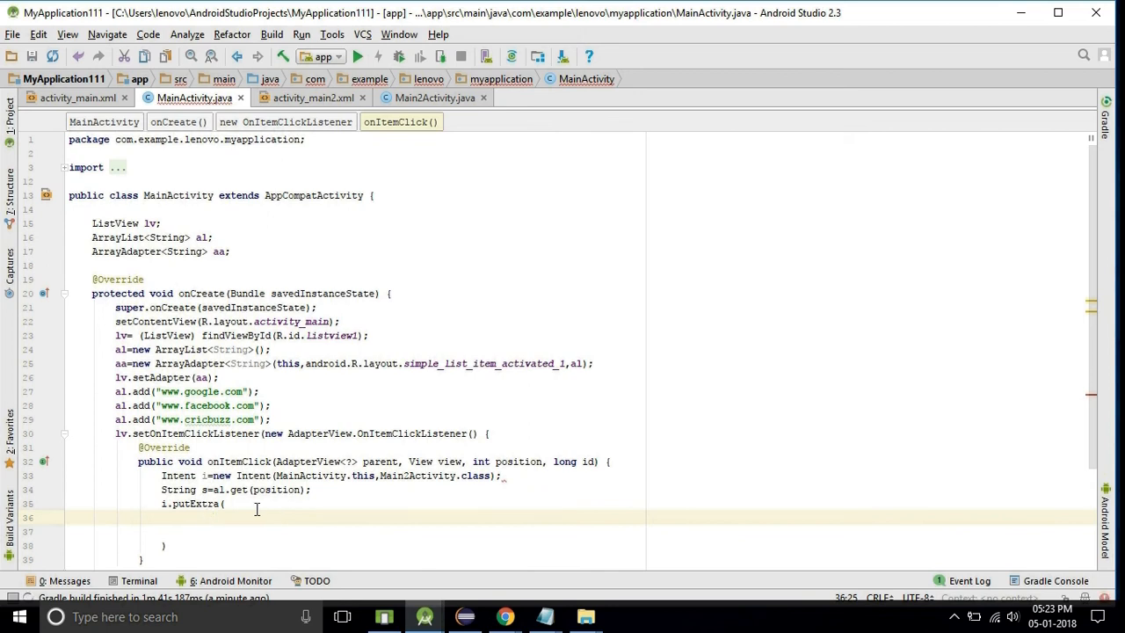
{"action": "type", "text": "\""}
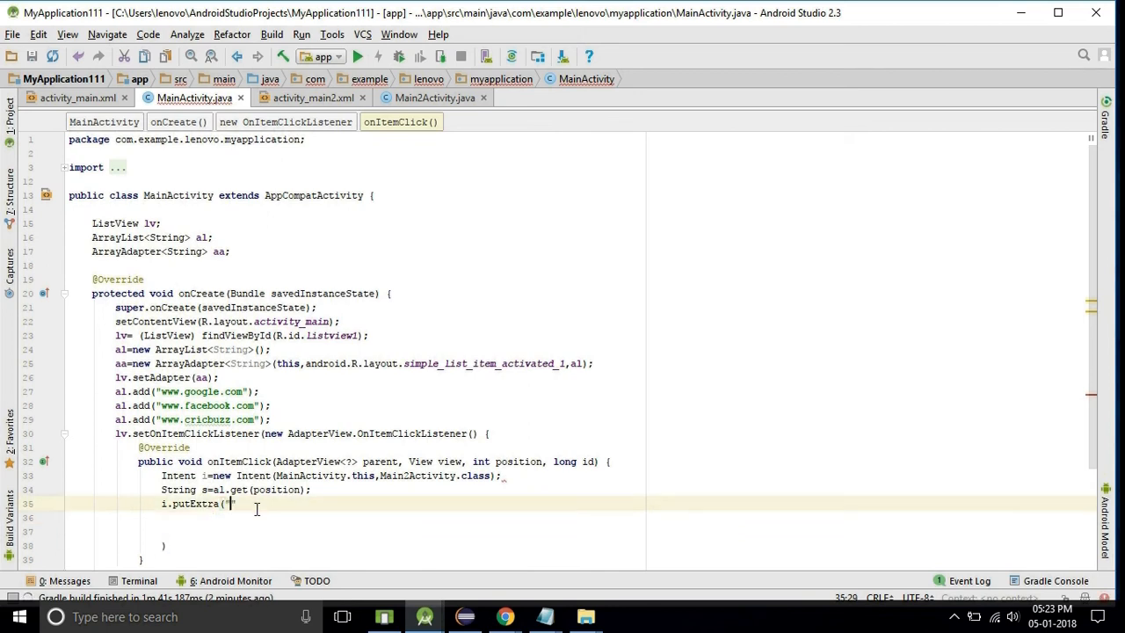
{"action": "type", "text": "a"}
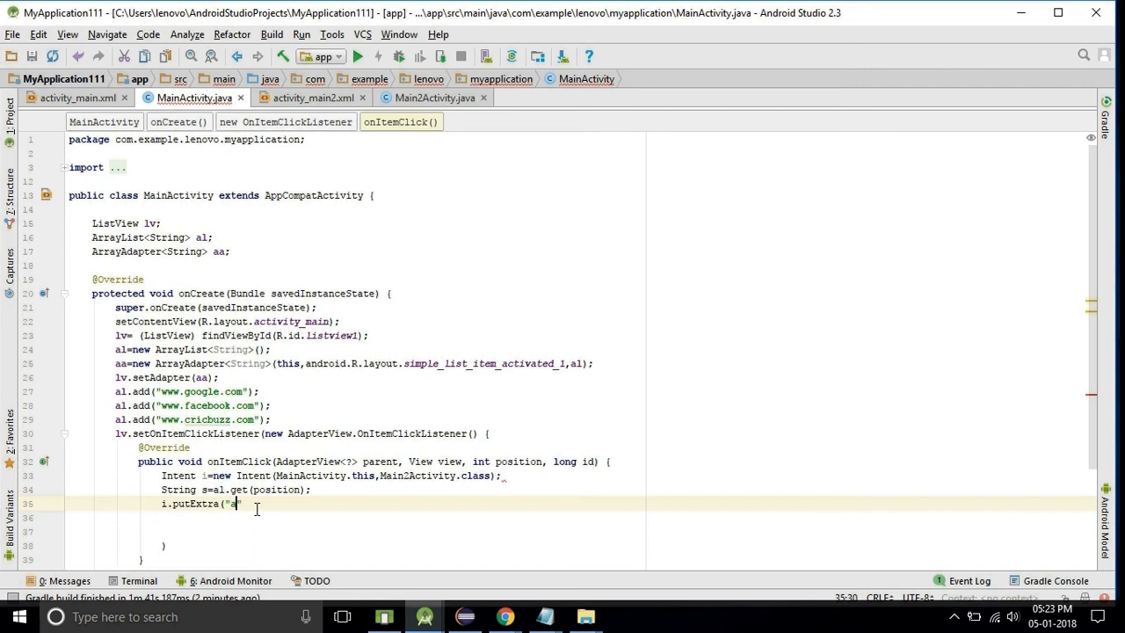
{"action": "type", "text": "\""}
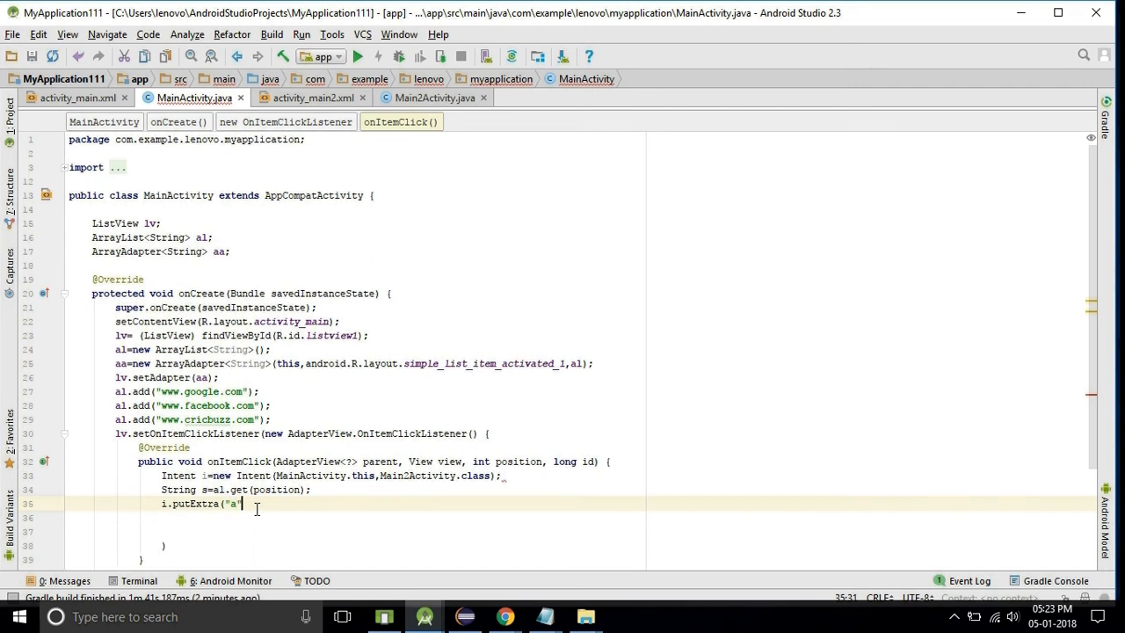
{"action": "type", "text": "\",s"}
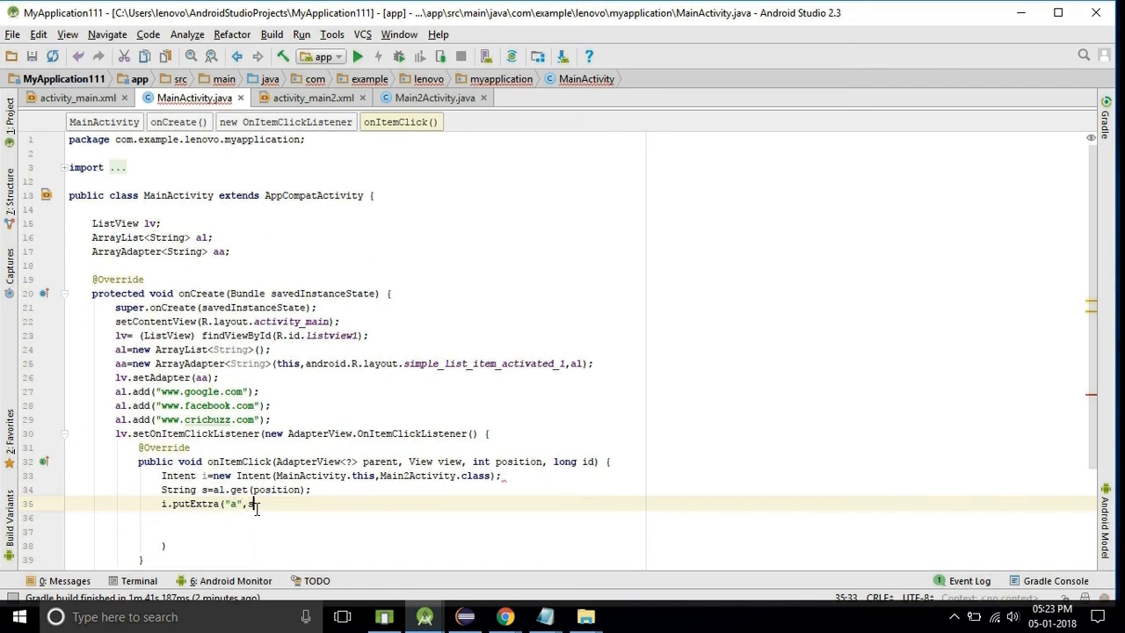
{"action": "type", "text": "sta"}
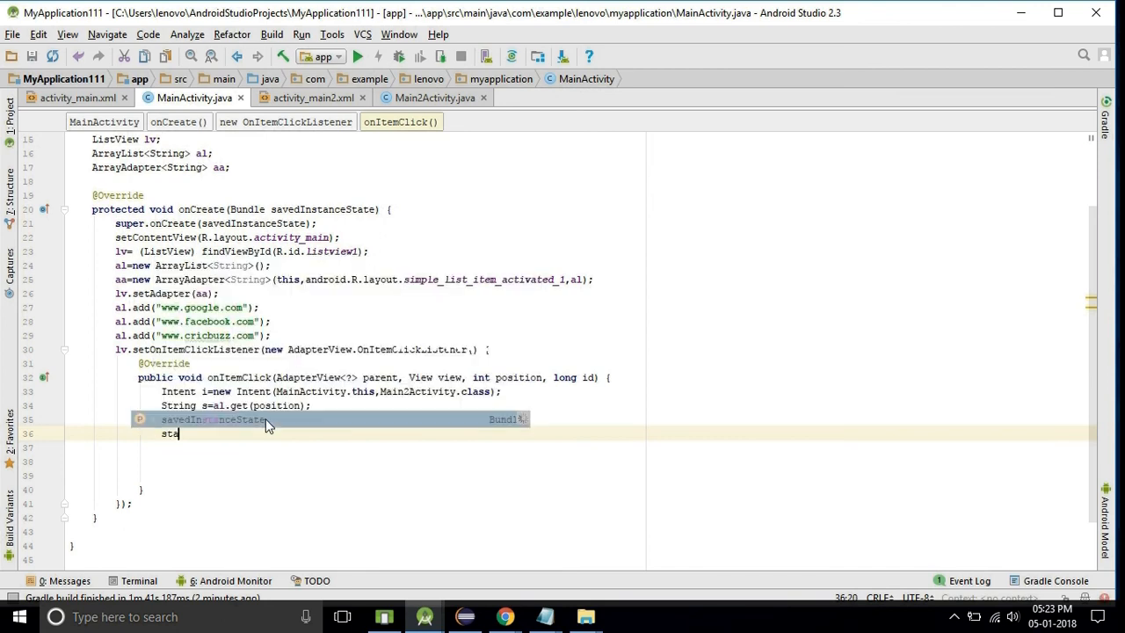
{"action": "type", "text": "sta"}
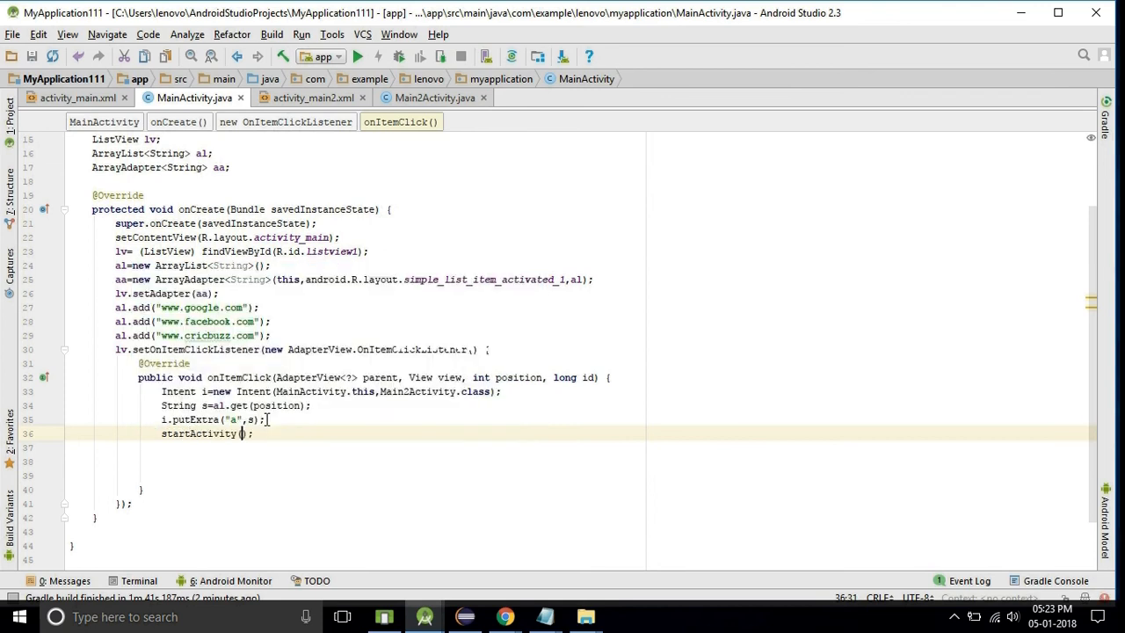
{"action": "type", "text": "i"}
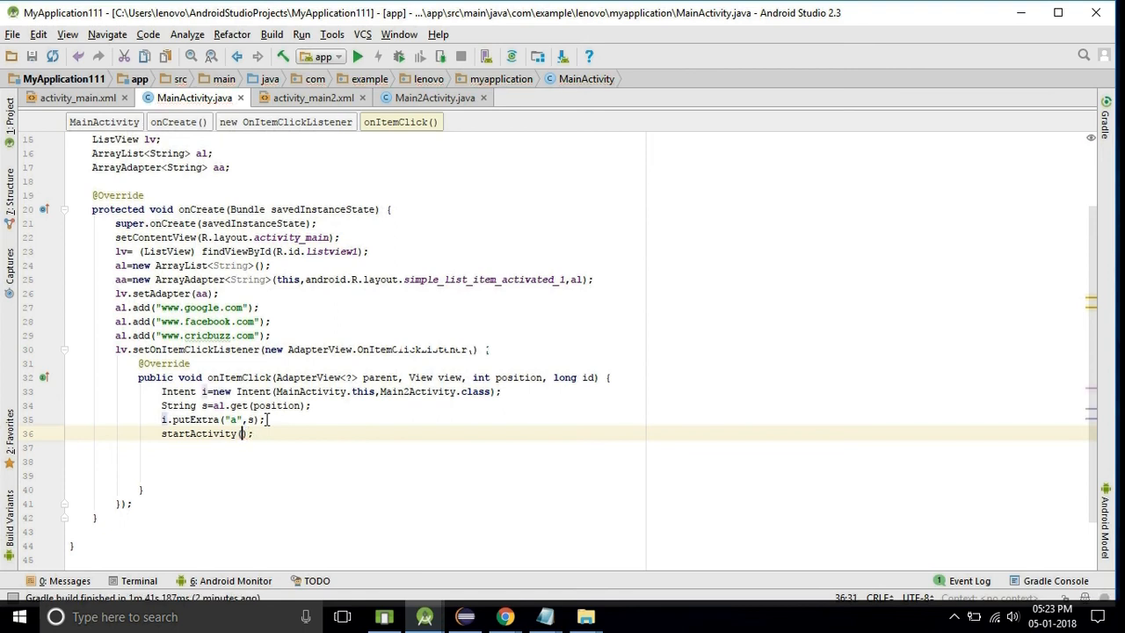
{"action": "type", "text": "i"}
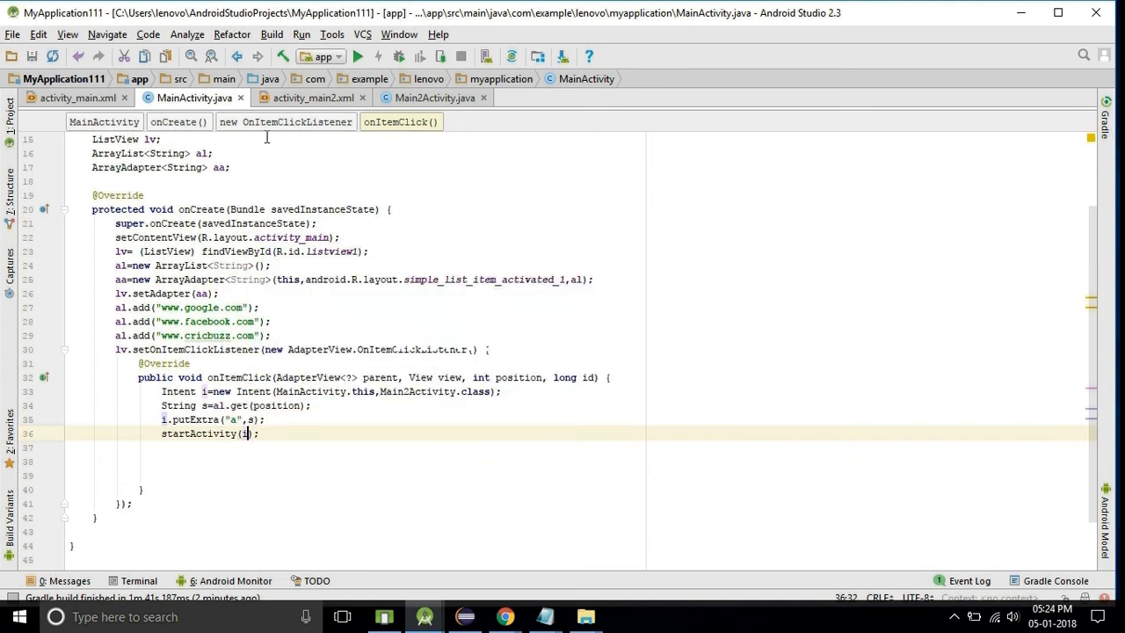
{"action": "left_click", "coordinate": [311, 98]}
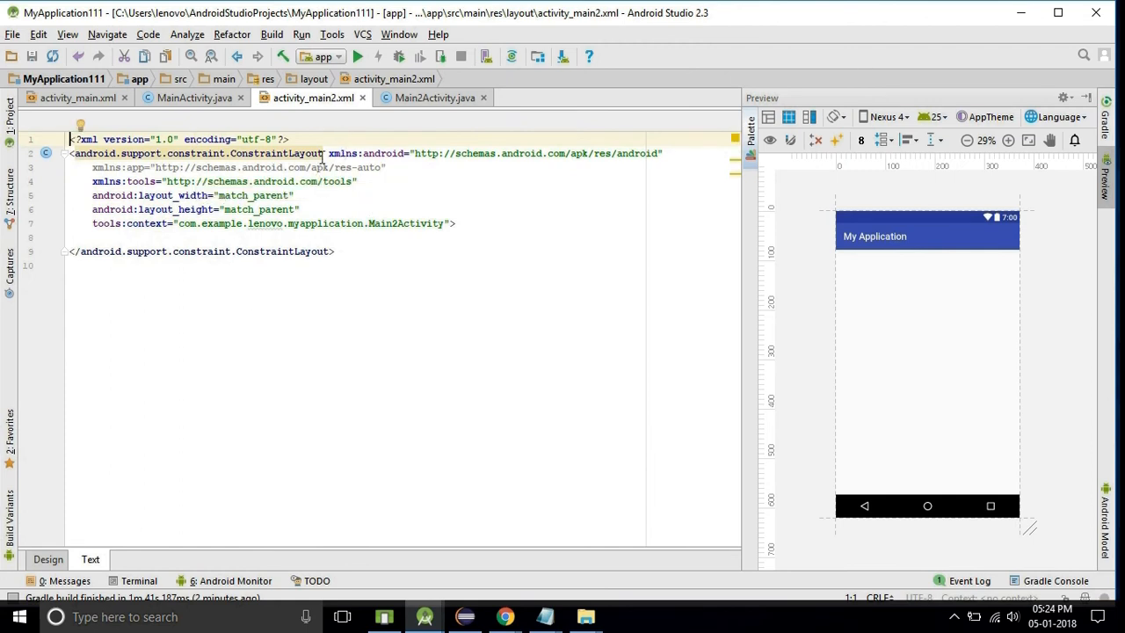
- Replace the ConstraintLayout root with a LinearLayout with vertical orientation
{"action": "double_click", "coordinate": [197, 152]}
{"action": "type", "text": "Line"}
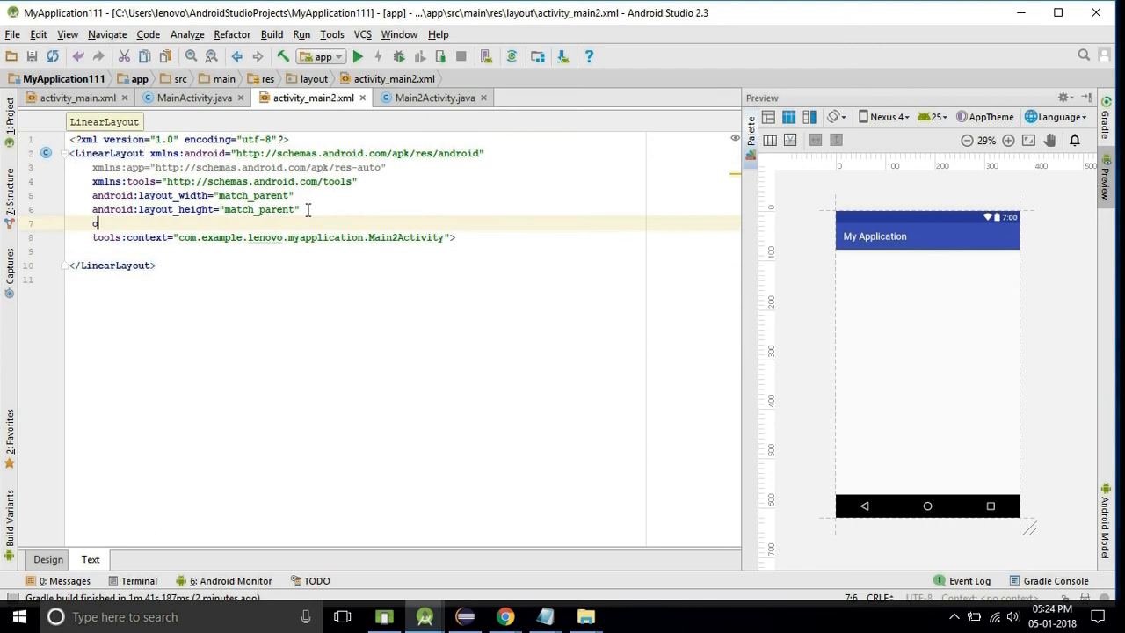
{"action": "type", "text": "android:orientation=\"\""}
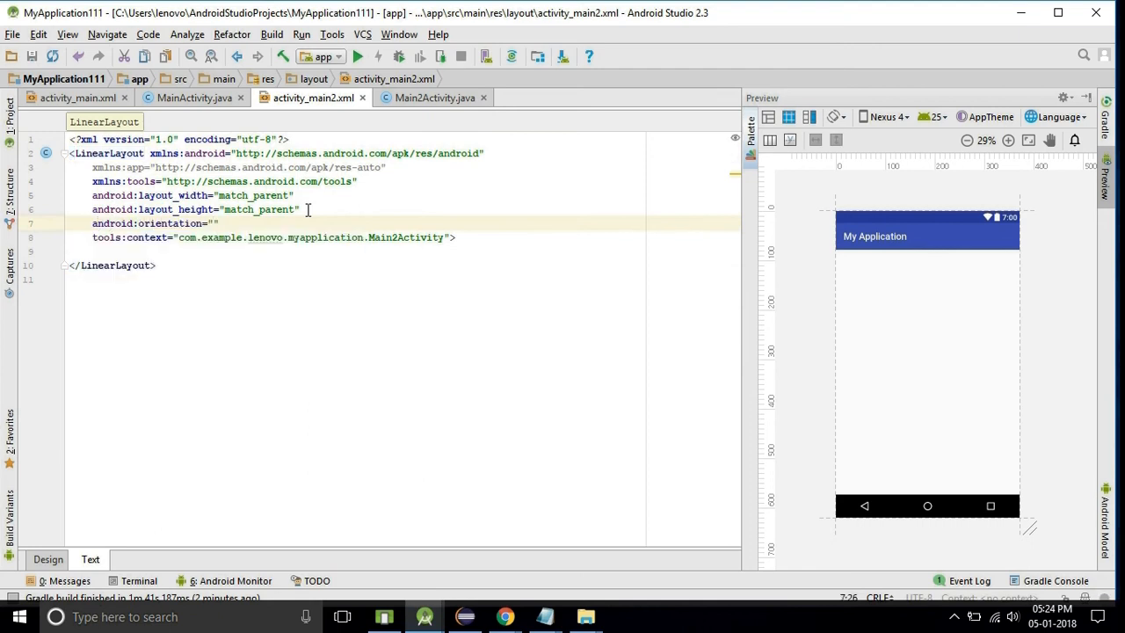
{"action": "type", "text": "ver"}
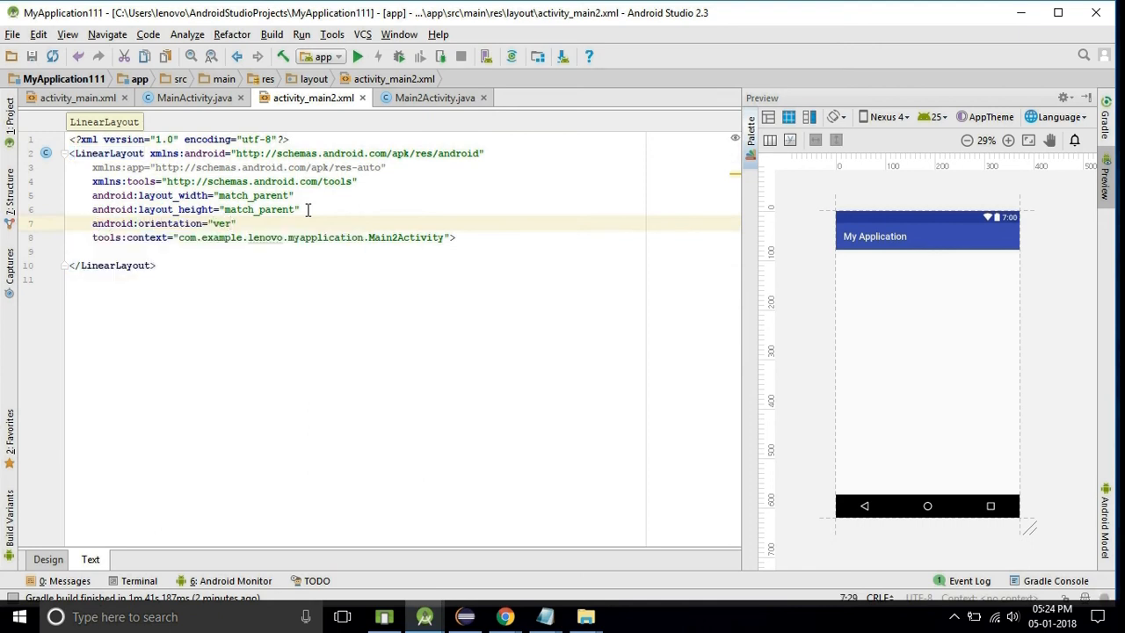
{"action": "type", "text": "tical"}
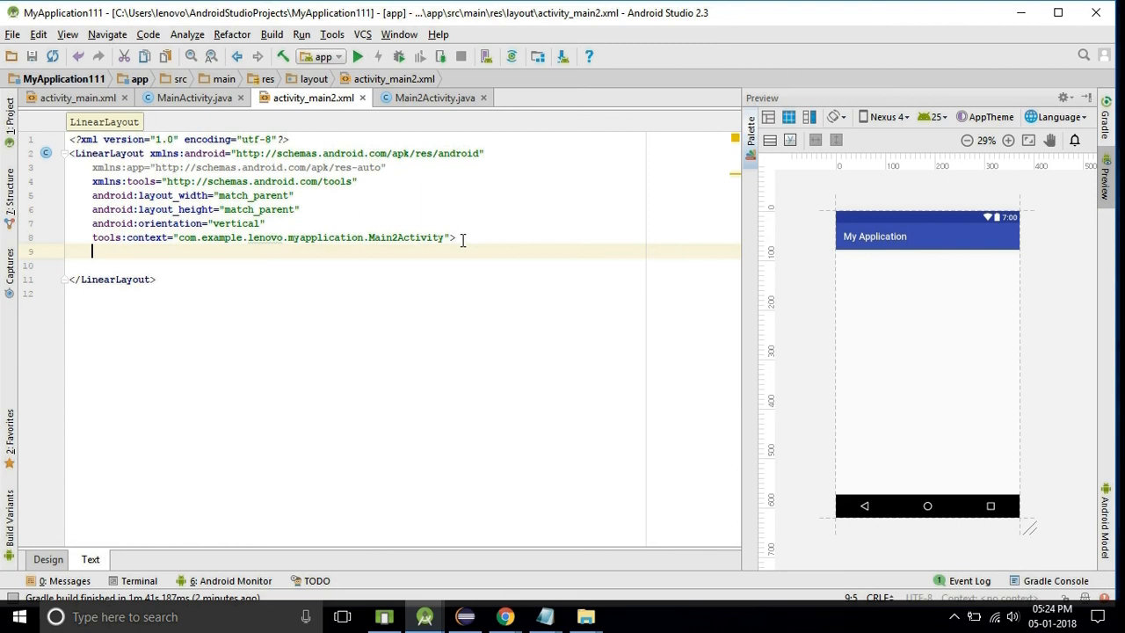
- Add a WebView with match_parent width and height and id @+id/web
{"action": "type", "text": "<WebView"}
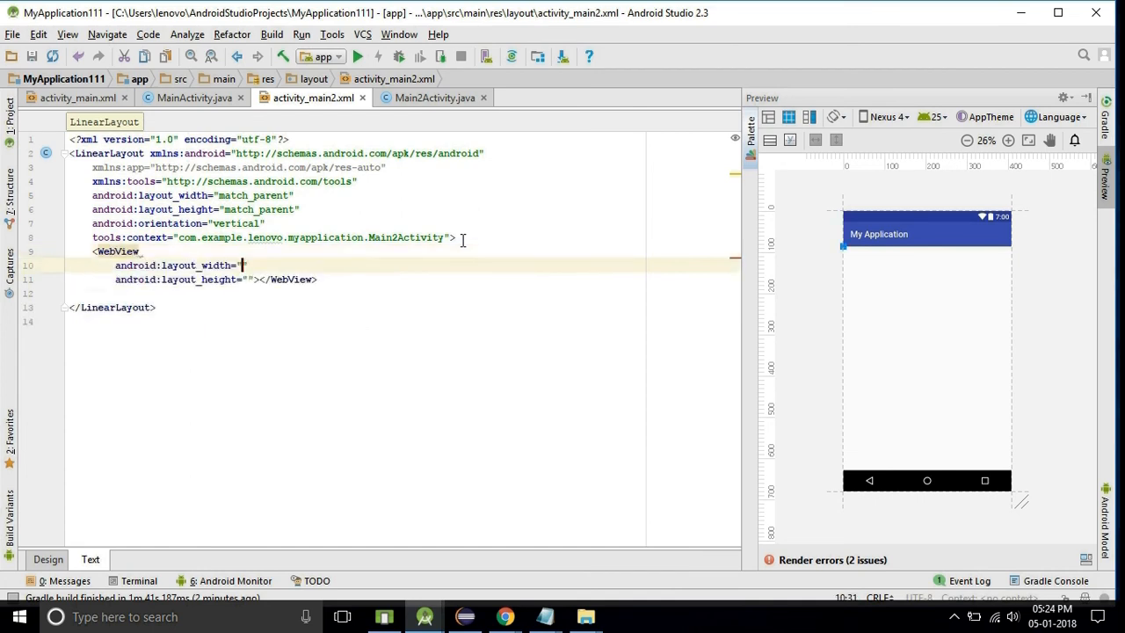
{"action": "type", "text": "match_parent"}
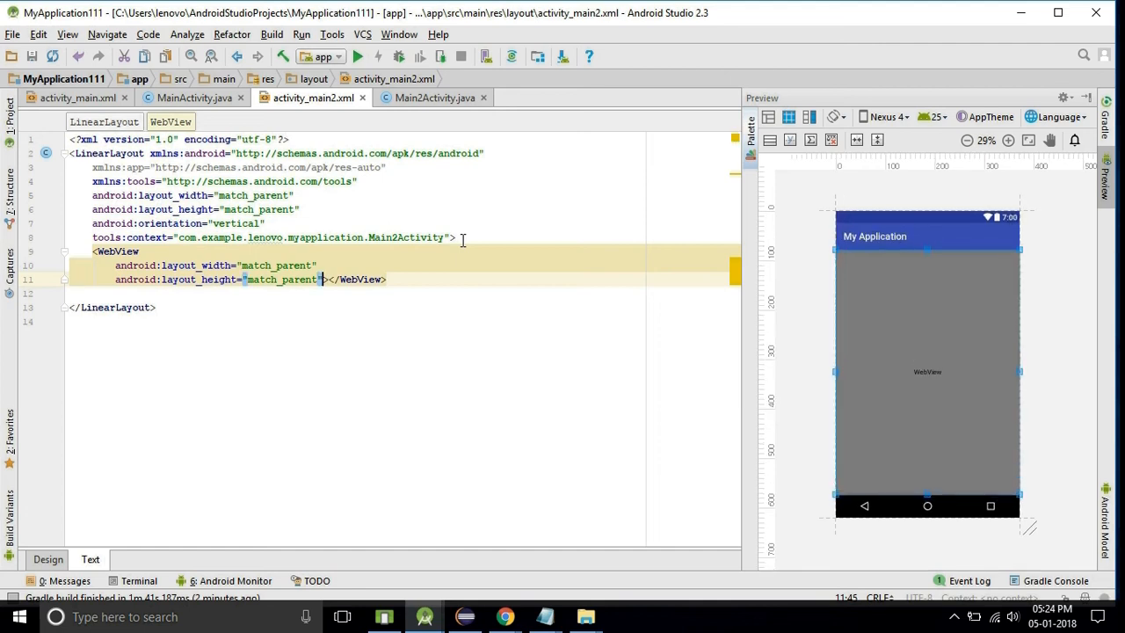
{"action": "key", "text": "enter"}
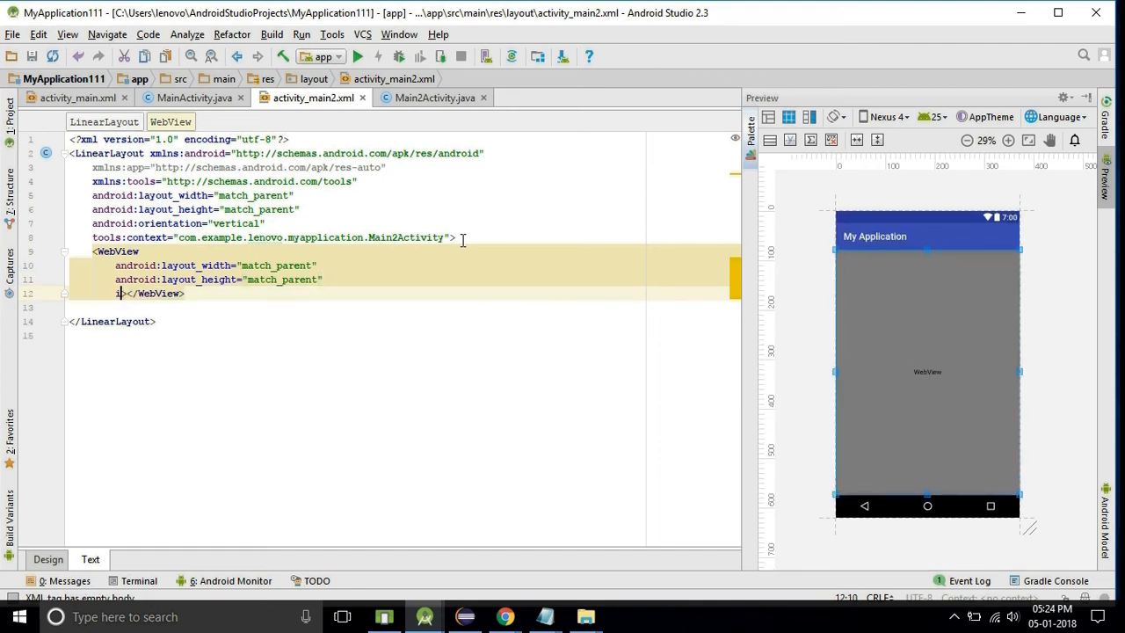
{"action": "type", "text": "android:id=\""}
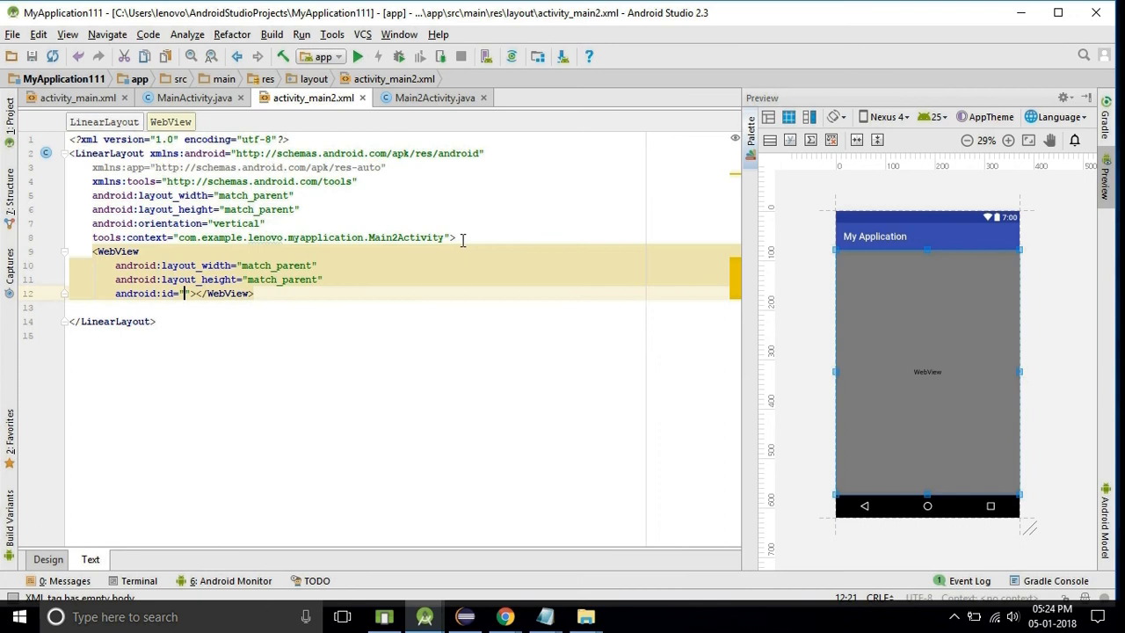
{"action": "type", "text": "@+id/"}
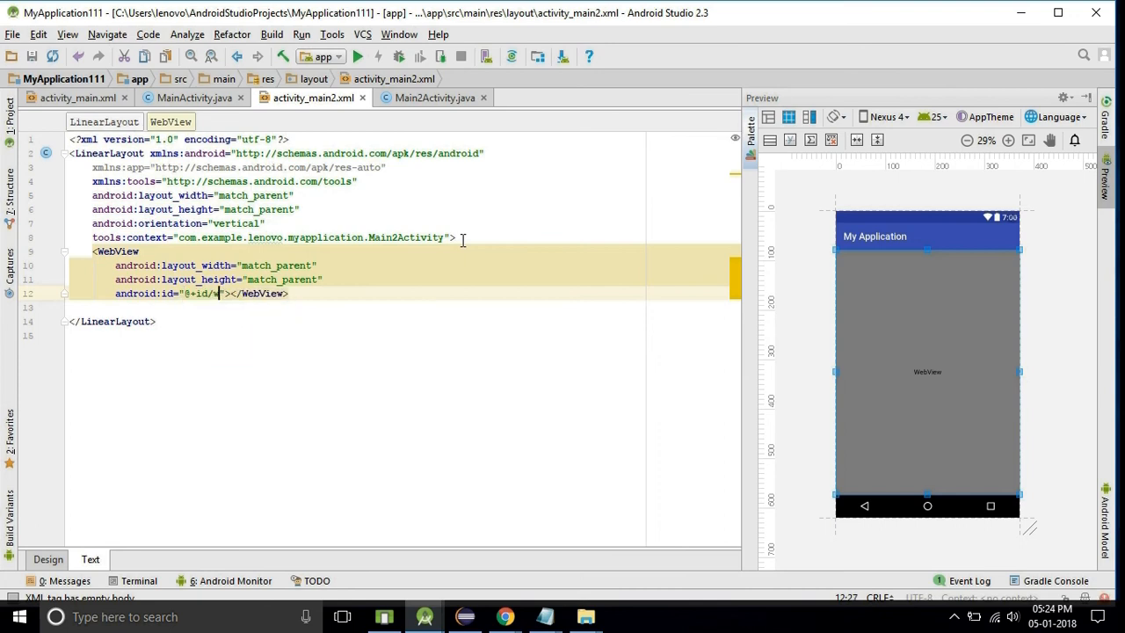
{"action": "type", "text": "web"}
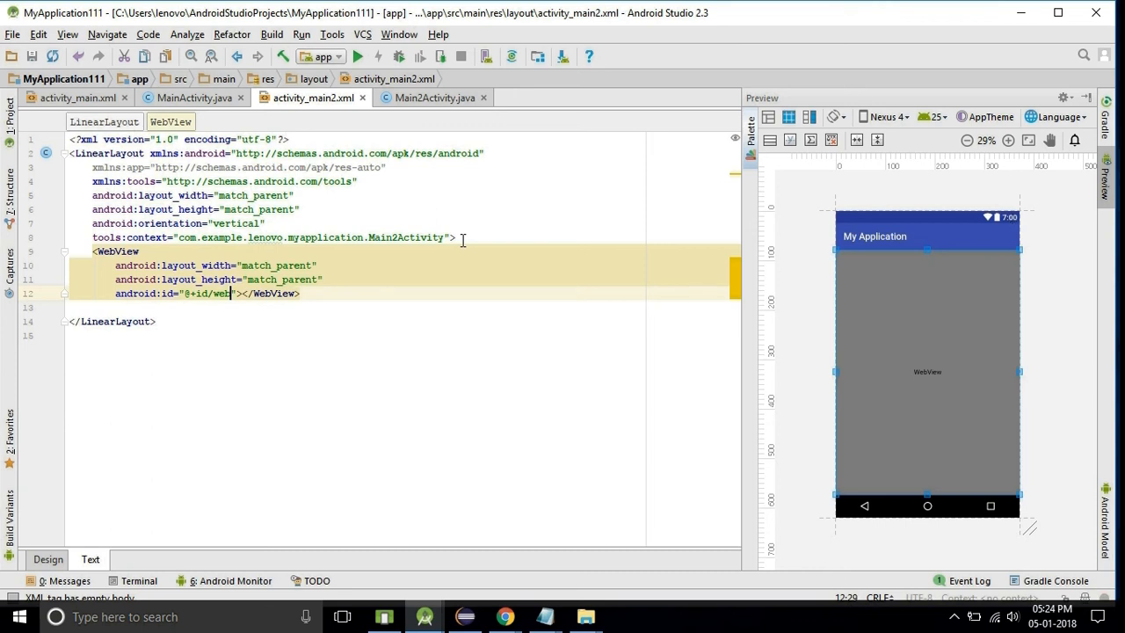
{"action": "left_click", "coordinate": [433, 98]}
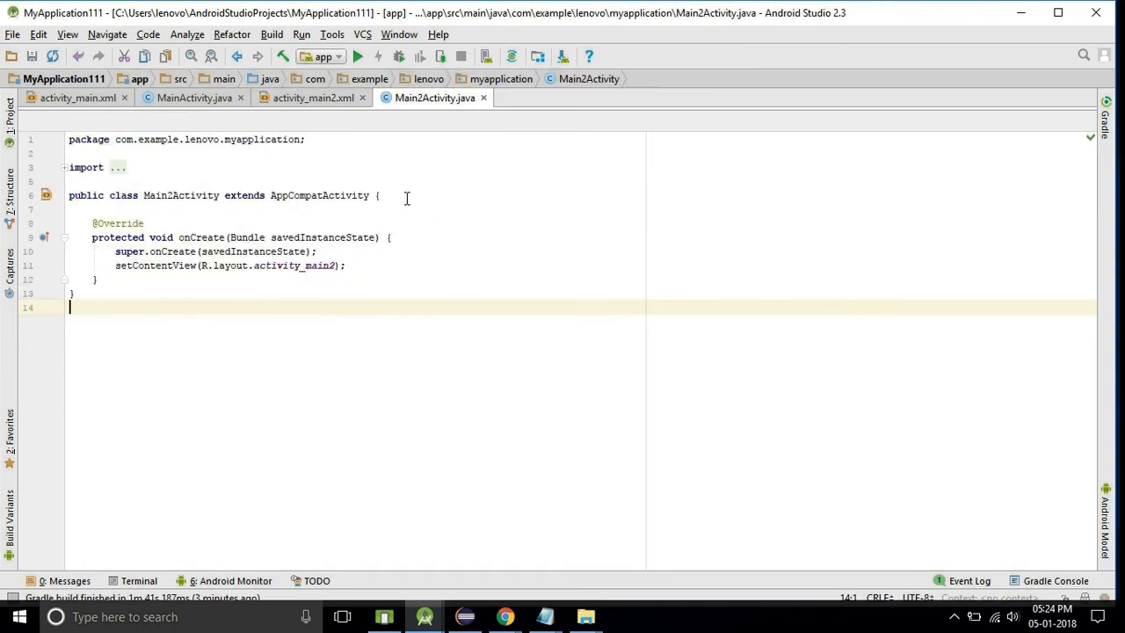
- Declare a WebView field w above onCreate in Main2Activity
{"action": "type", "text": "w"}
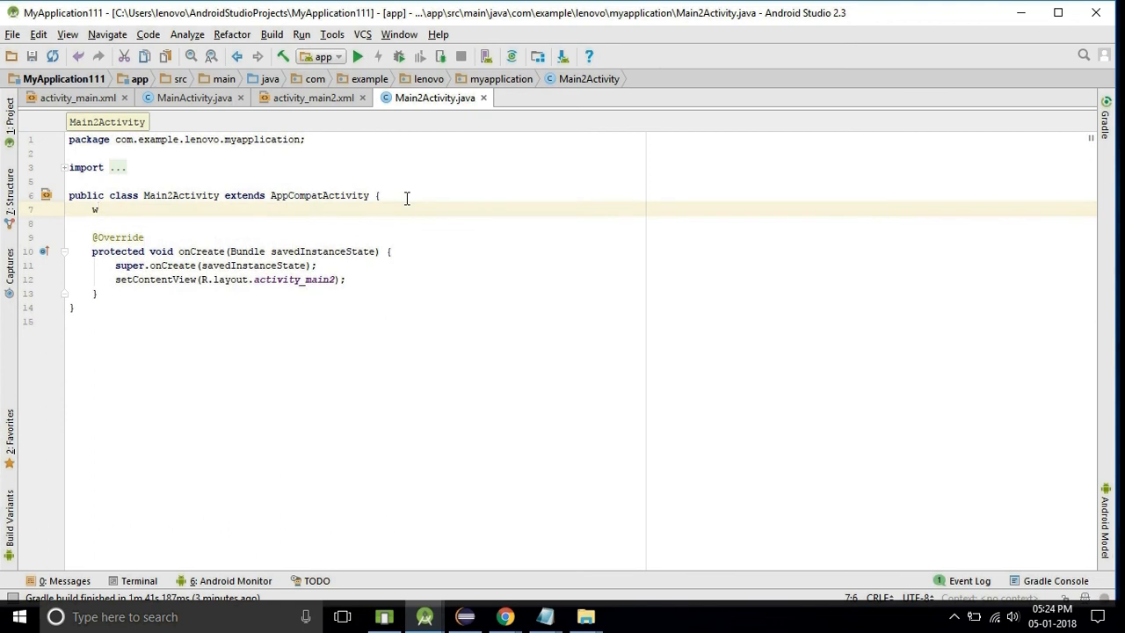
{"action": "type", "text": "e"}
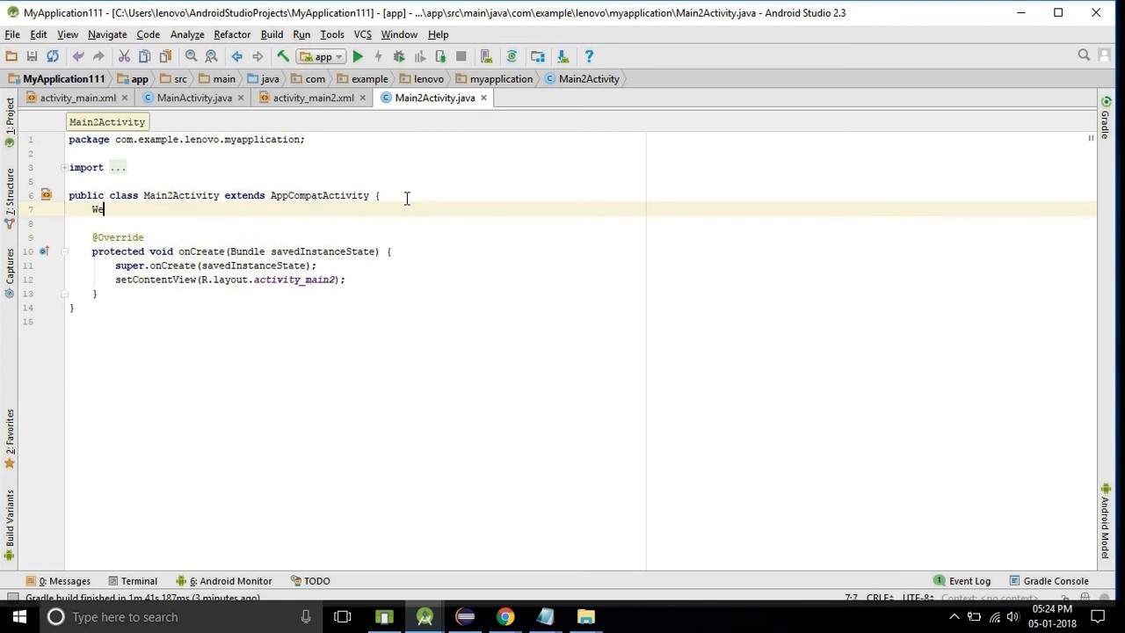
{"action": "type", "text": "bView w"}
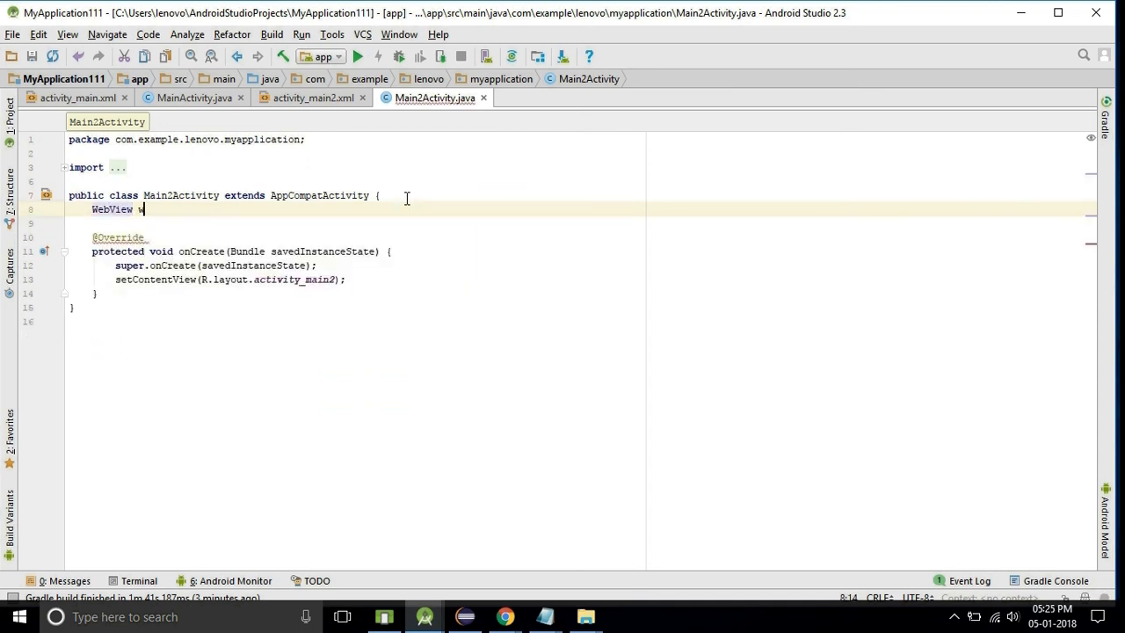
{"action": "type", "text": ";"}
{"action": "type", "text": "w"}
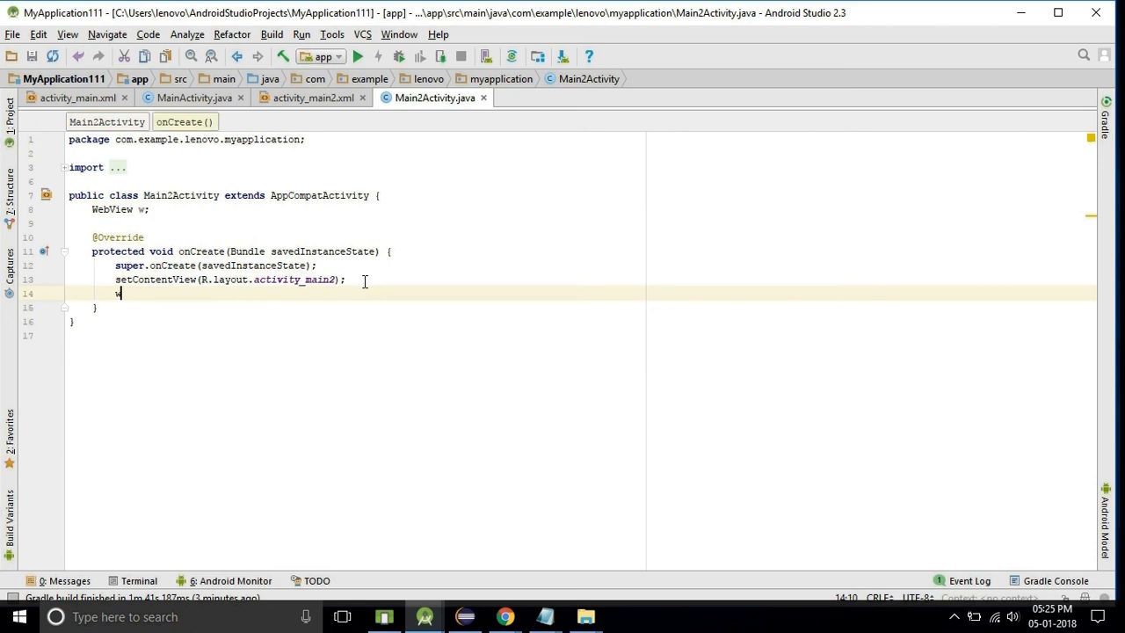
- Assign w = (WebView) findViewById(R.id.web) after setContentView
{"action": "type", "text": "=fi"}
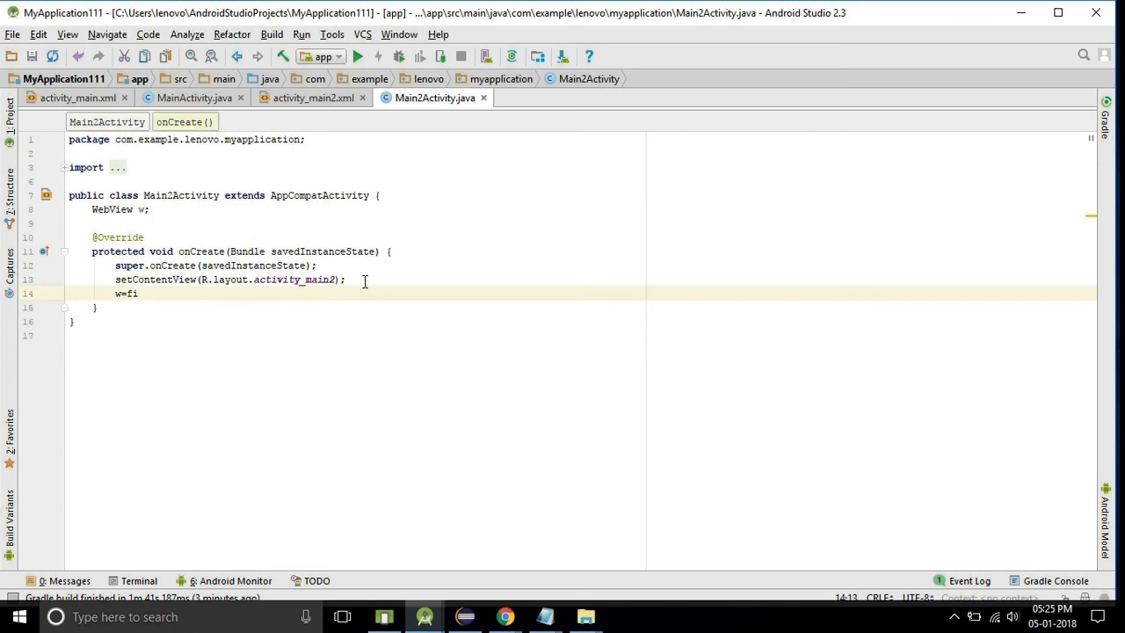
{"action": "type", "text": "fi"}
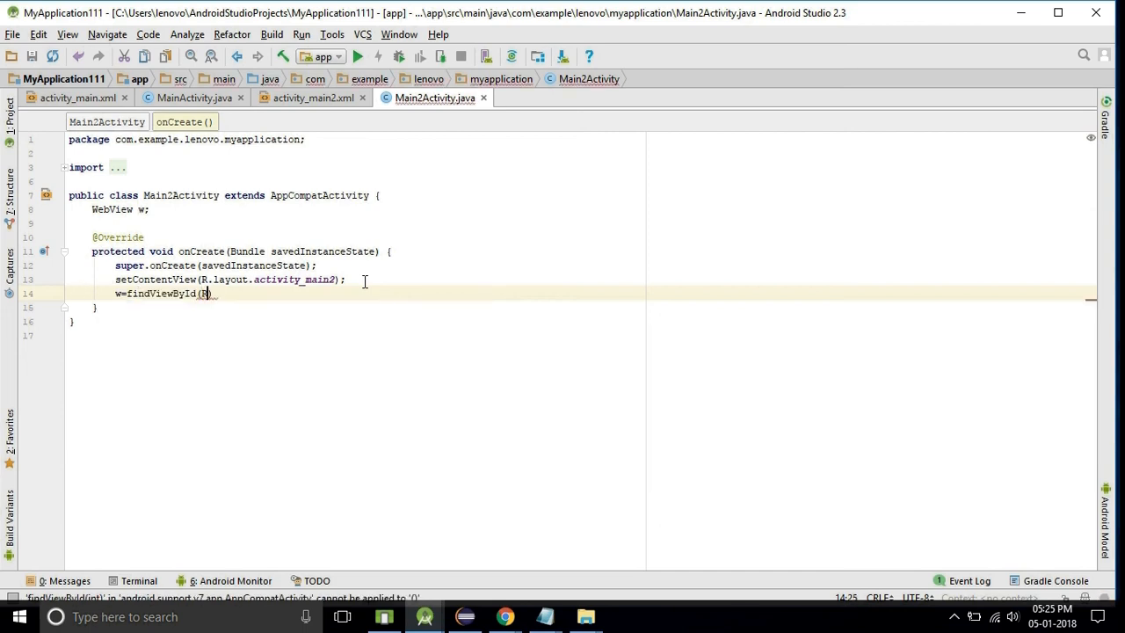
{"action": "type", "text": "."}
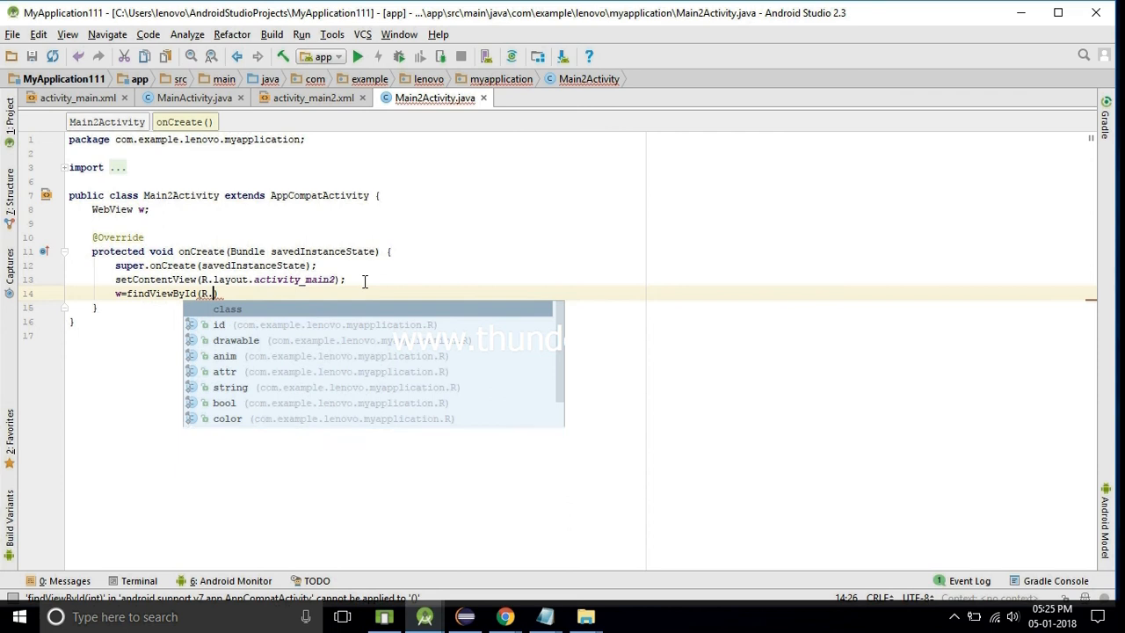
{"action": "type", "text": "id."}
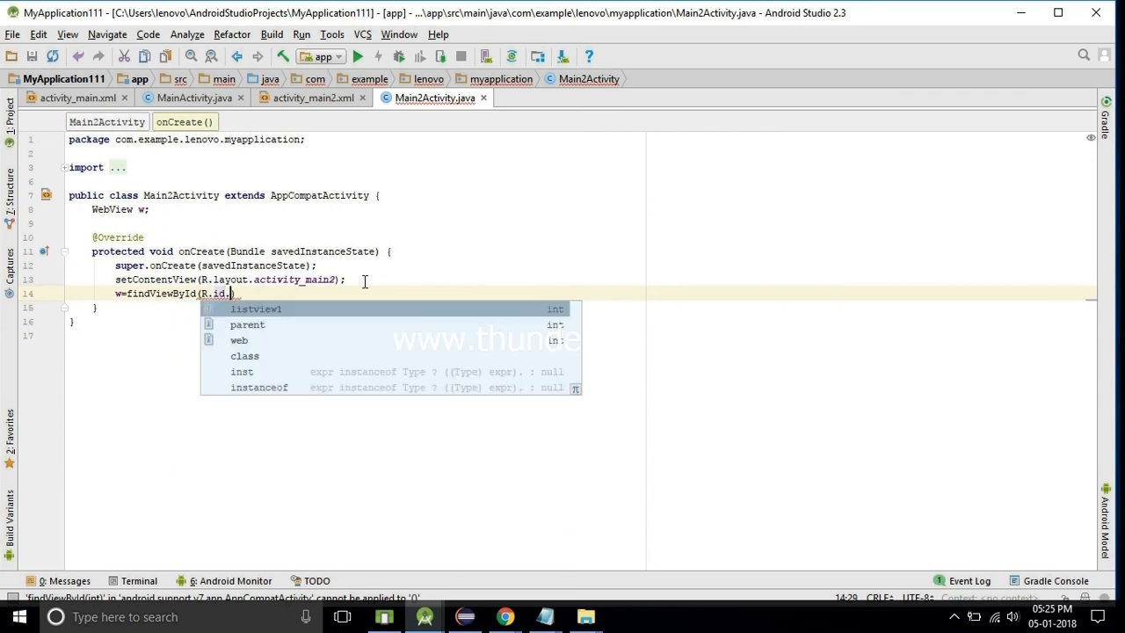
{"action": "type", "text": "web"}
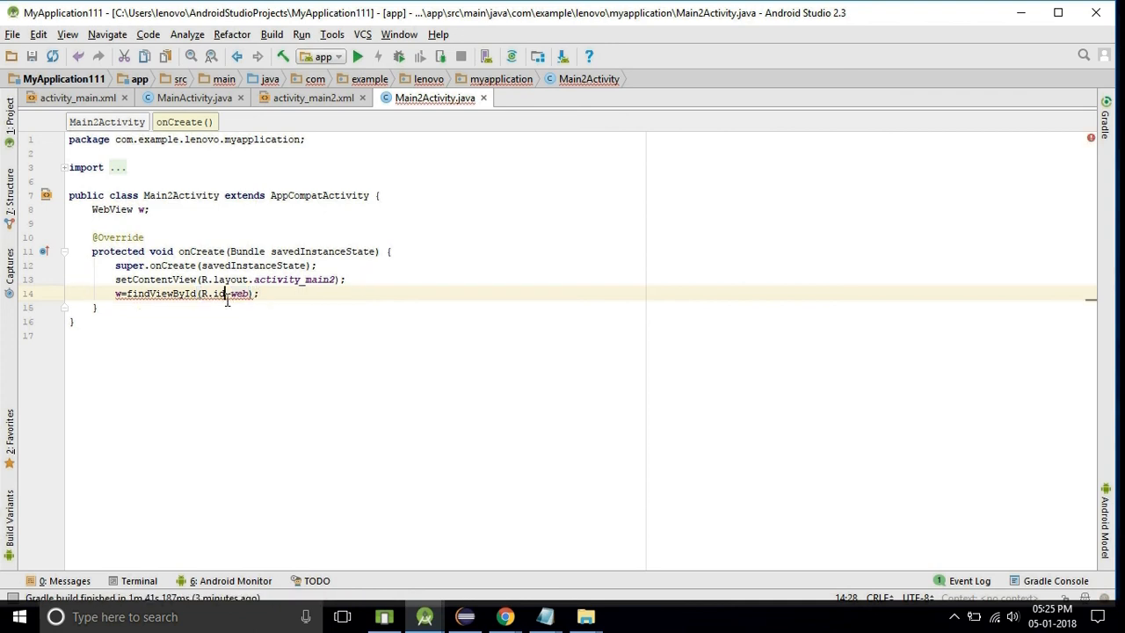
{"action": "type", "text": "(WebView)"}
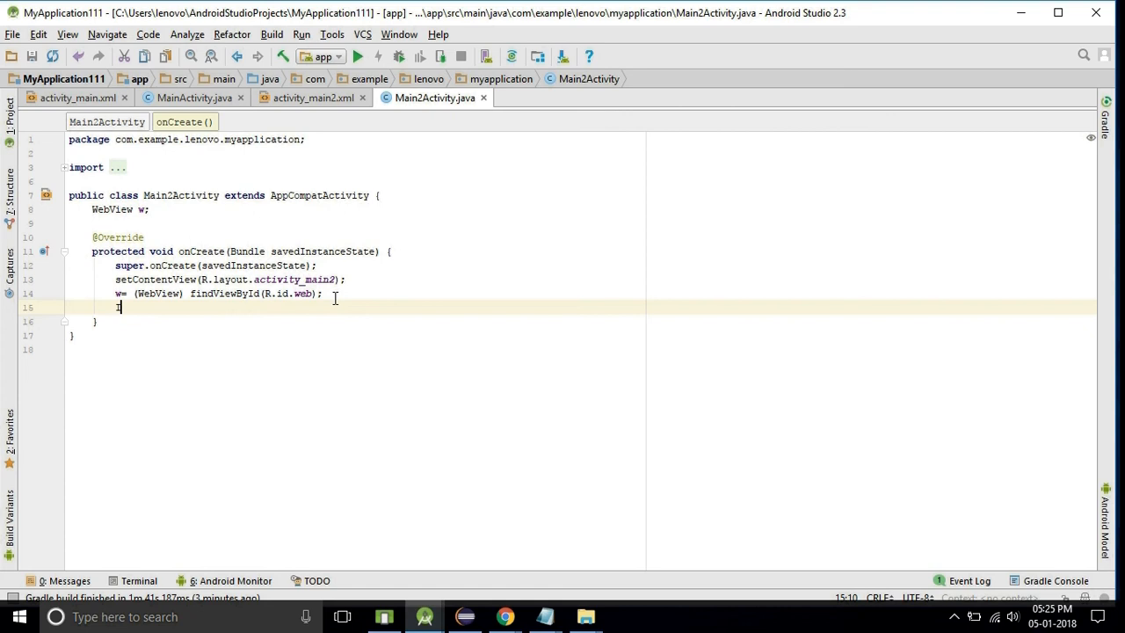
- Add Intent i = getIntent() and Bundle b = i.getExtras() in onCreate
{"action": "type", "text": "Intent i=g"}
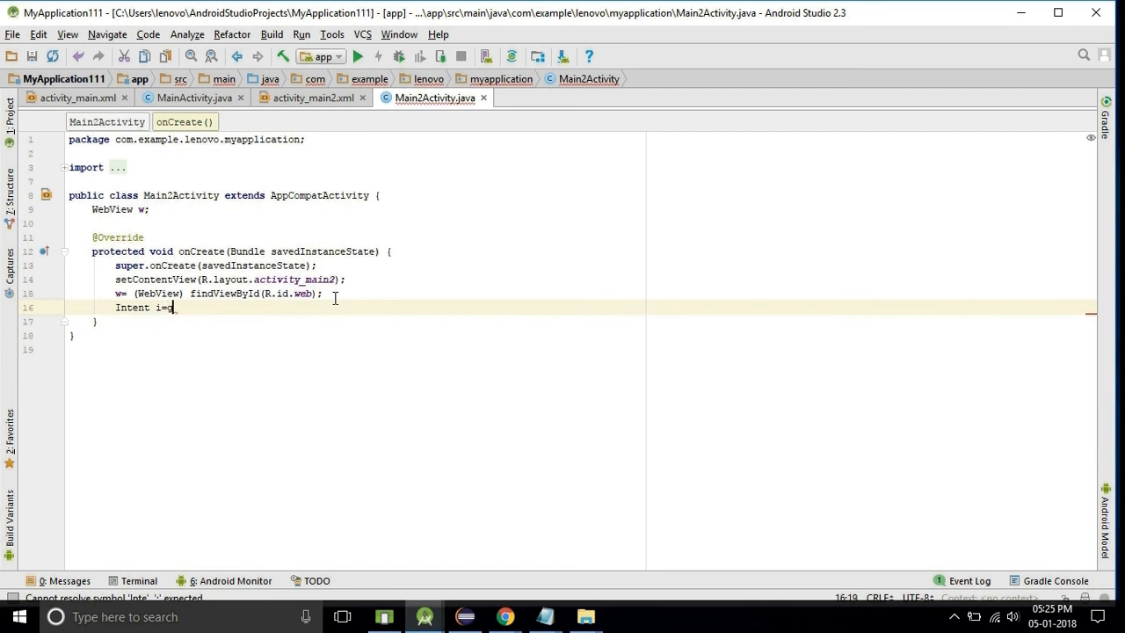
{"action": "type", "text": "etIntent();"}
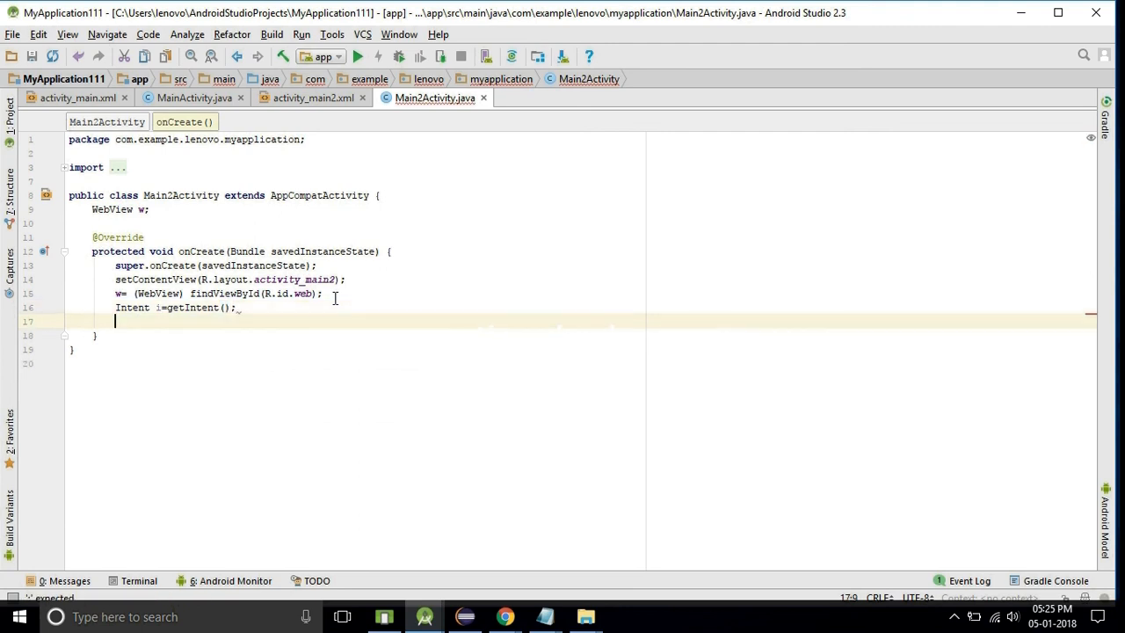
{"action": "type", "text": "Bundle b"}
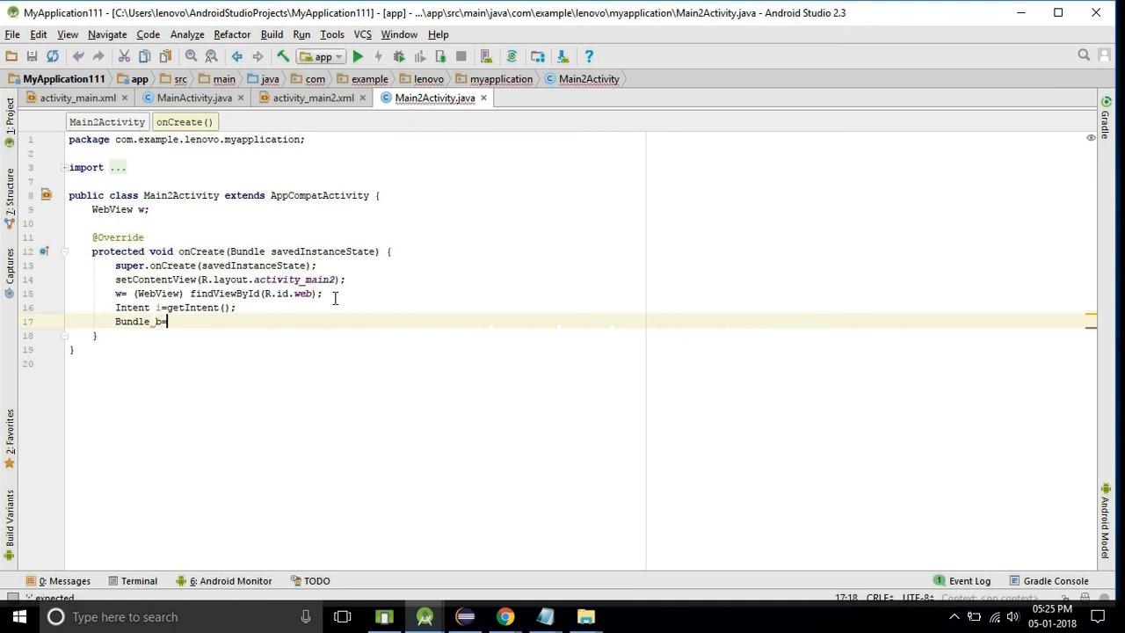
{"action": "type", "text": "=i."}
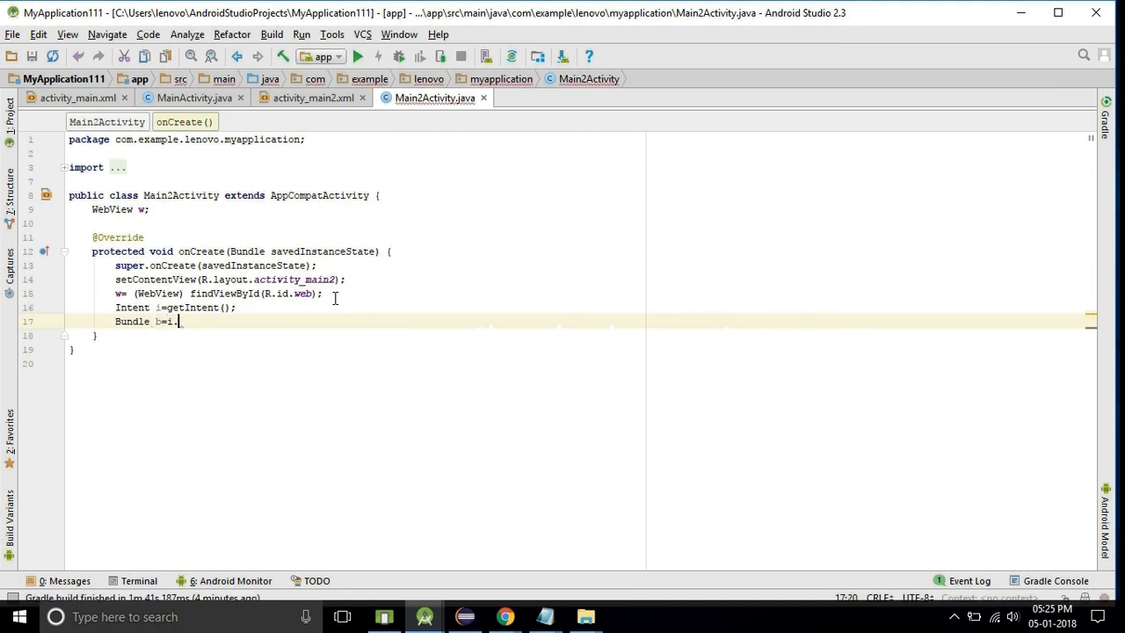
{"action": "type", "text": "getExtras();"}
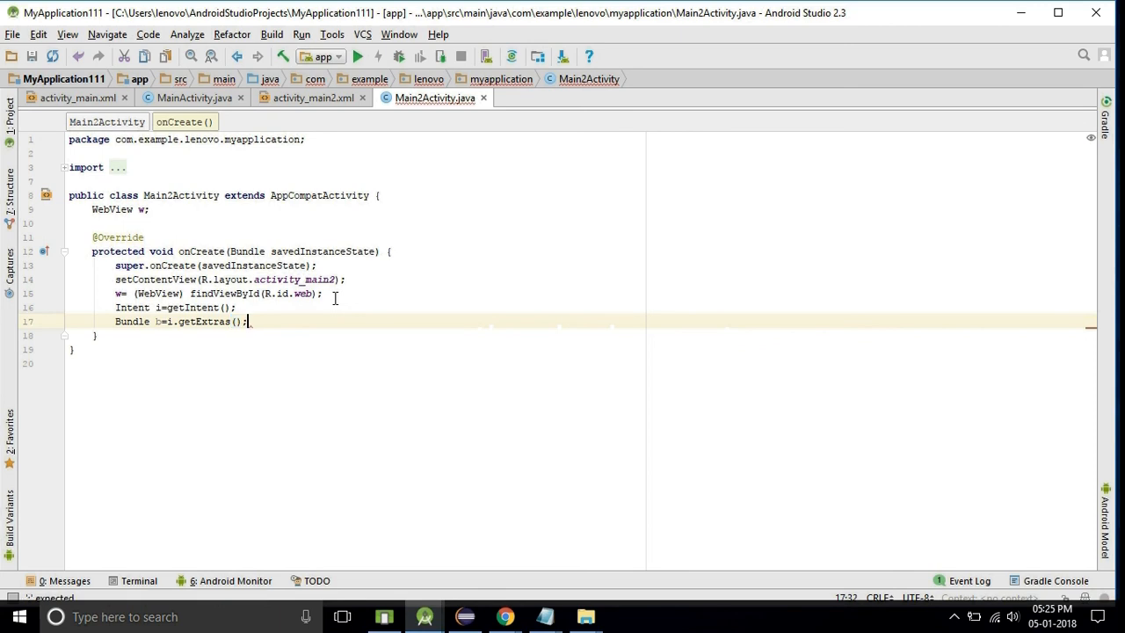
- Add String data = b.getString("a") using code completion
{"action": "type", "text": "String"}
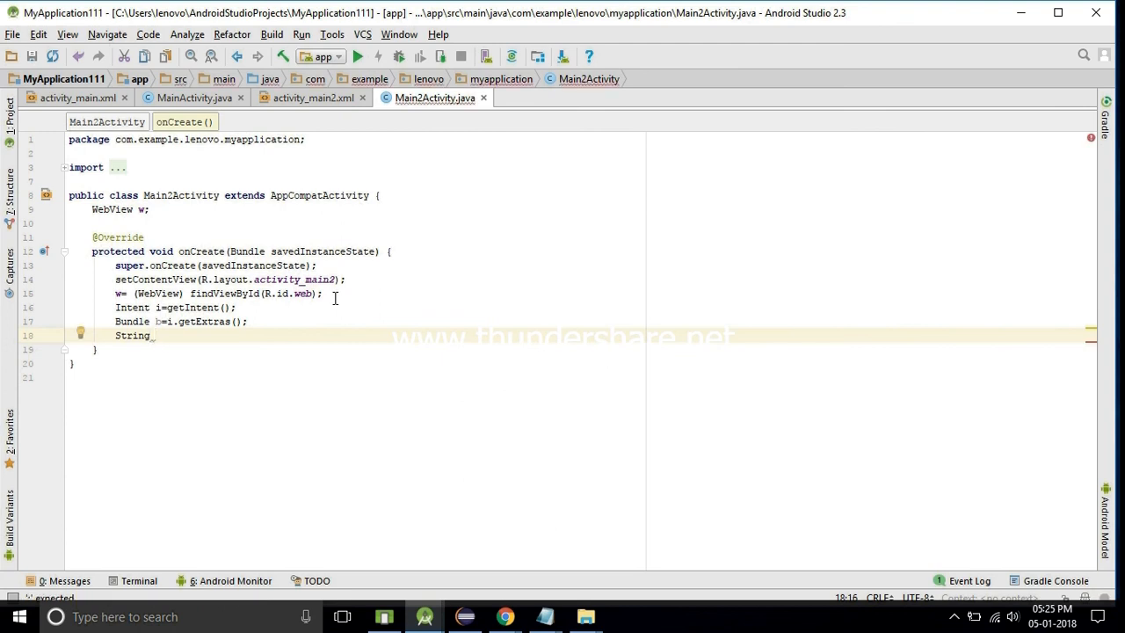
{"action": "type", "text": "data"}
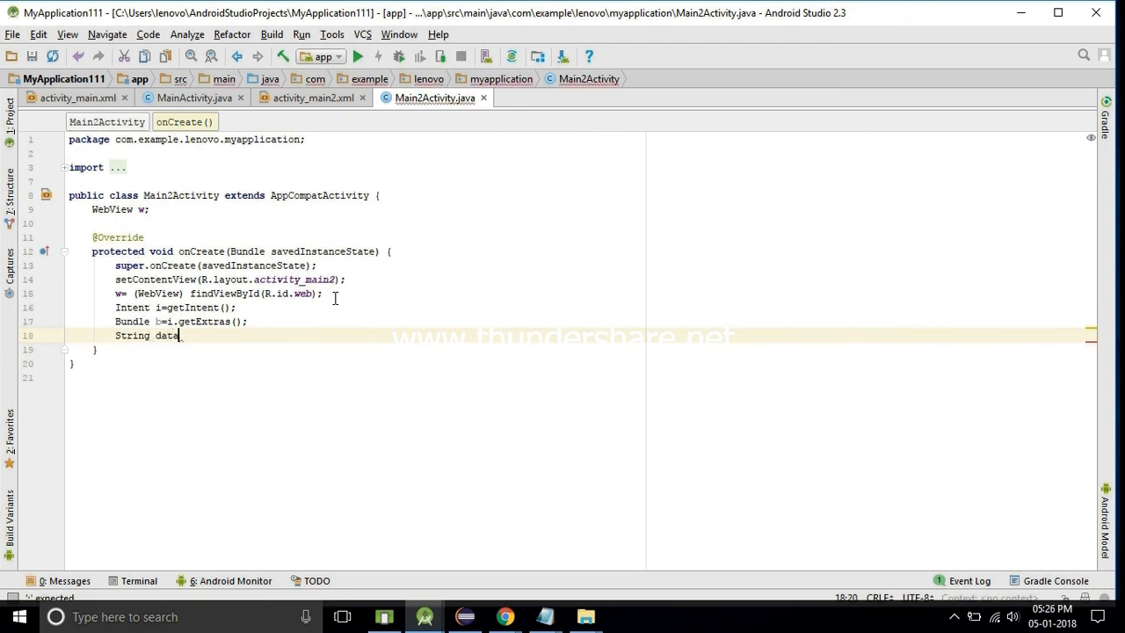
{"action": "type", "text": "="}
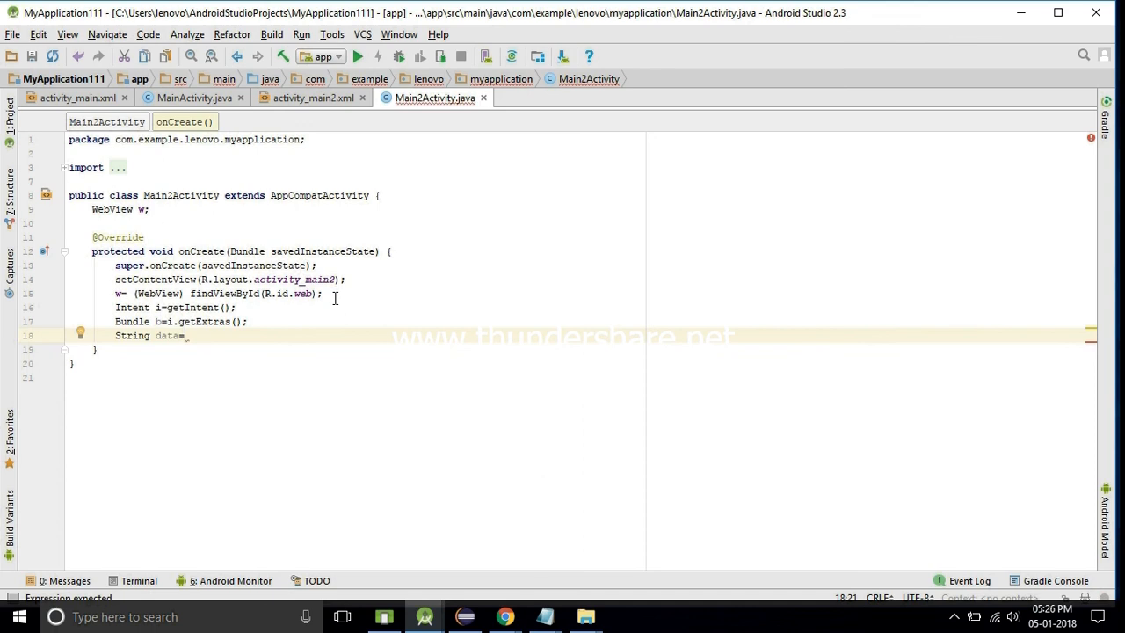
{"action": "type", "text": "b."}
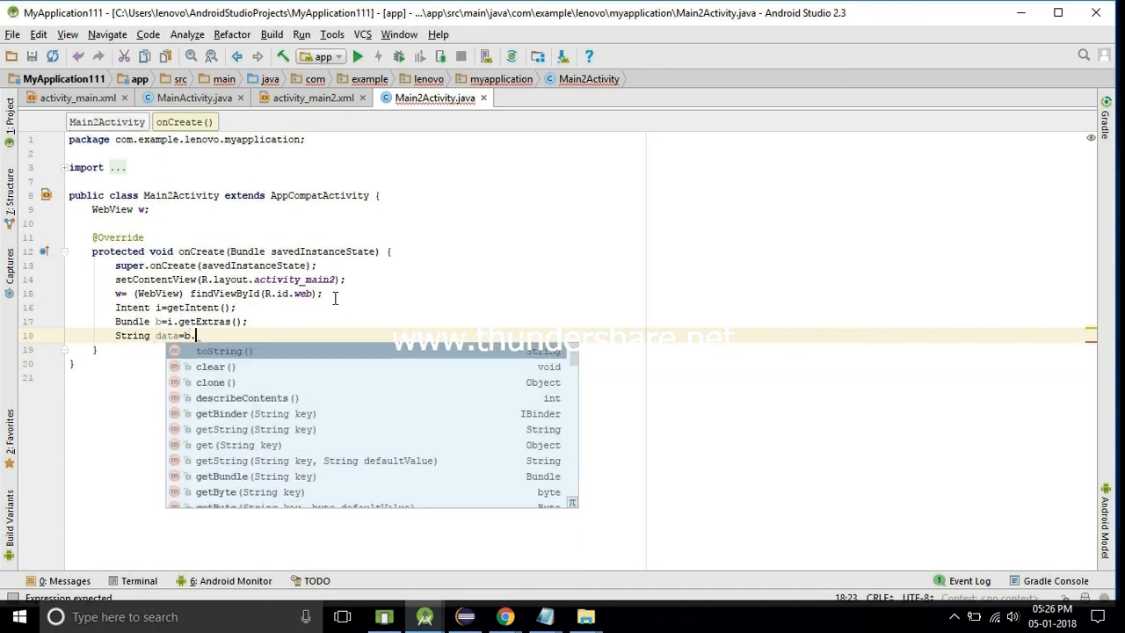
{"action": "type", "text": "g"}
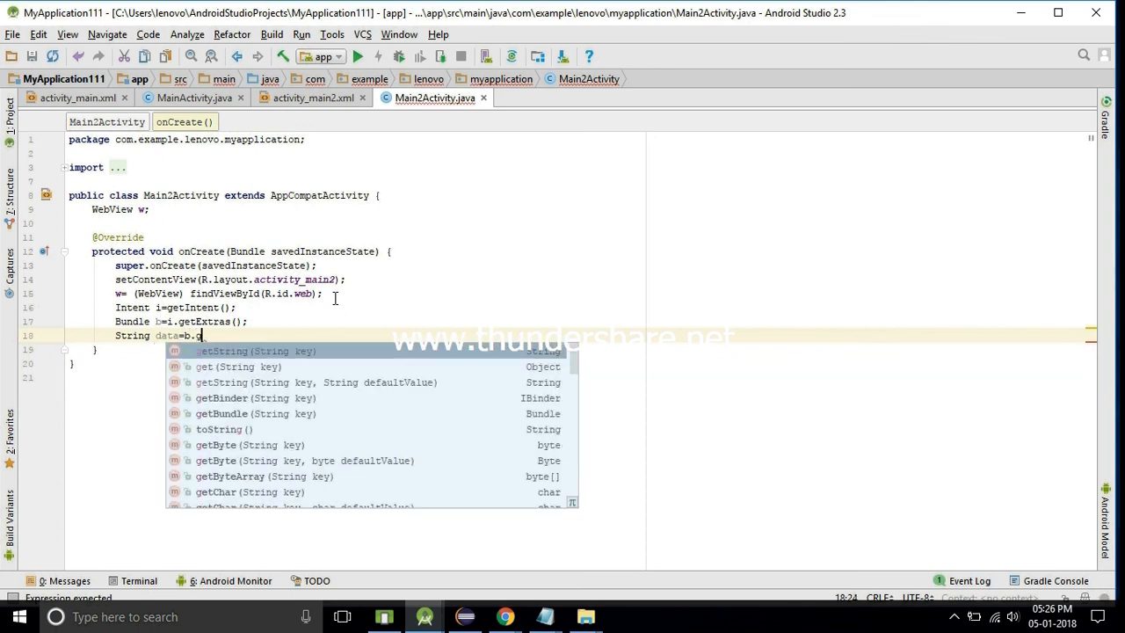
{"action": "left_click", "coordinate": [255, 351]}
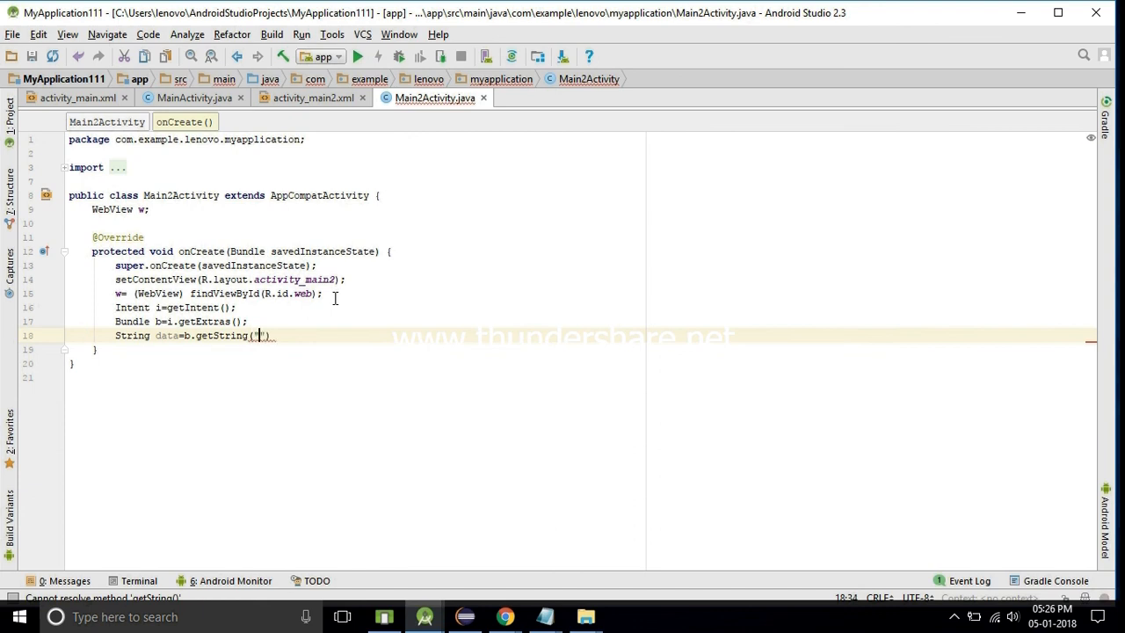
{"action": "type", "text": "a"}
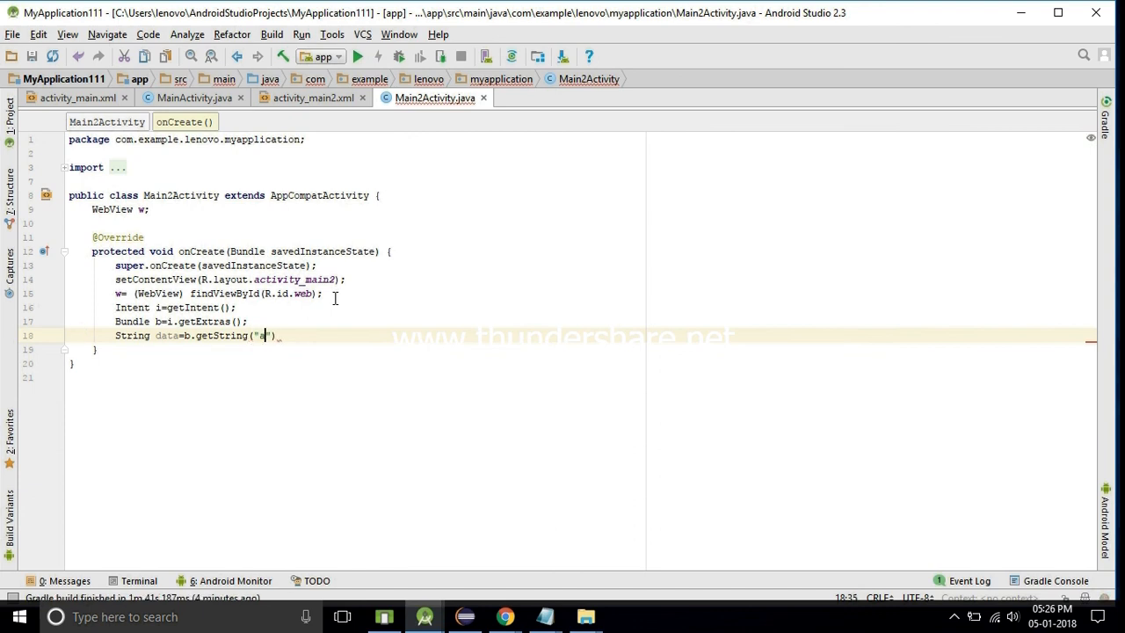
{"action": "type", "text": ";"}
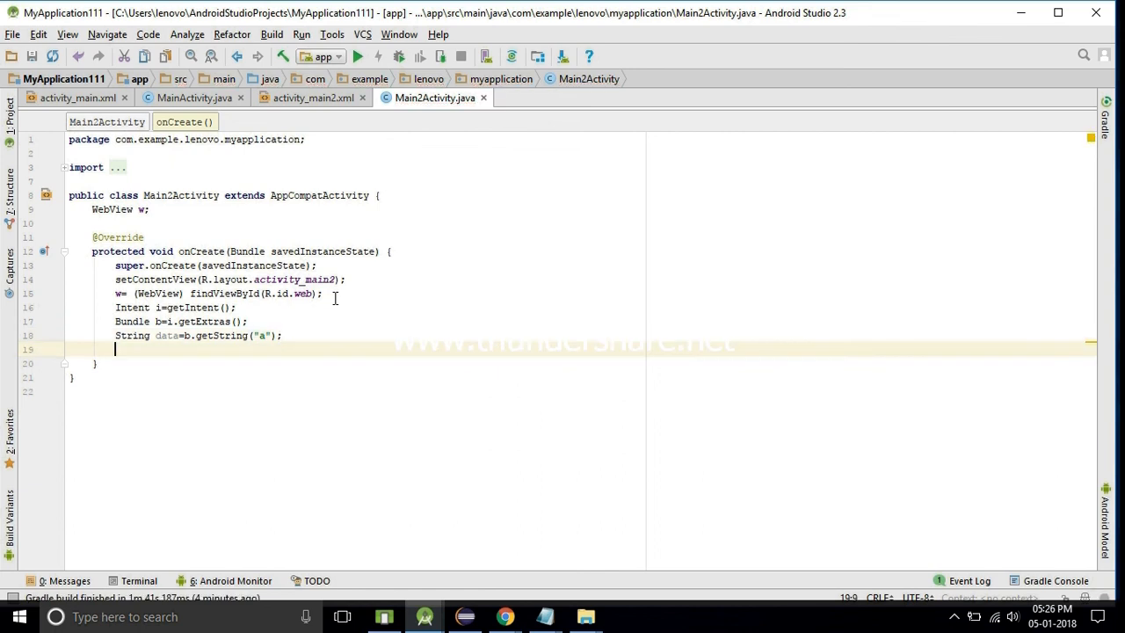
{"action": "type", "text": "w.l"}
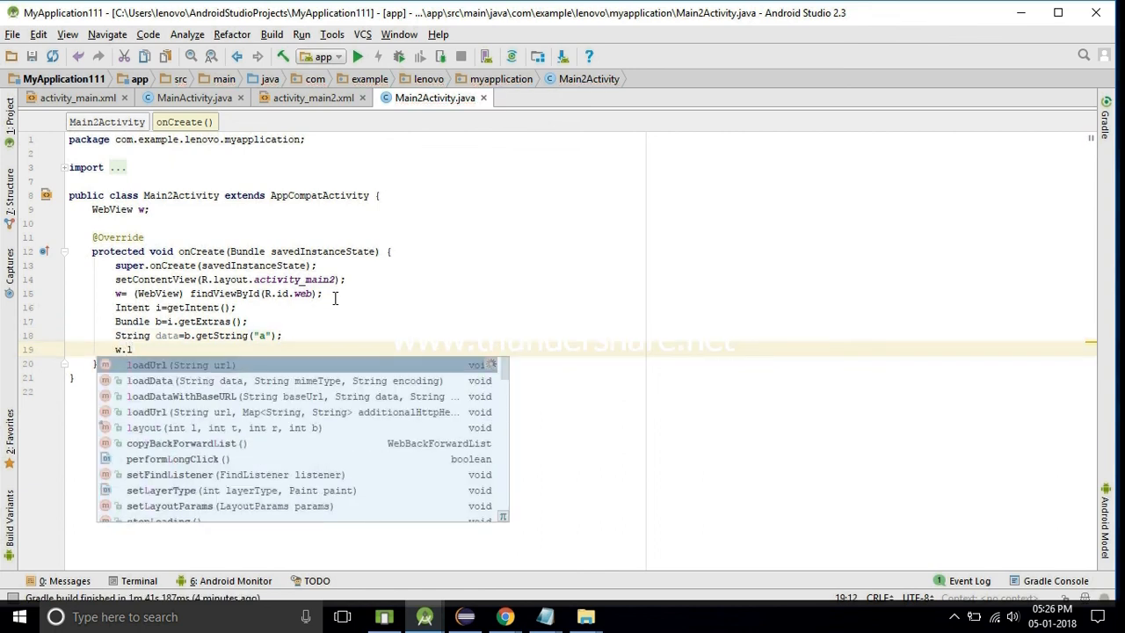
{"action": "left_click", "coordinate": [158, 365]}
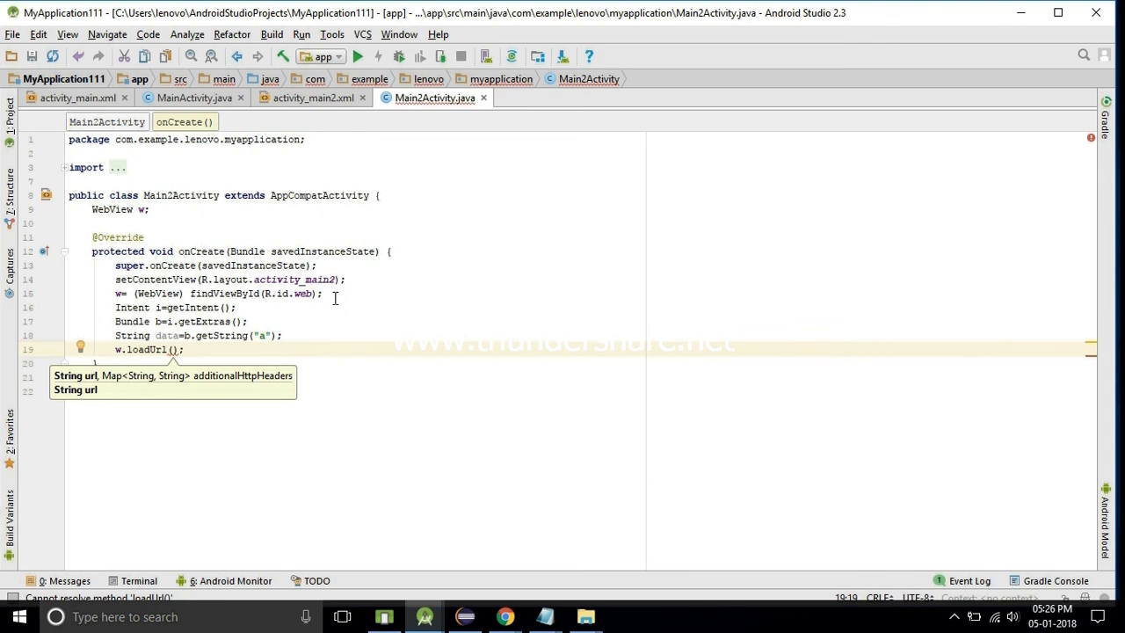
{"action": "type", "text": "htt\""}
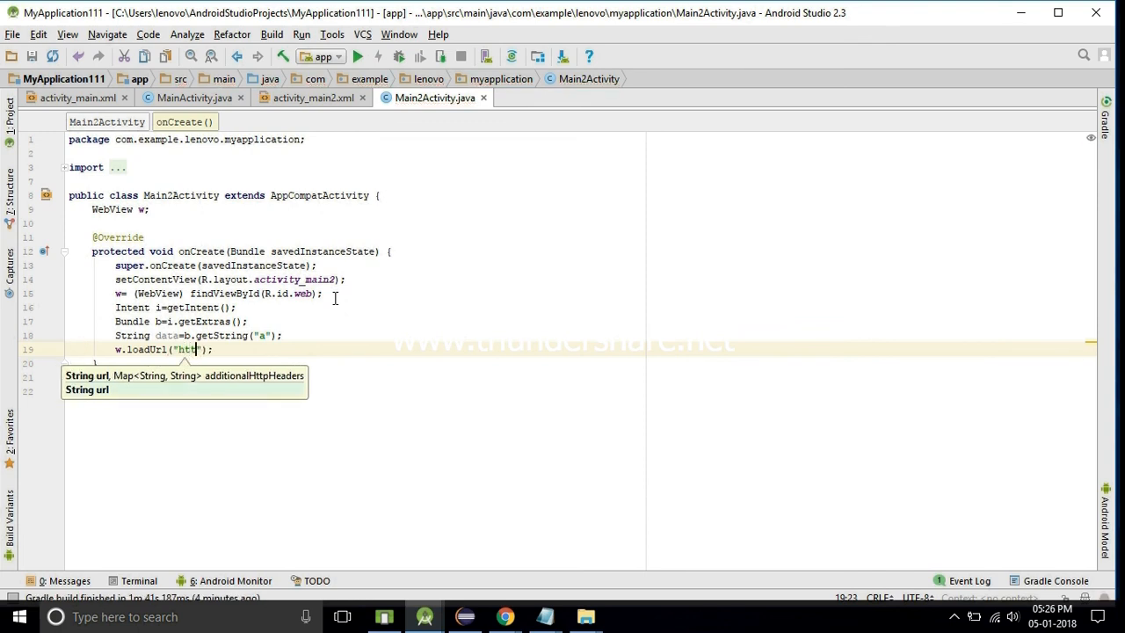
{"action": "type", "text": "p"}
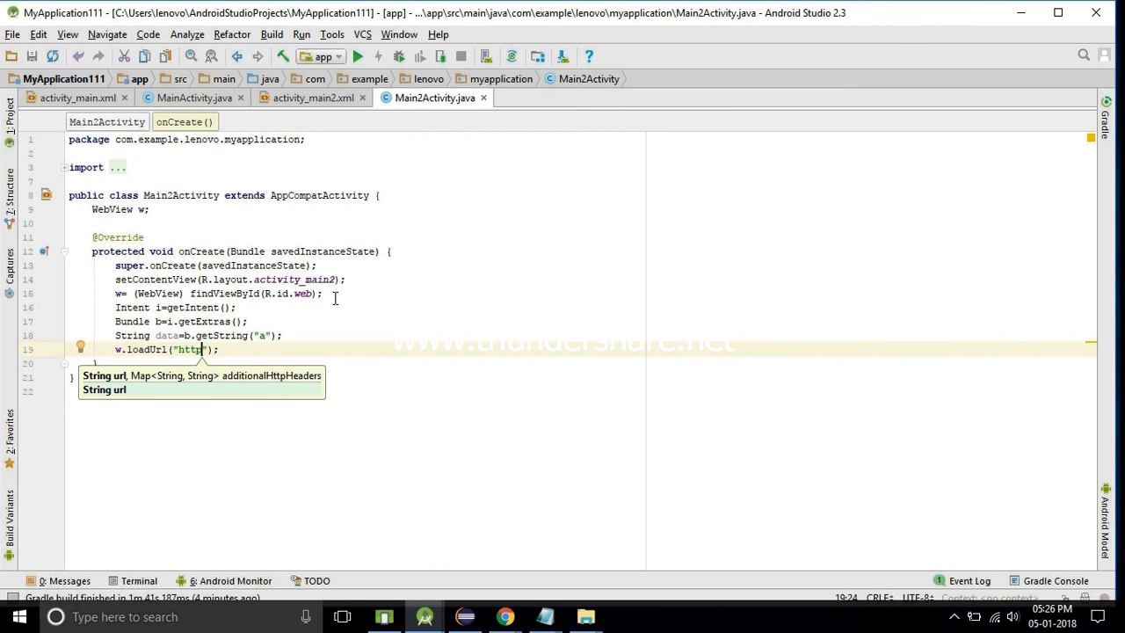
{"action": "type", "text": "://"}
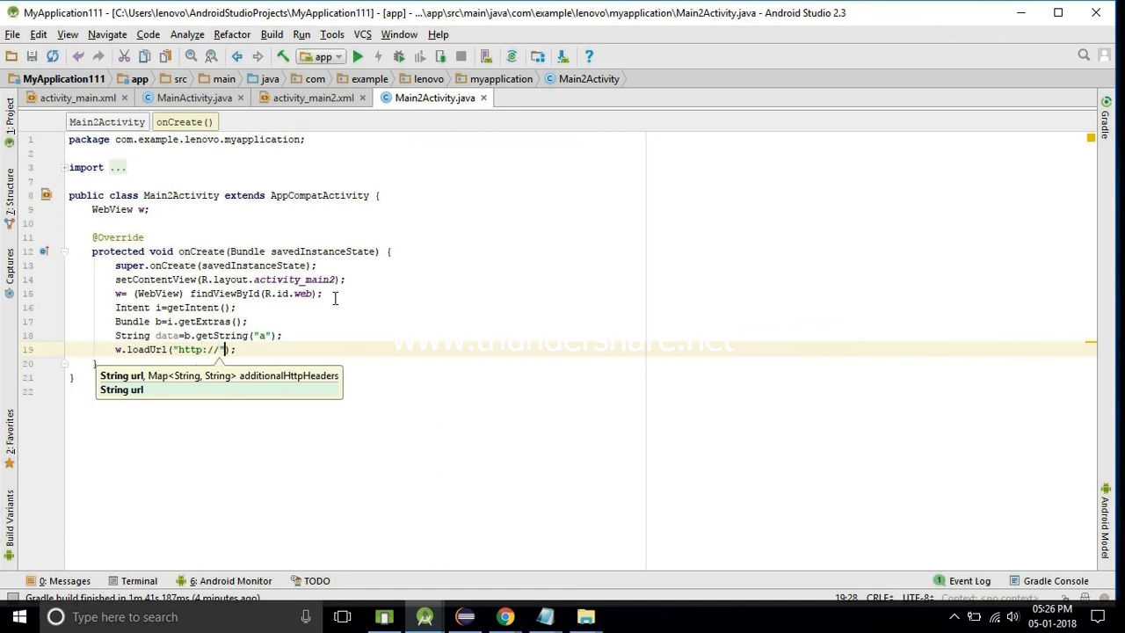
{"action": "type", "text": "+"}
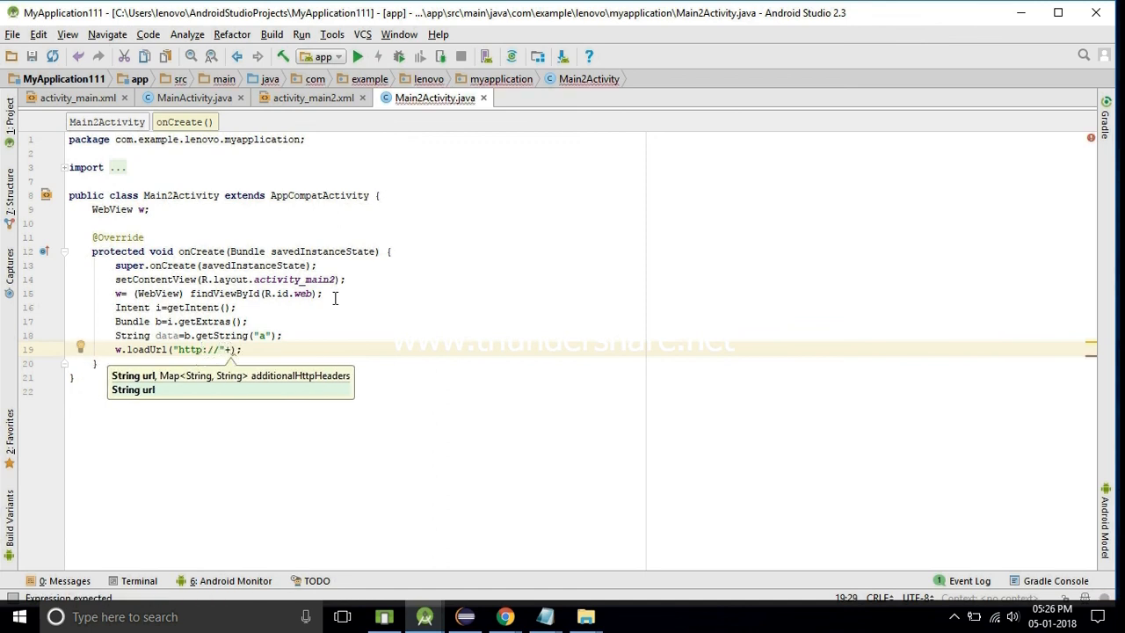
{"action": "type", "text": "+"}
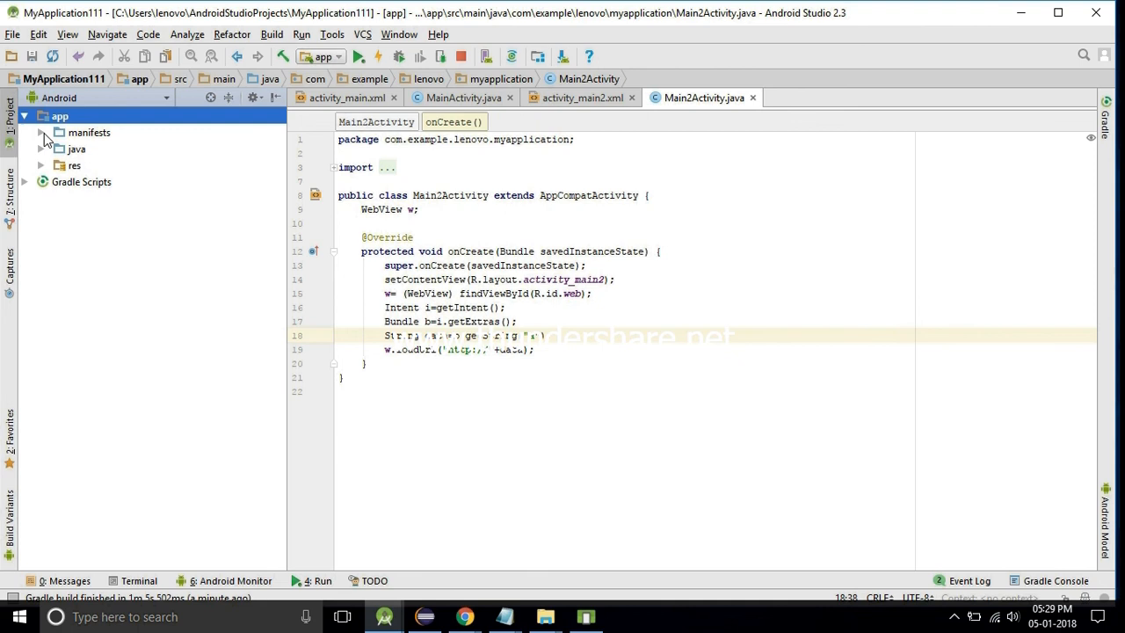
- Add <uses-permission android:name="android.permission.INTERNET"/> above <application> in AndroidManifest.xml
{"action": "left_click", "coordinate": [41, 132]}
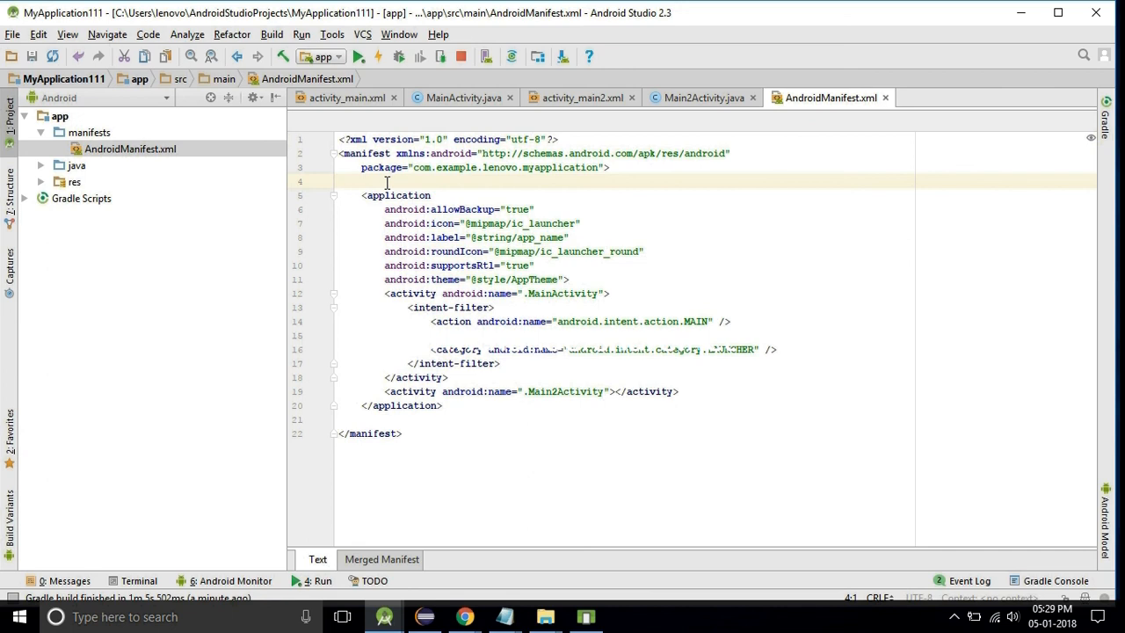
{"action": "type", "text": "<u"}
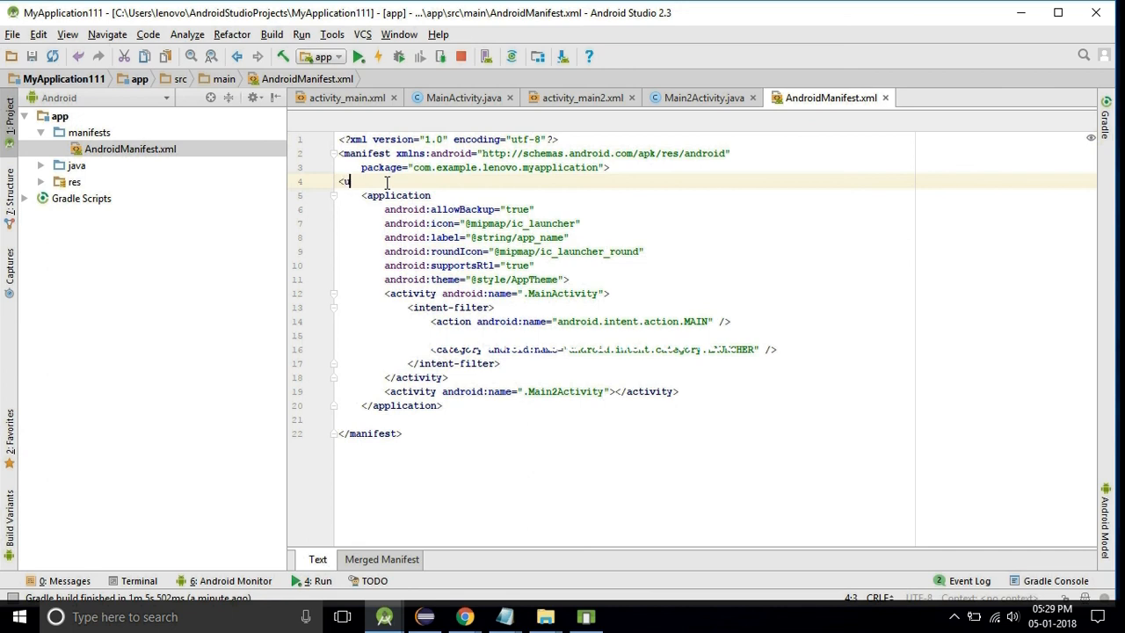
{"action": "type", "text": "u"}
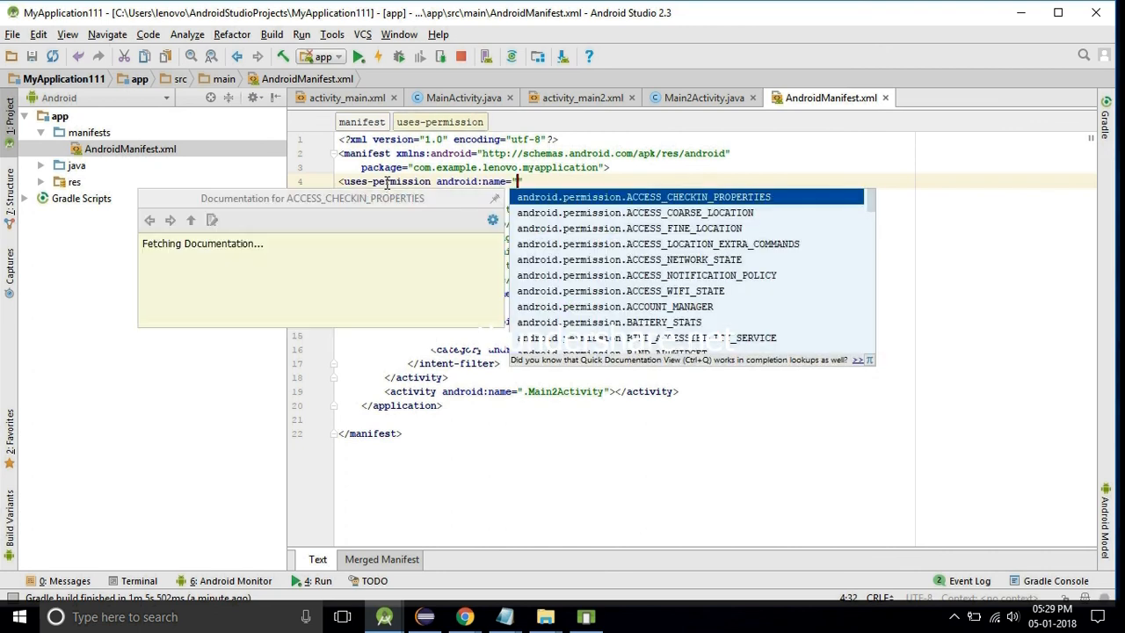
{"action": "type", "text": "INTERNET\"/>"}
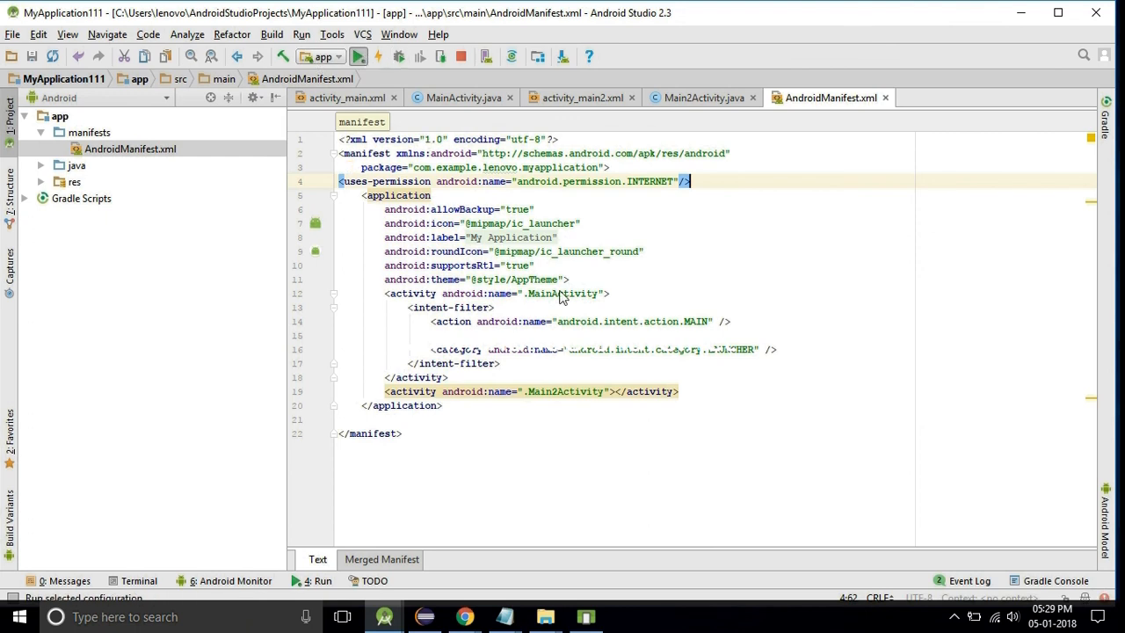
{"action": "mouse_move", "coordinate": [358, 54]}
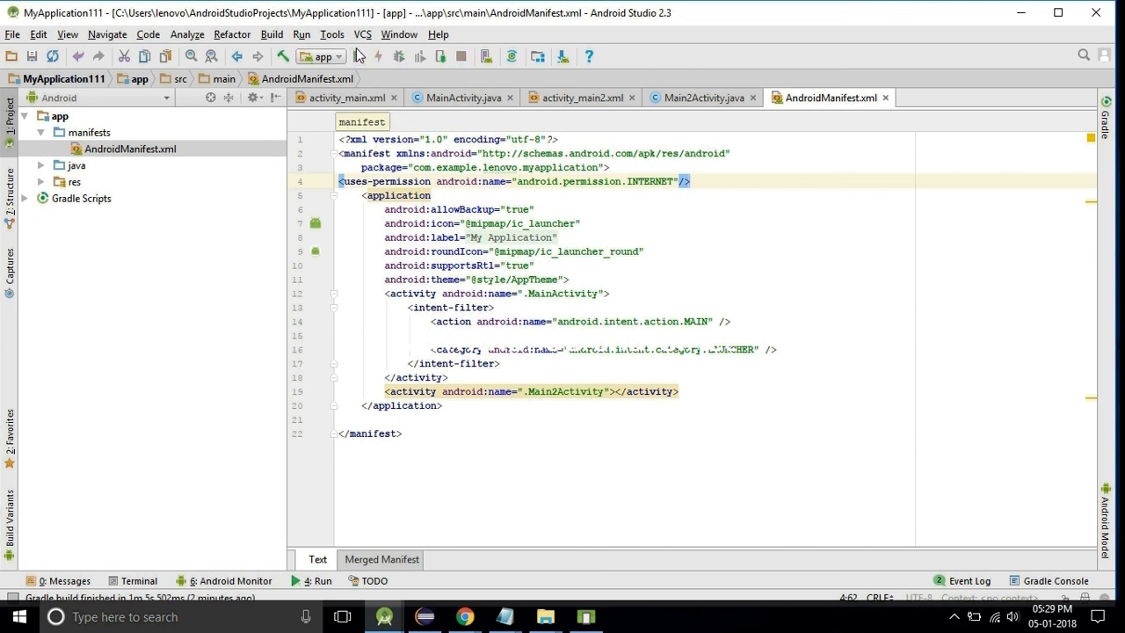
{"action": "left_click", "coordinate": [689, 181]}
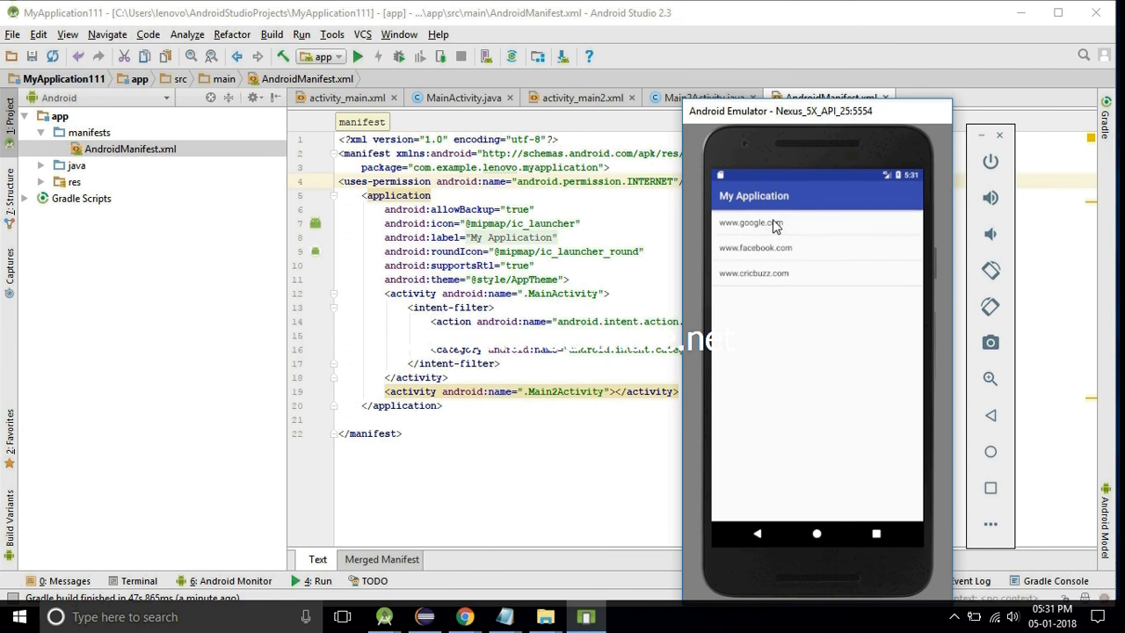
{"action": "left_click", "coordinate": [749, 222]}
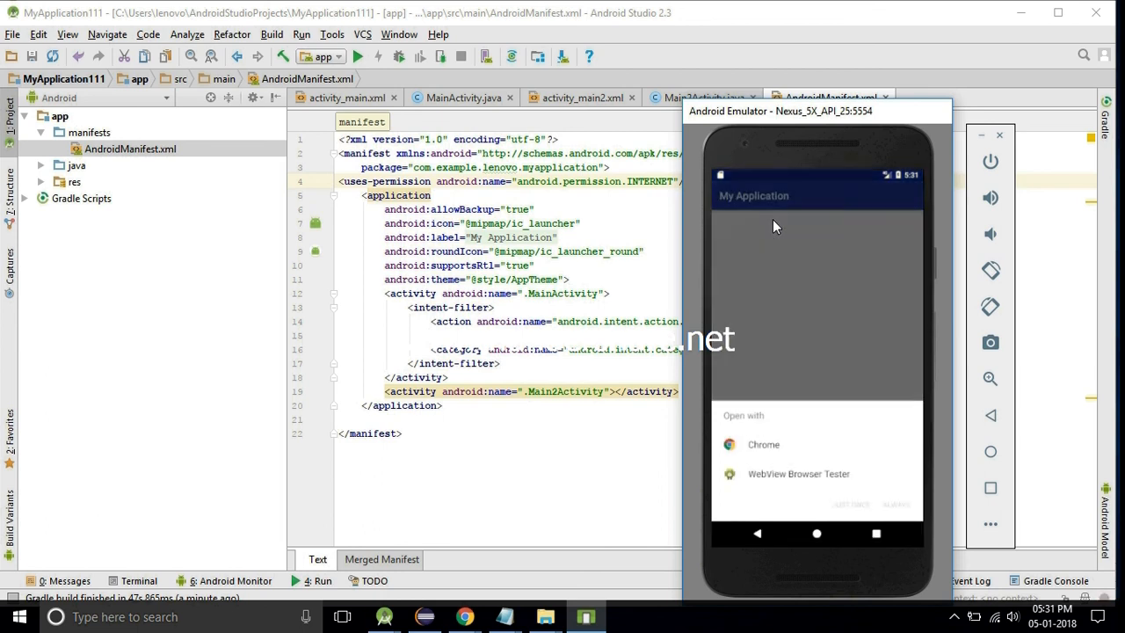
{"action": "mouse_move", "coordinate": [778, 446]}
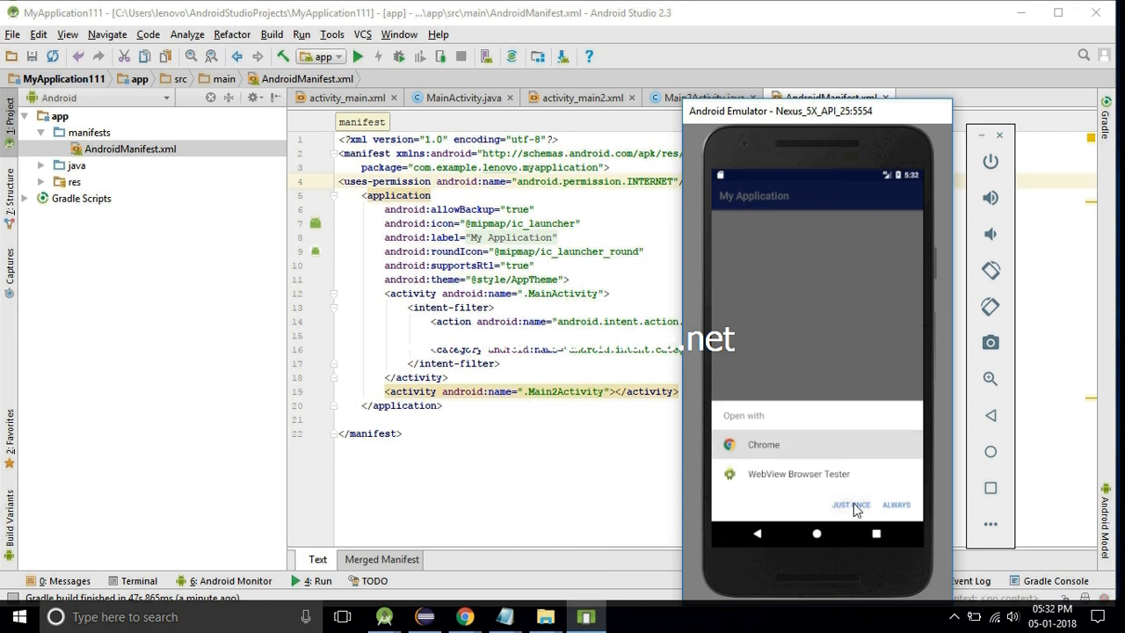
{"action": "mouse_move", "coordinate": [857, 517]}
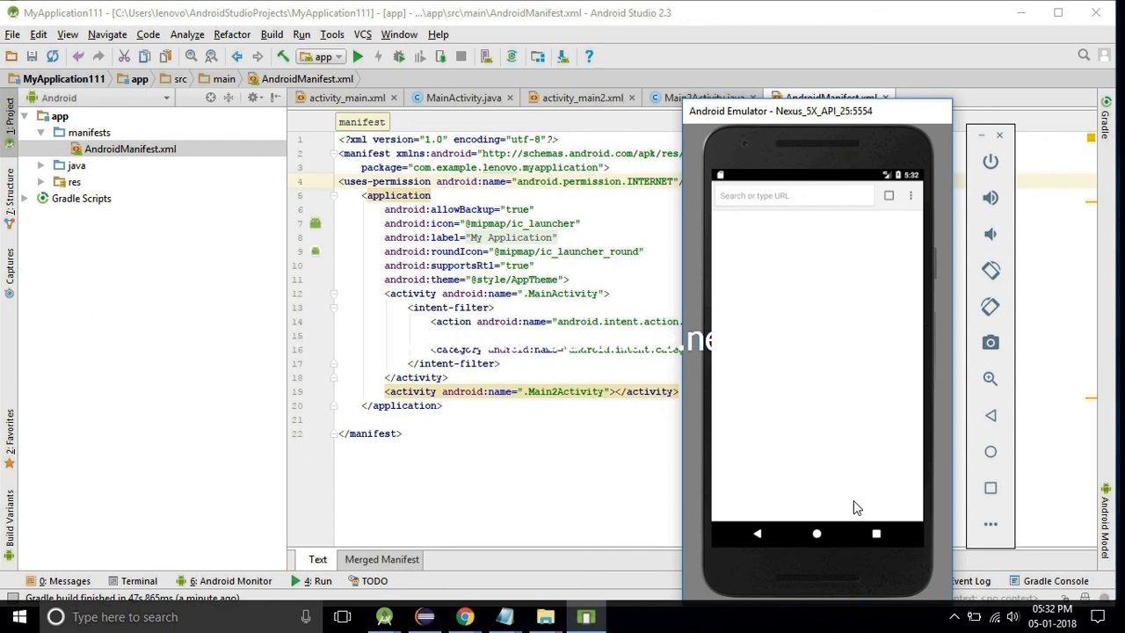
{"action": "mouse_move", "coordinate": [848, 385]}
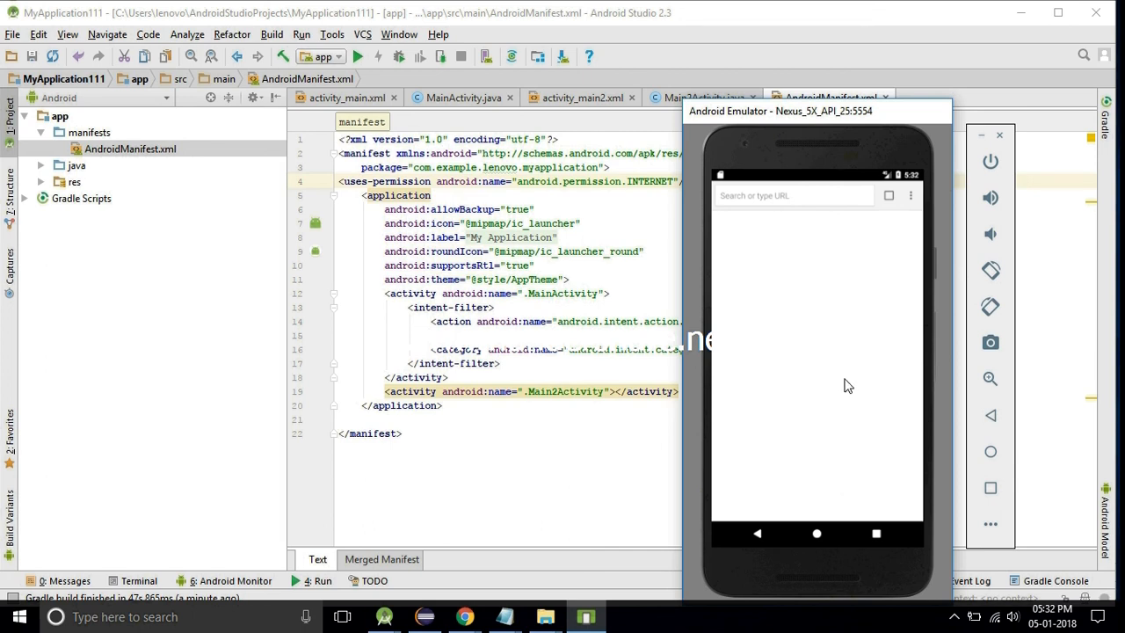